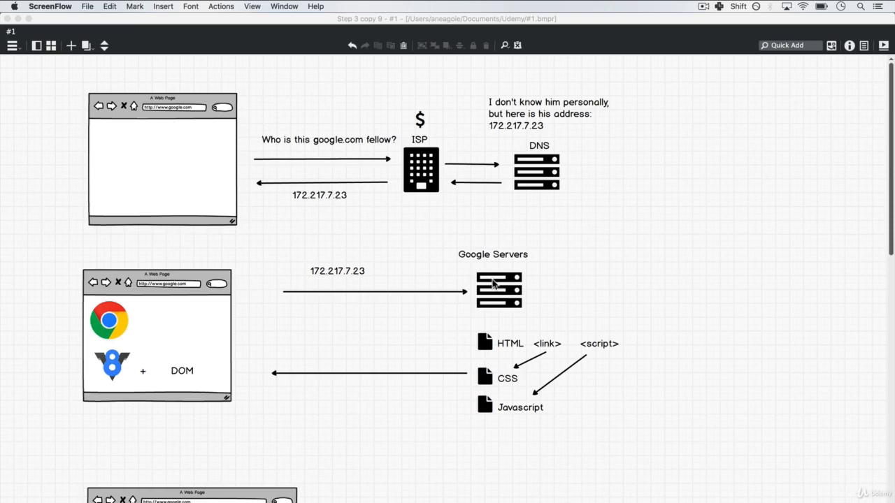
{"action": "mouse_move", "coordinate": [504, 270]}
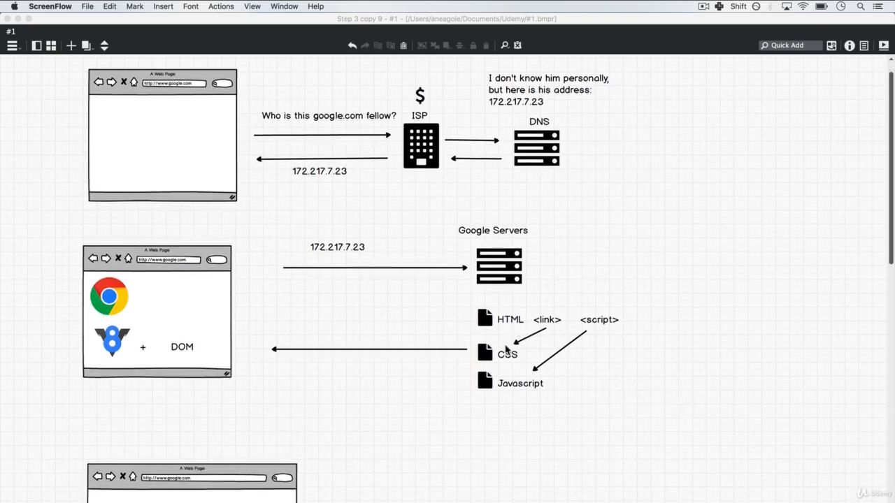
{"action": "mouse_move", "coordinate": [562, 333]}
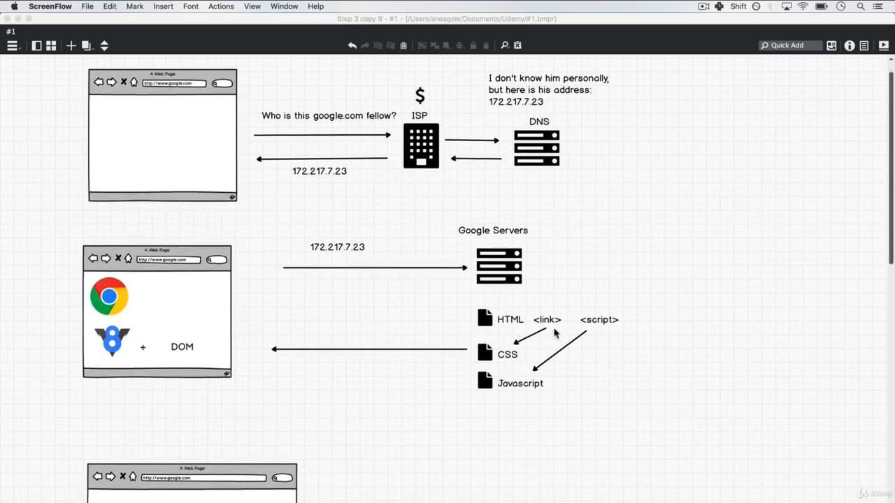
{"action": "mouse_move", "coordinate": [511, 328]}
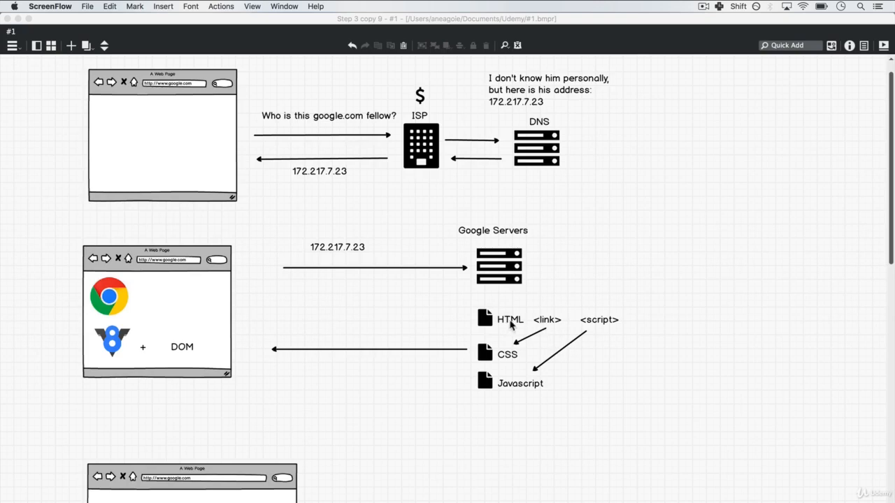
{"action": "mouse_move", "coordinate": [602, 329]}
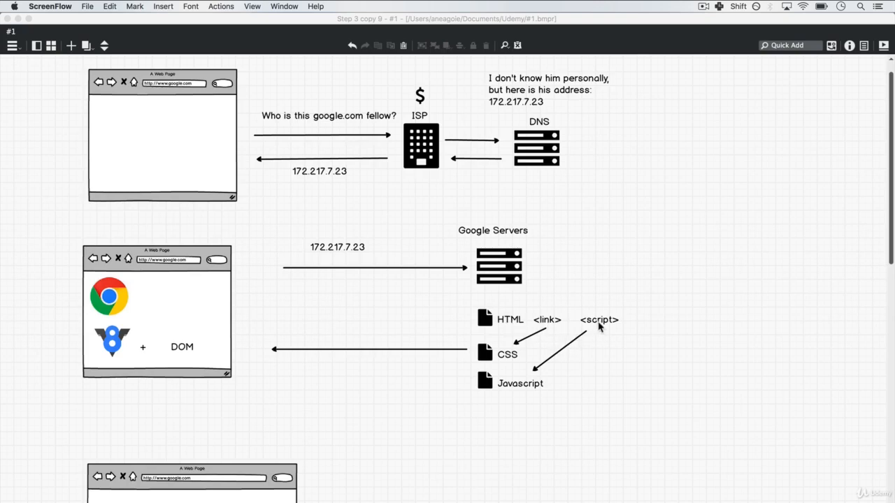
{"action": "mouse_move", "coordinate": [544, 388]}
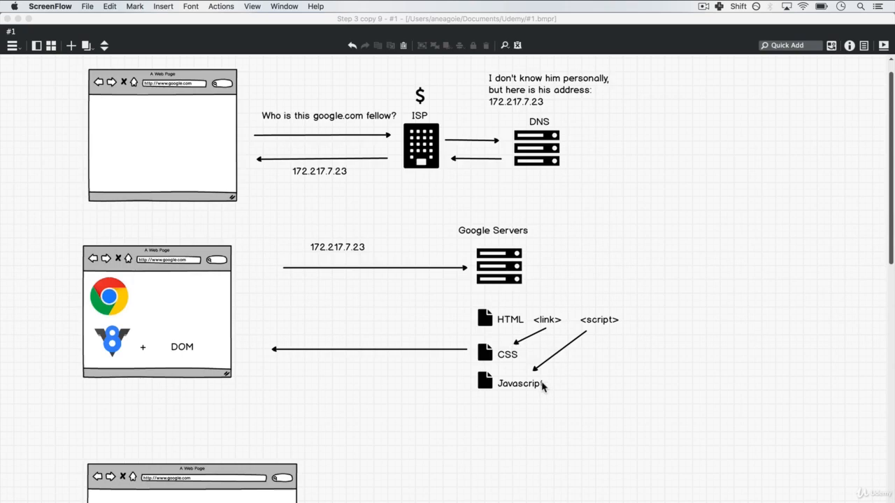
{"action": "mouse_move", "coordinate": [105, 283]}
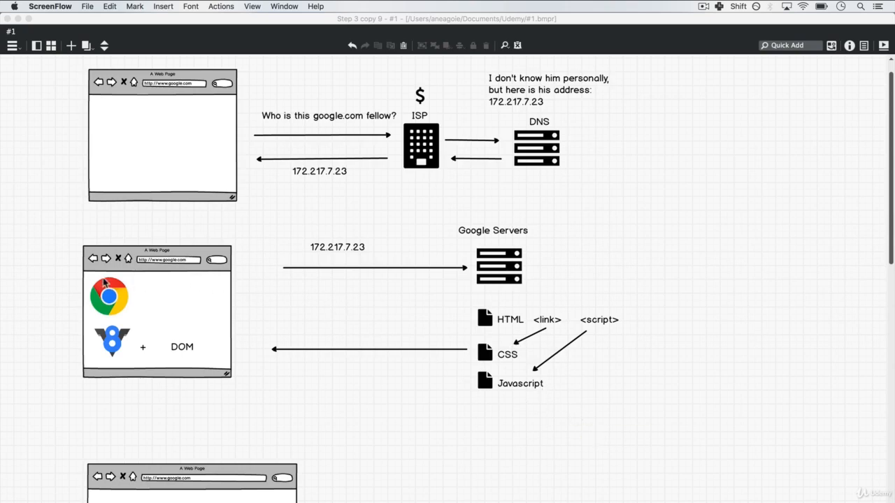
{"action": "mouse_move", "coordinate": [139, 288]}
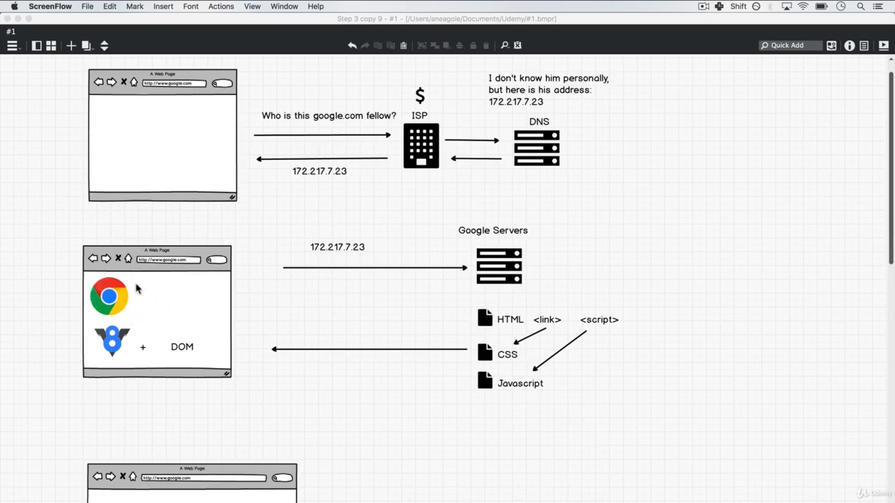
{"action": "mouse_move", "coordinate": [498, 355]}
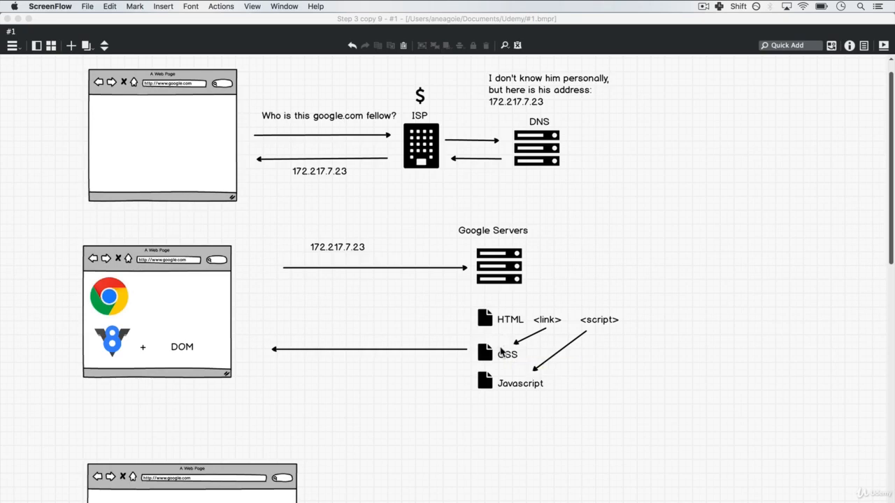
{"action": "mouse_move", "coordinate": [119, 335]}
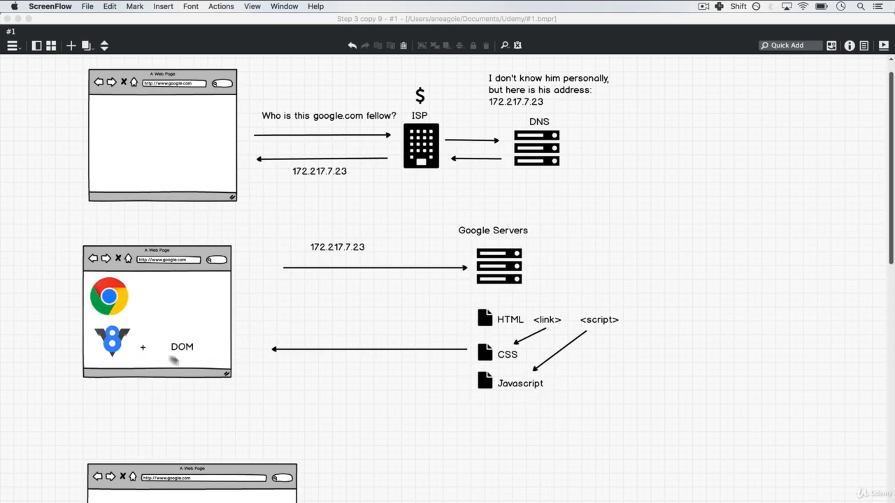
{"action": "mouse_move", "coordinate": [158, 303]}
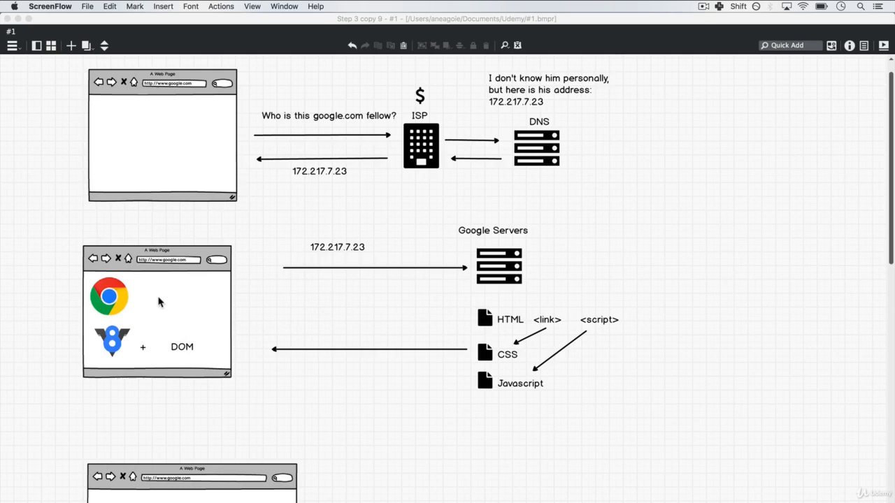
- Scroll down to the third browser mockup holding HTML, CSS and JavaScript files and the CDN notes
{"action": "scroll", "scroll_direction": "down", "scroll_amount": 3}
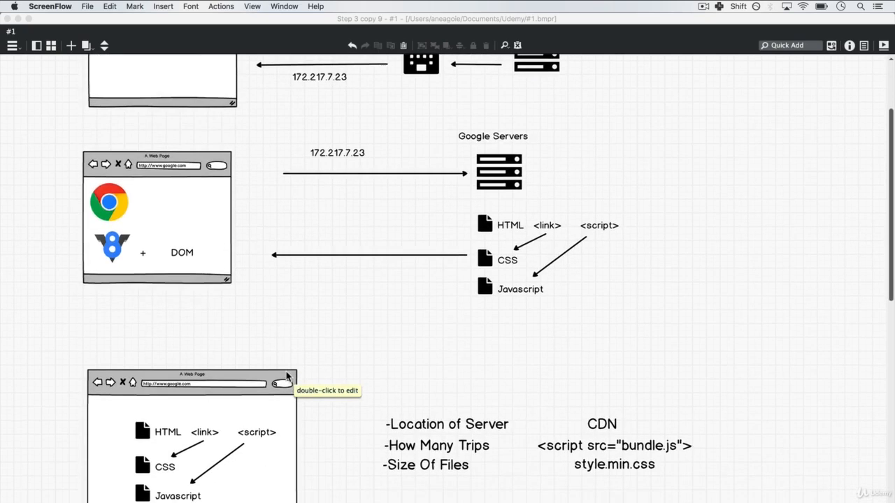
{"action": "scroll", "scroll_direction": "down", "scroll_amount": 3}
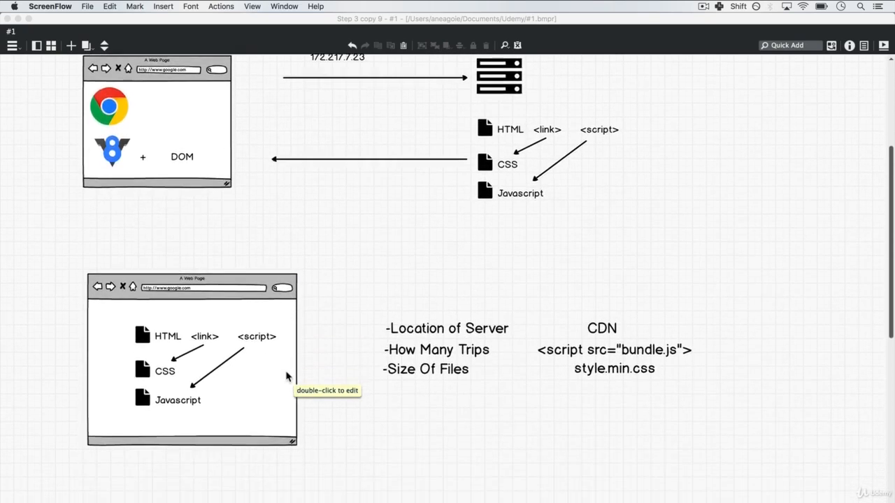
{"action": "scroll", "scroll_direction": "down", "scroll_amount": 3}
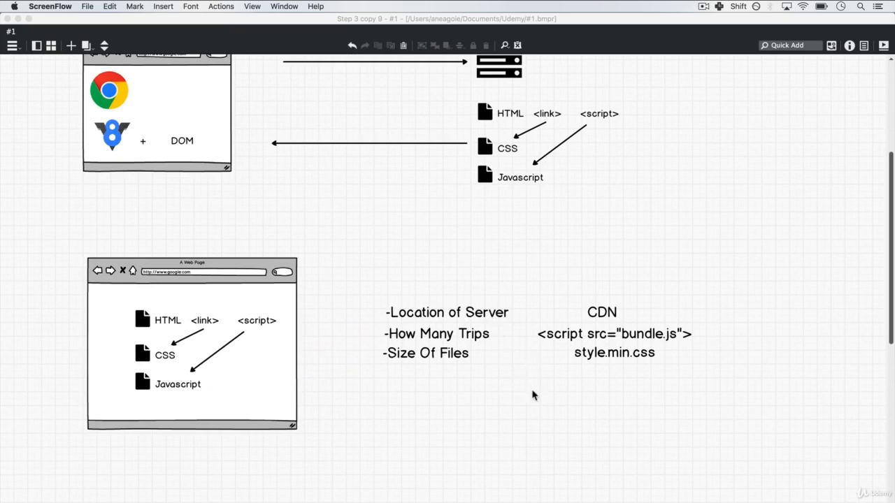
{"action": "mouse_move", "coordinate": [545, 234]}
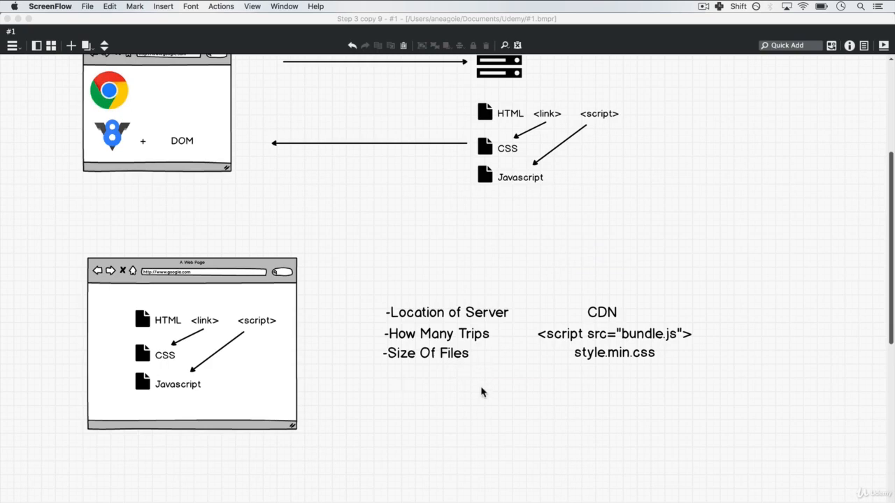
{"action": "mouse_move", "coordinate": [775, 387]}
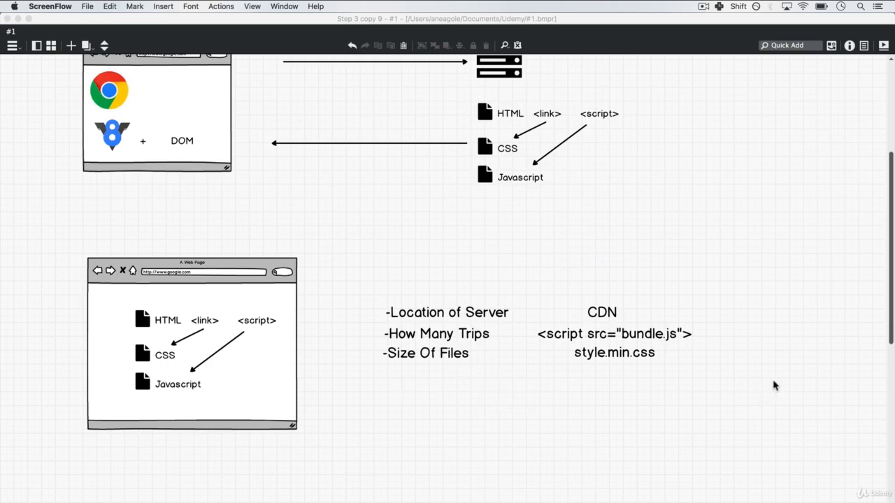
{"action": "mouse_move", "coordinate": [616, 317]}
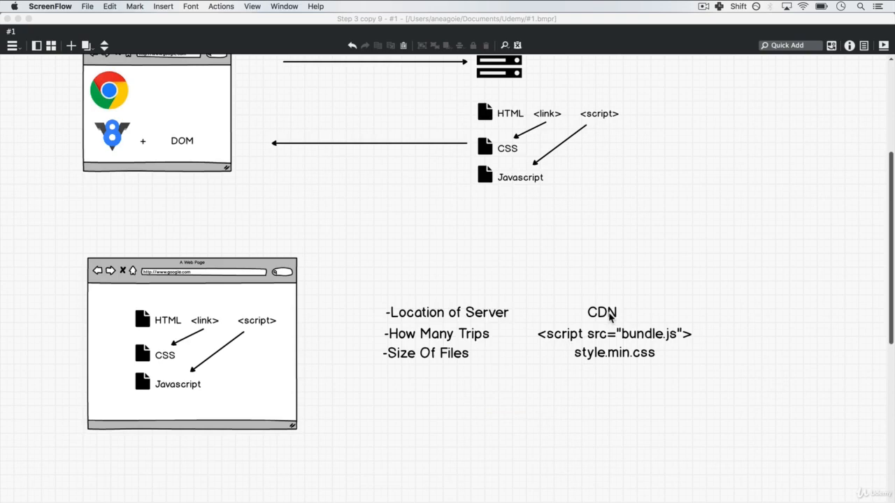
{"action": "mouse_move", "coordinate": [716, 356]}
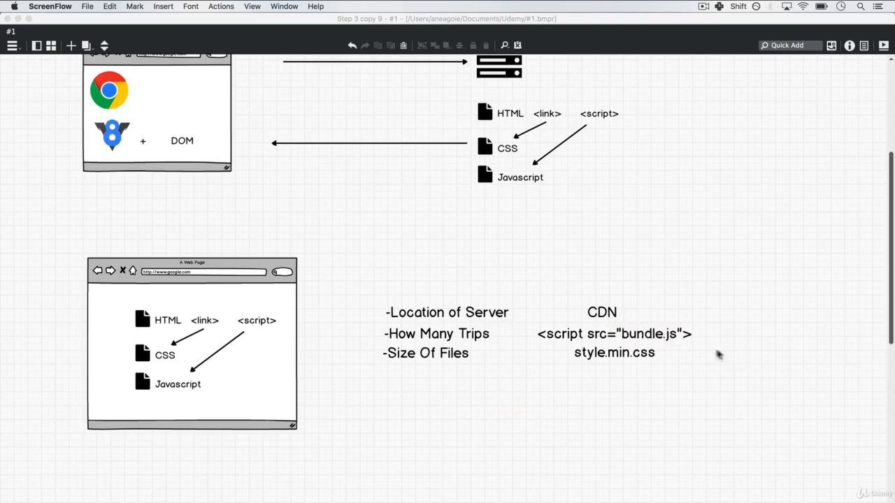
{"action": "mouse_move", "coordinate": [634, 351]}
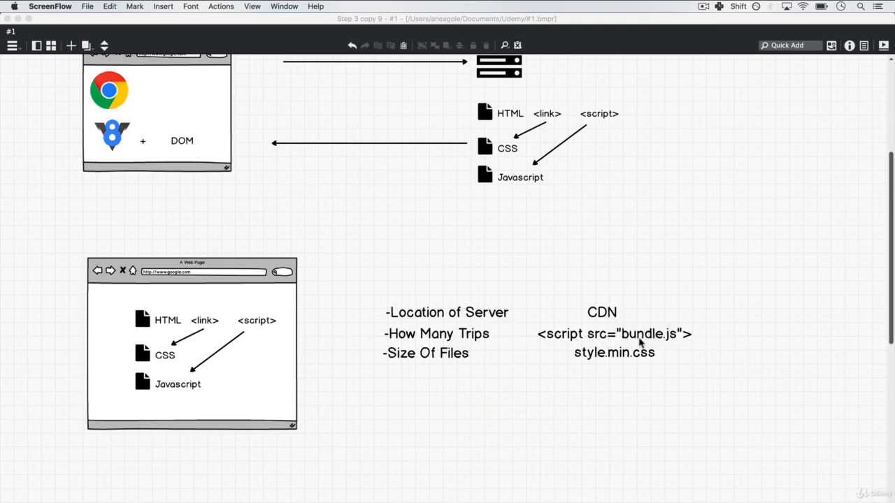
{"action": "mouse_move", "coordinate": [691, 402]}
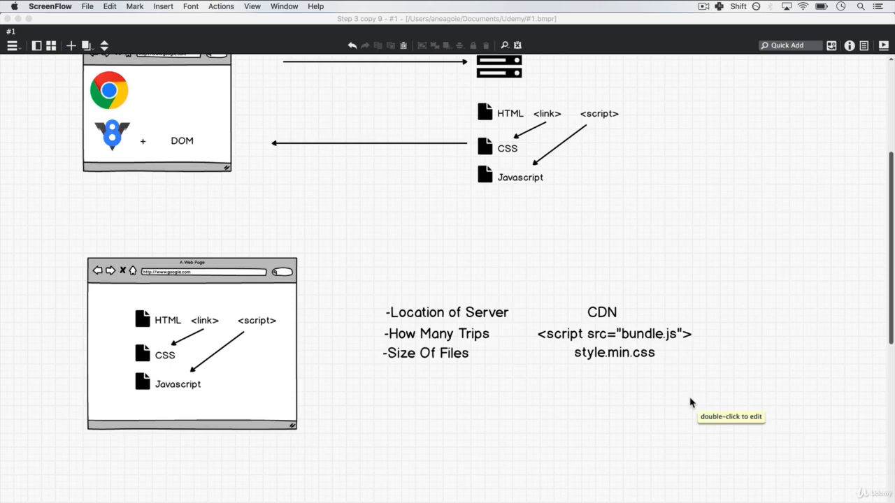
{"action": "mouse_move", "coordinate": [593, 421]}
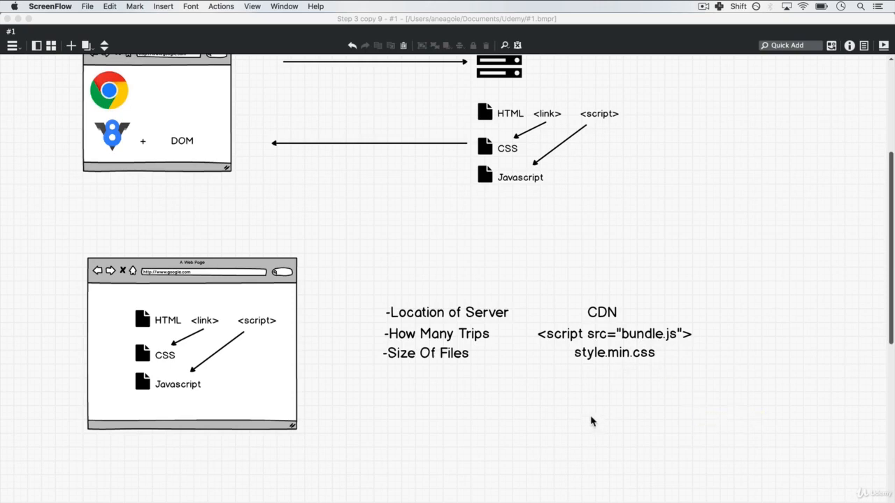
- Scroll down to the diagram of a browser fetching '/users' from Google Servers and receiving JSON
{"action": "scroll", "scroll_direction": "down", "scroll_amount": 3}
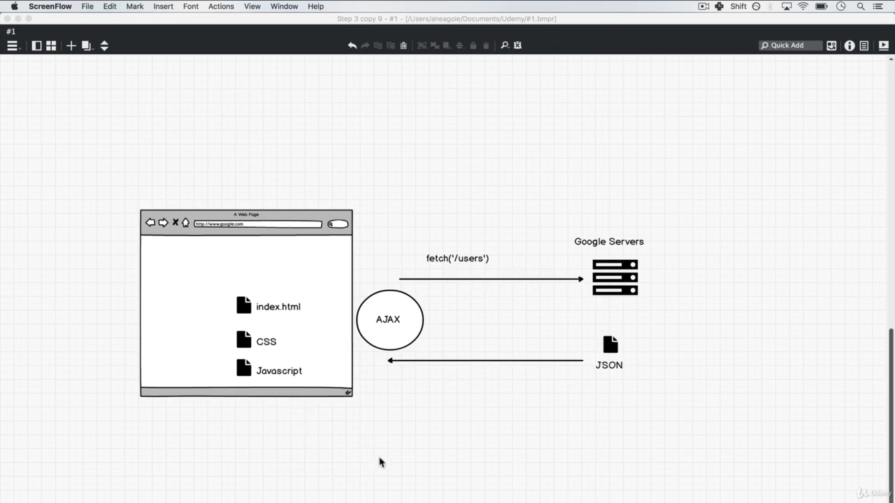
{"action": "mouse_move", "coordinate": [107, 58]}
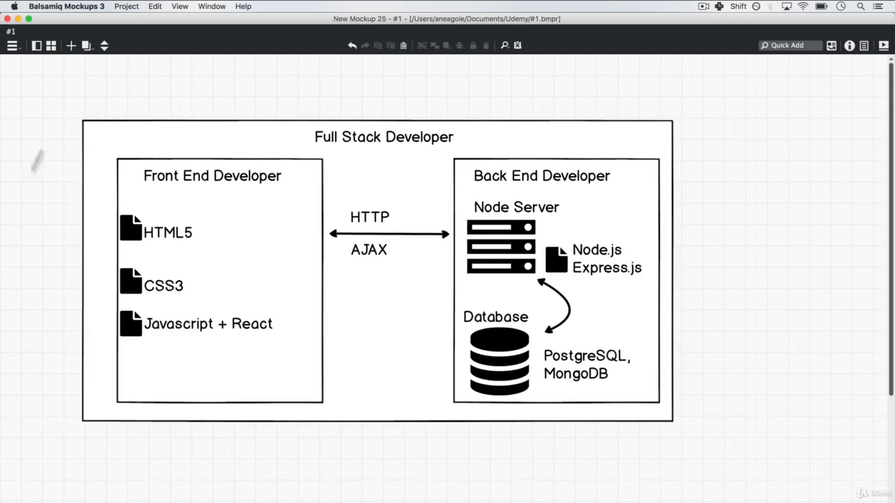
{"action": "mouse_move", "coordinate": [407, 92]}
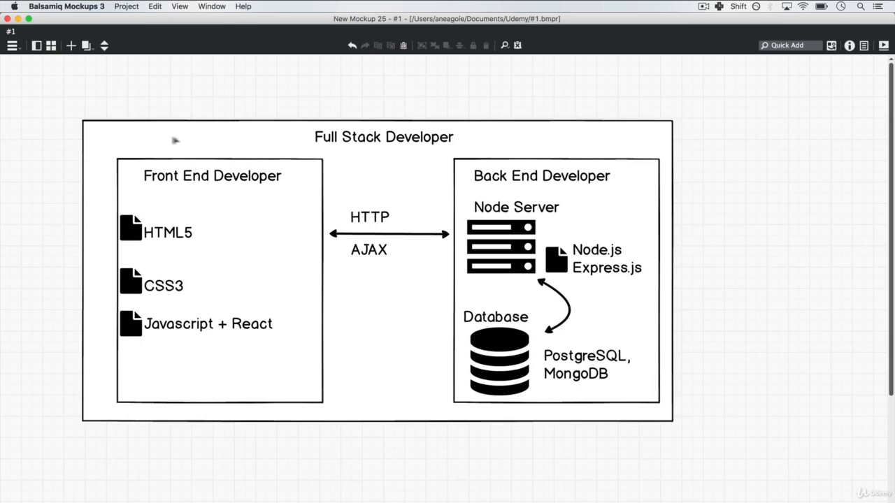
{"action": "mouse_move", "coordinate": [370, 380]}
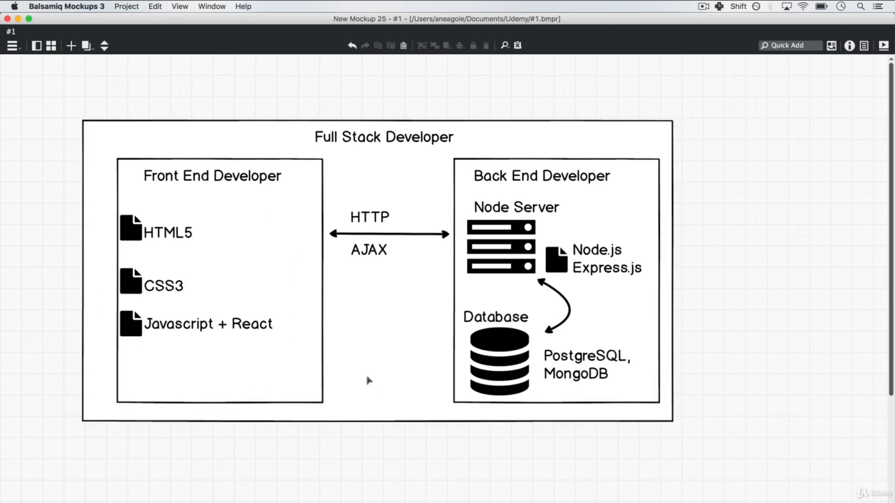
{"action": "mouse_move", "coordinate": [321, 274]}
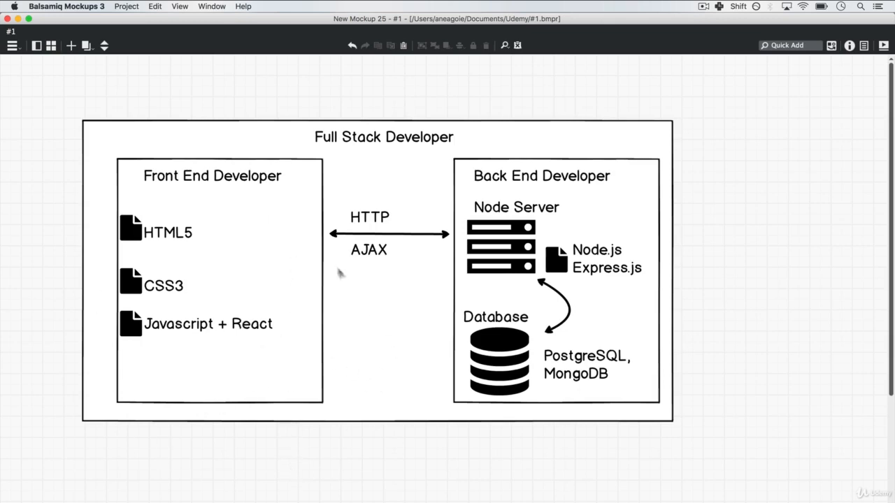
{"action": "mouse_move", "coordinate": [302, 268]}
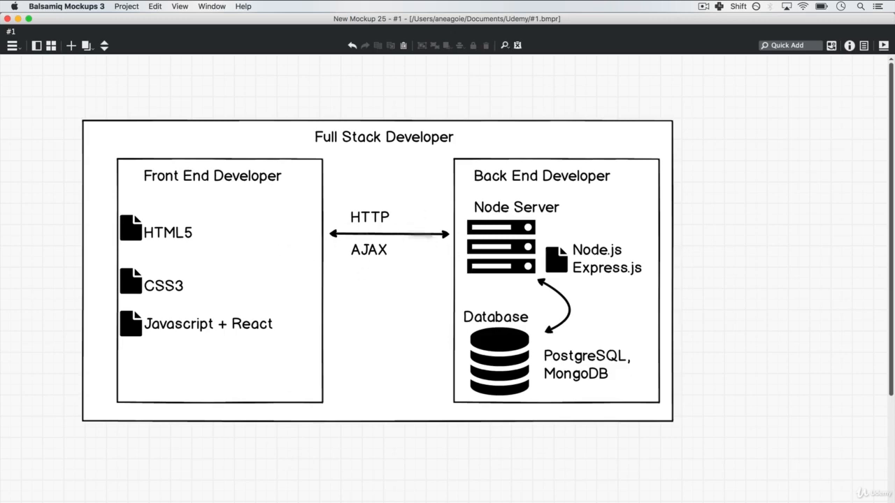
{"action": "mouse_move", "coordinate": [437, 253]}
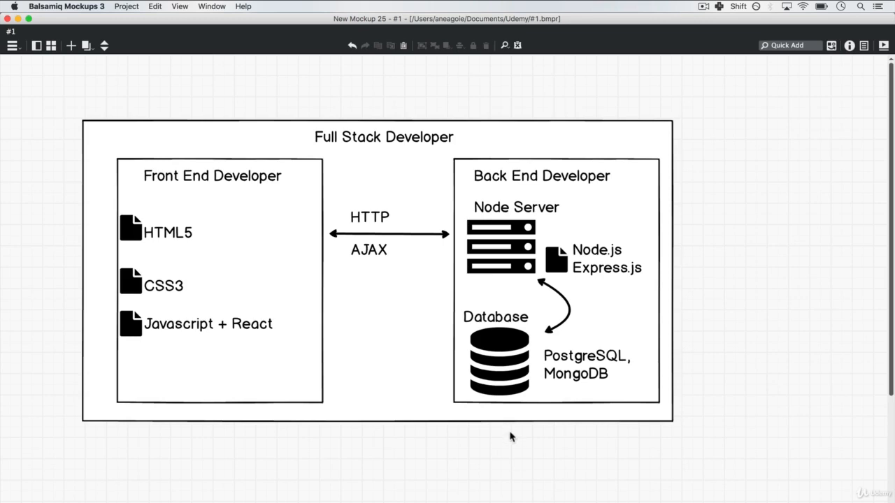
{"action": "mouse_move", "coordinate": [641, 276]}
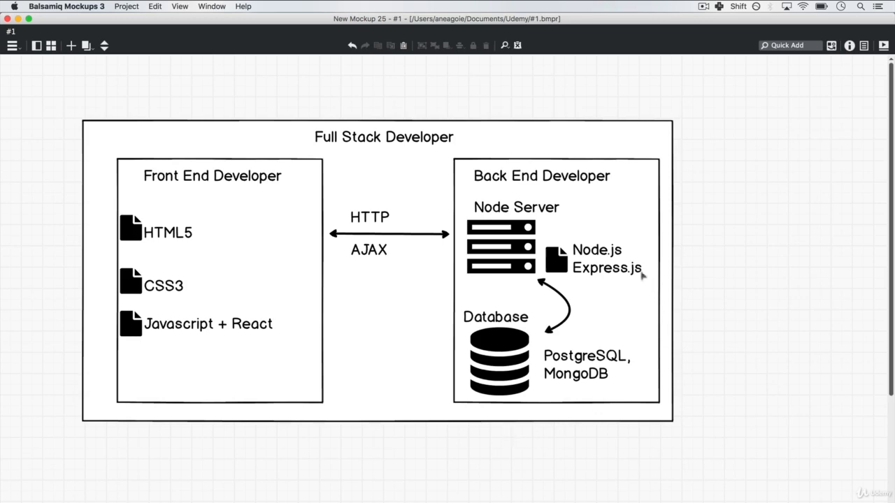
{"action": "mouse_move", "coordinate": [534, 463]}
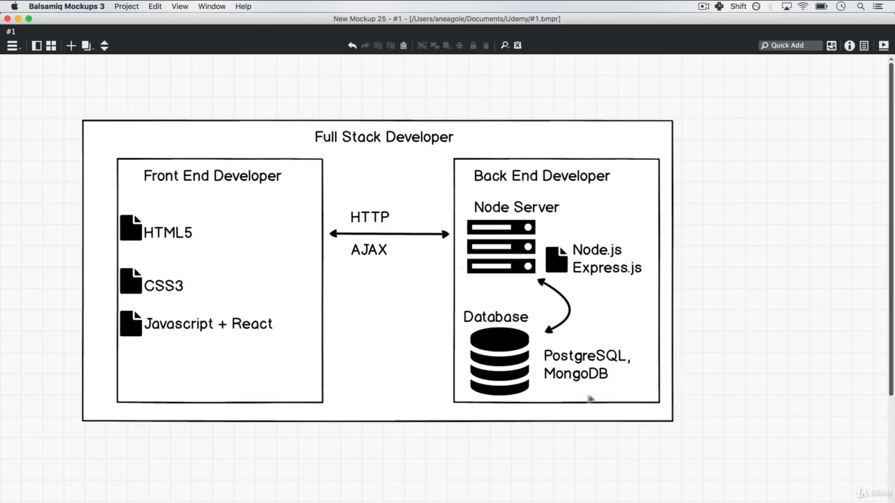
{"action": "mouse_move", "coordinate": [594, 316]}
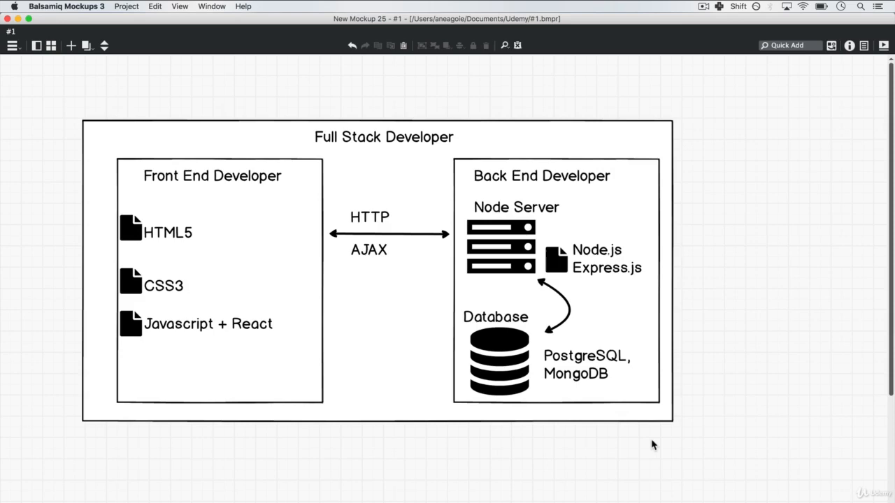
{"action": "mouse_move", "coordinate": [719, 240]}
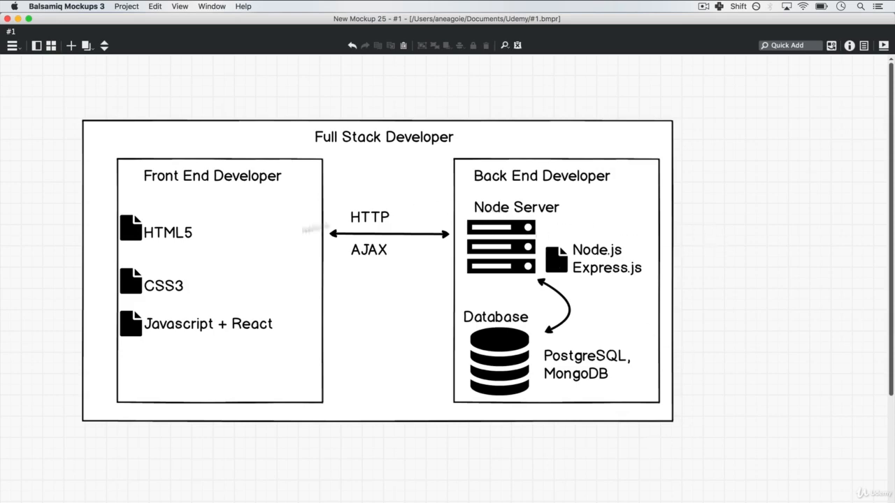
{"action": "mouse_move", "coordinate": [213, 233]}
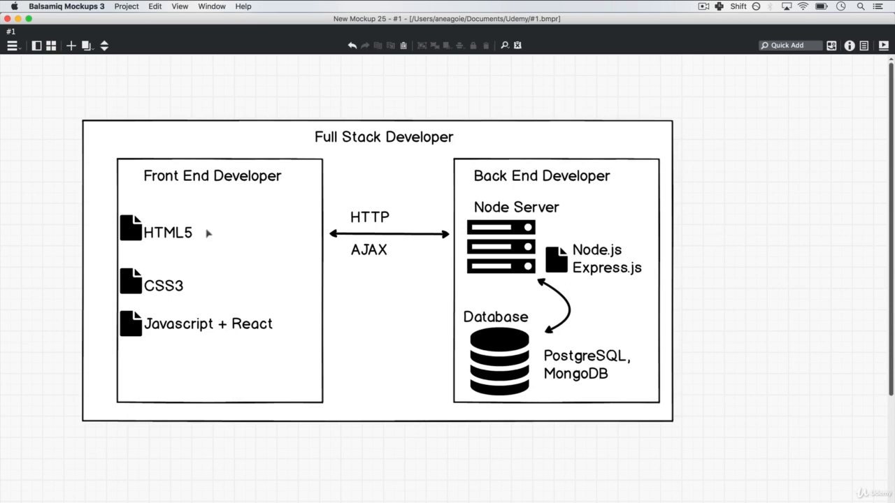
{"action": "mouse_move", "coordinate": [389, 293]}
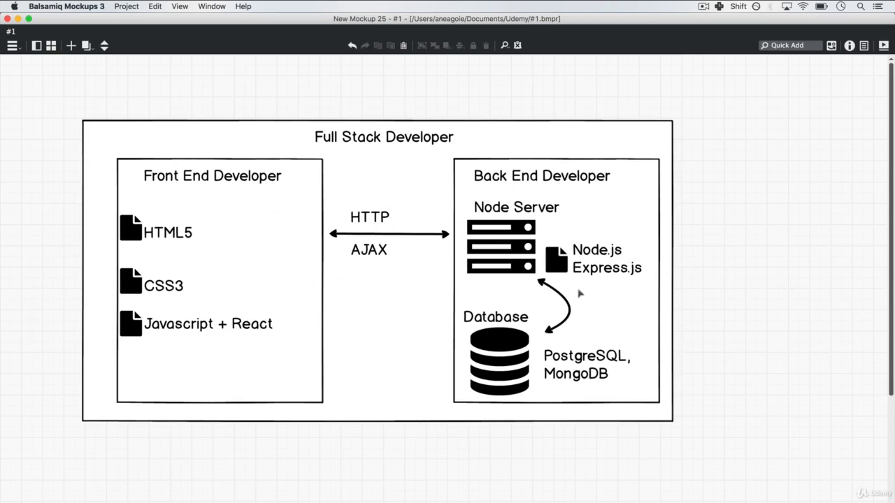
{"action": "mouse_move", "coordinate": [550, 261]}
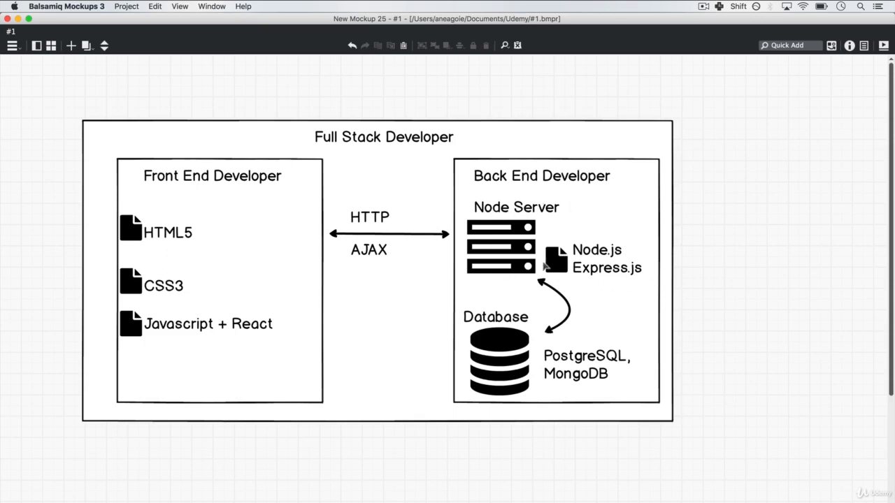
{"action": "mouse_move", "coordinate": [543, 309]}
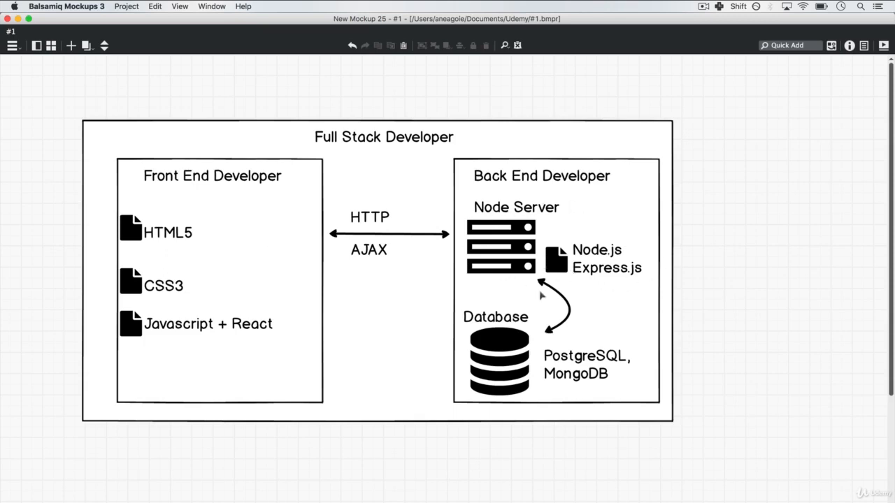
{"action": "mouse_move", "coordinate": [553, 241]}
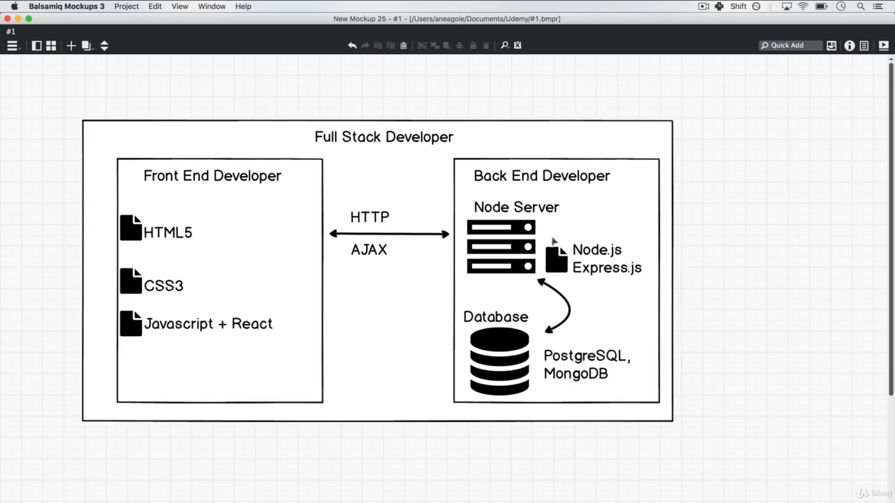
{"action": "mouse_move", "coordinate": [431, 266]}
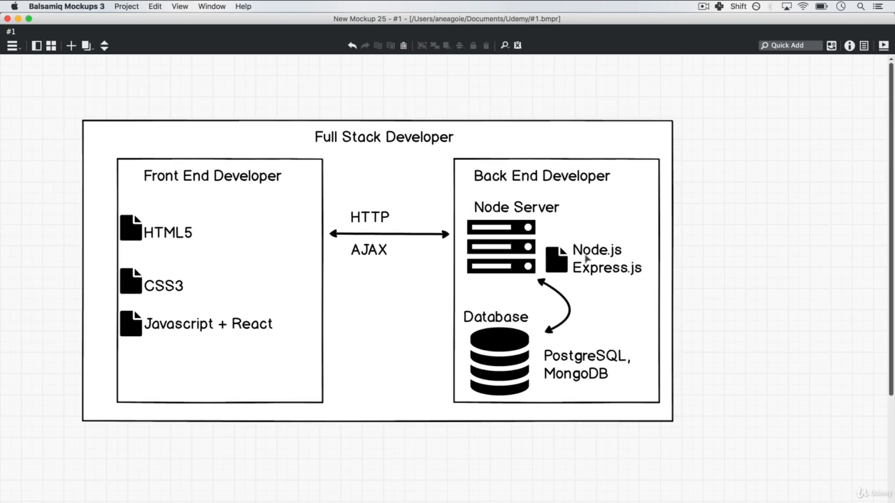
{"action": "mouse_move", "coordinate": [533, 202]}
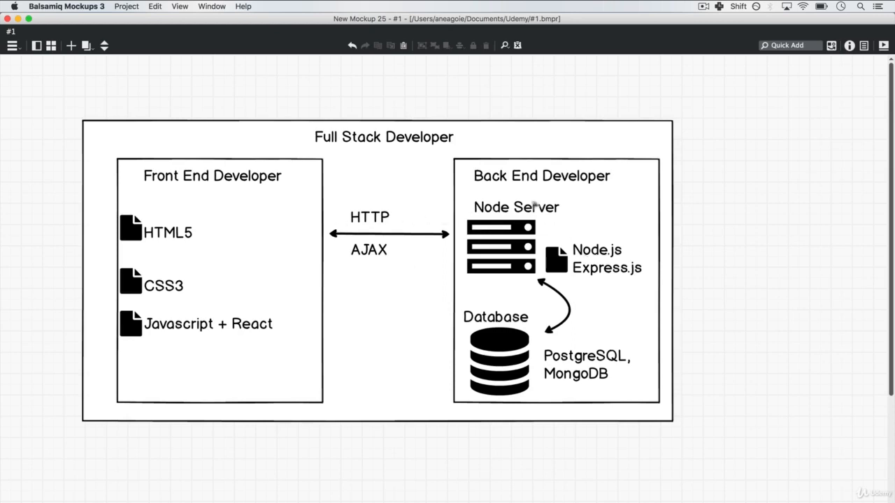
{"action": "mouse_move", "coordinate": [791, 276]}
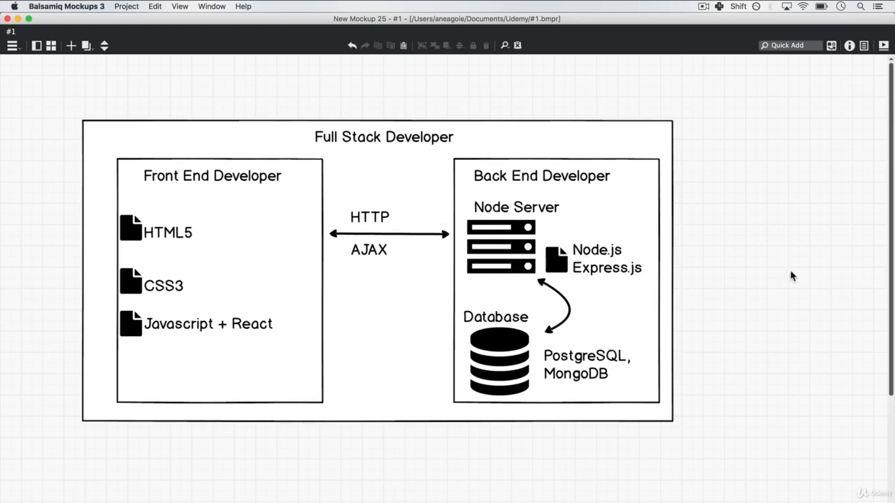
{"action": "mouse_move", "coordinate": [513, 206]}
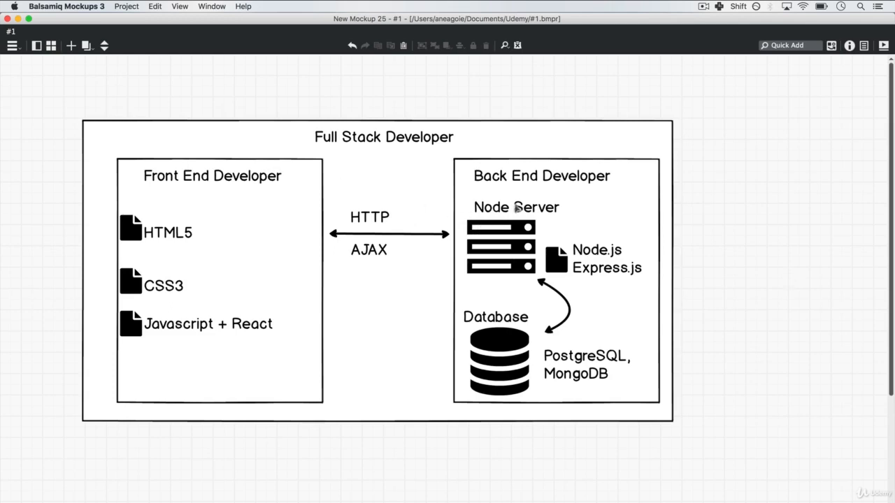
{"action": "mouse_move", "coordinate": [557, 260]}
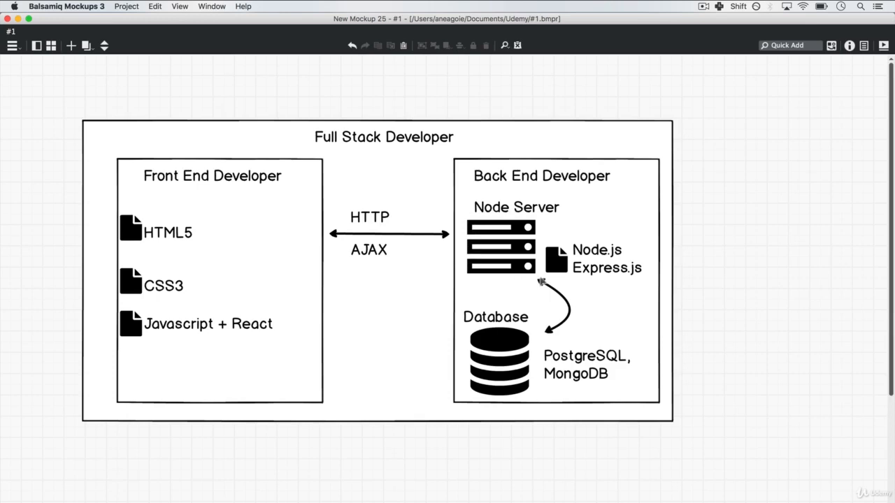
{"action": "mouse_move", "coordinate": [386, 230]}
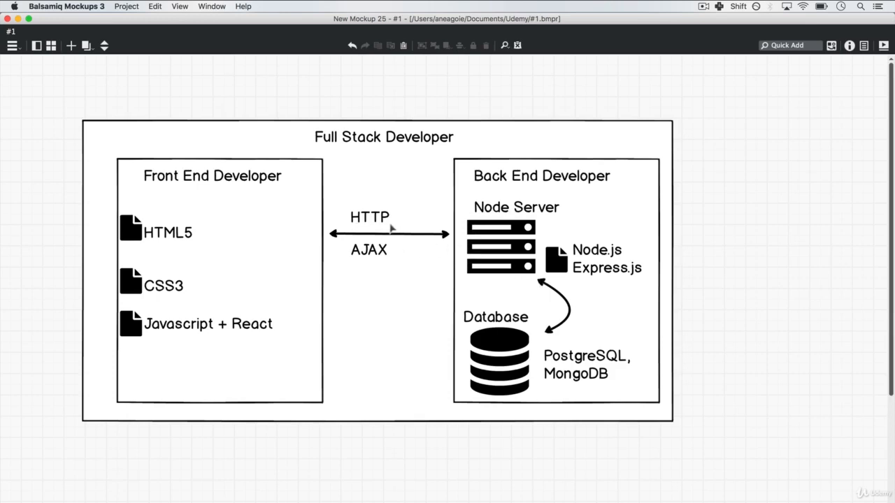
{"action": "mouse_move", "coordinate": [397, 230]}
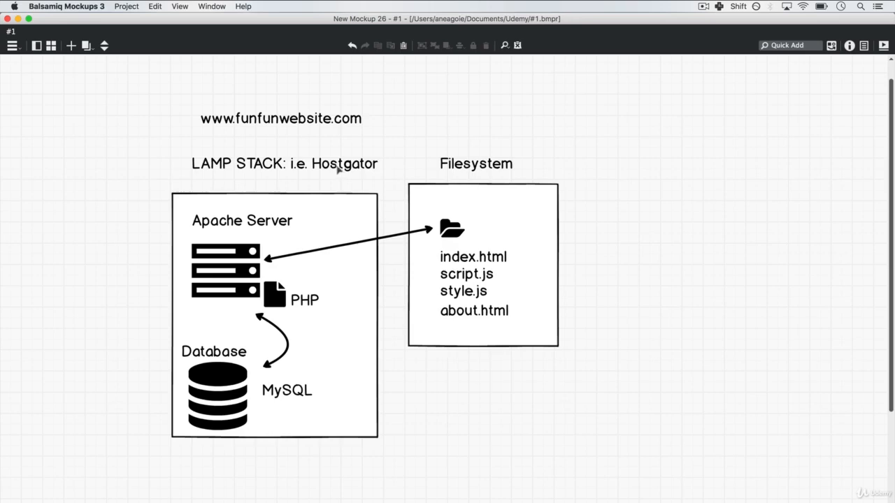
{"action": "mouse_move", "coordinate": [577, 165]}
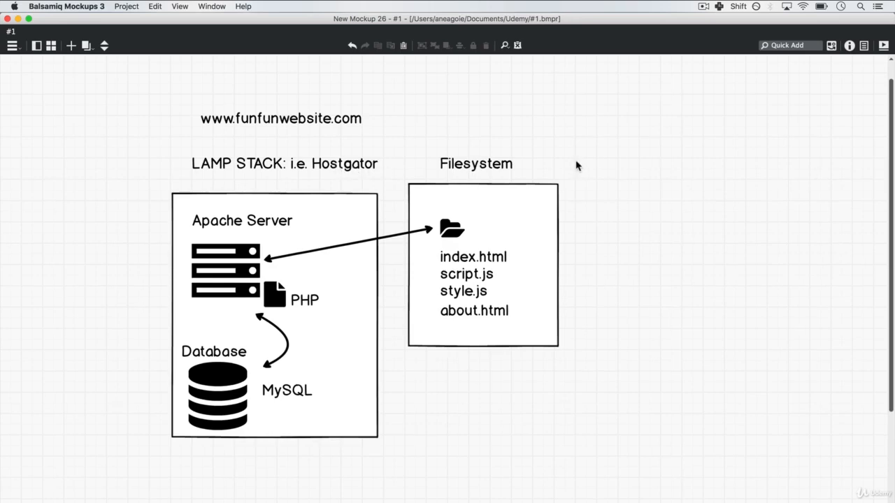
{"action": "mouse_move", "coordinate": [632, 199]}
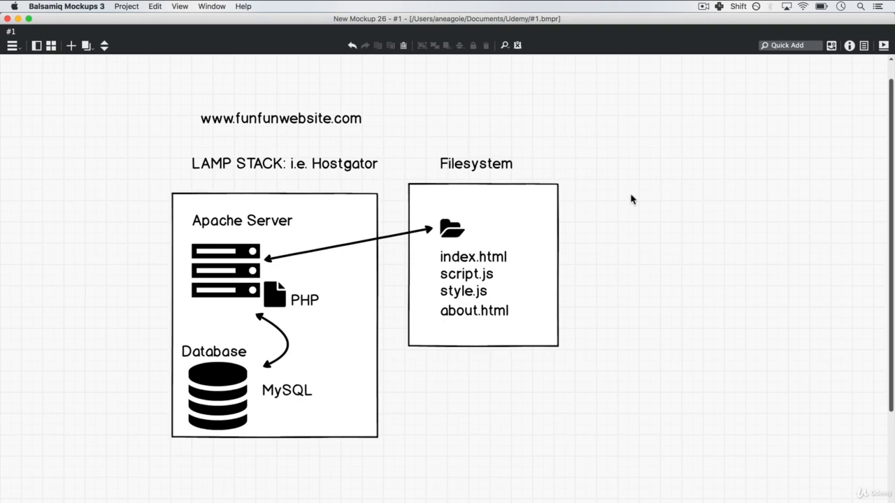
{"action": "mouse_move", "coordinate": [236, 169]}
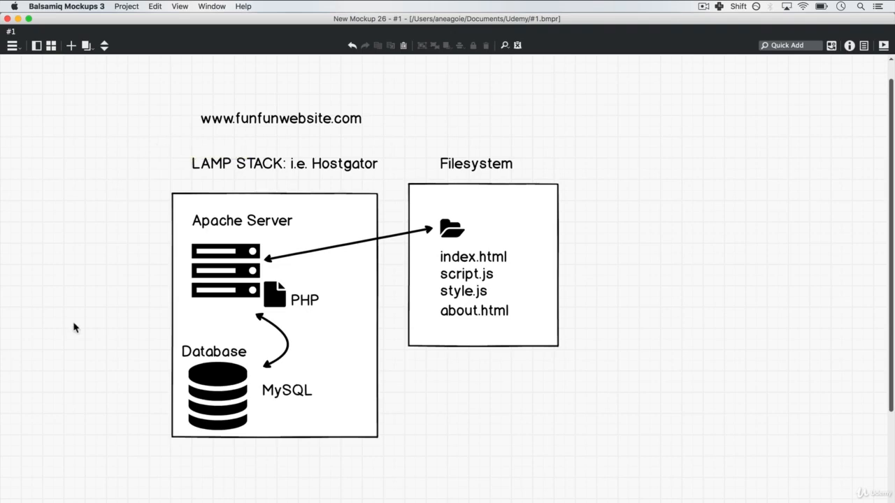
{"action": "mouse_move", "coordinate": [209, 128]}
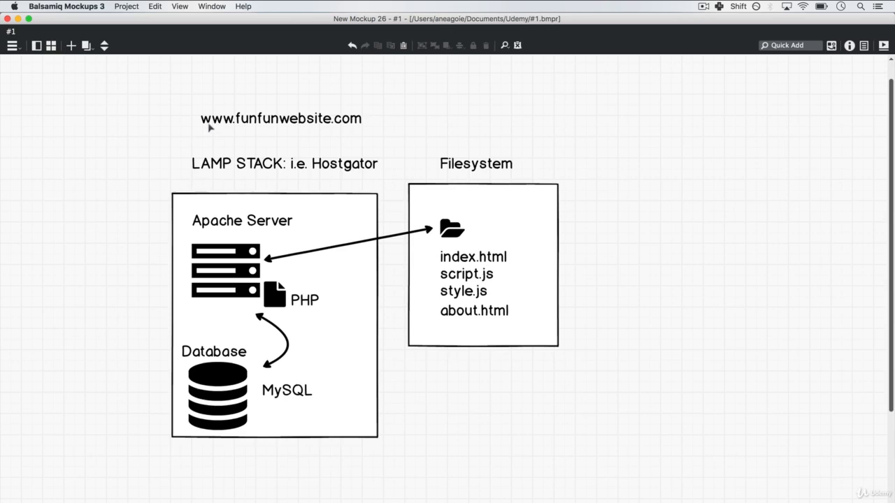
{"action": "mouse_move", "coordinate": [617, 318]}
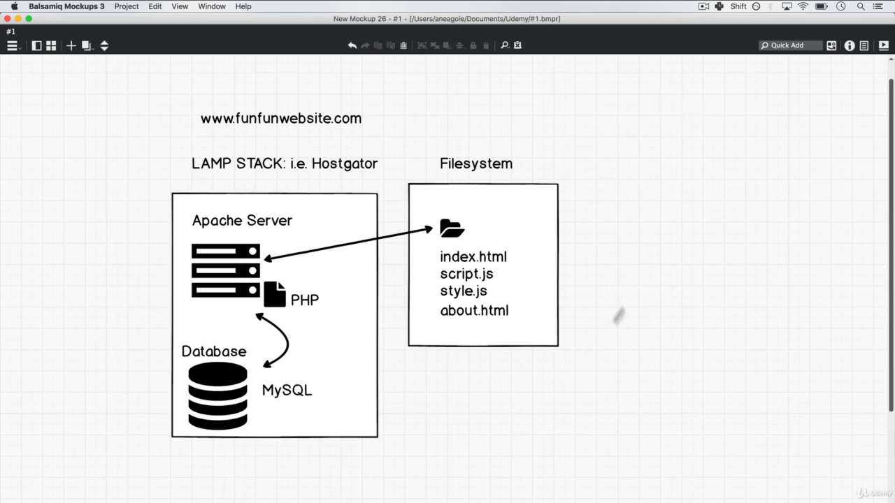
{"action": "mouse_move", "coordinate": [650, 262]}
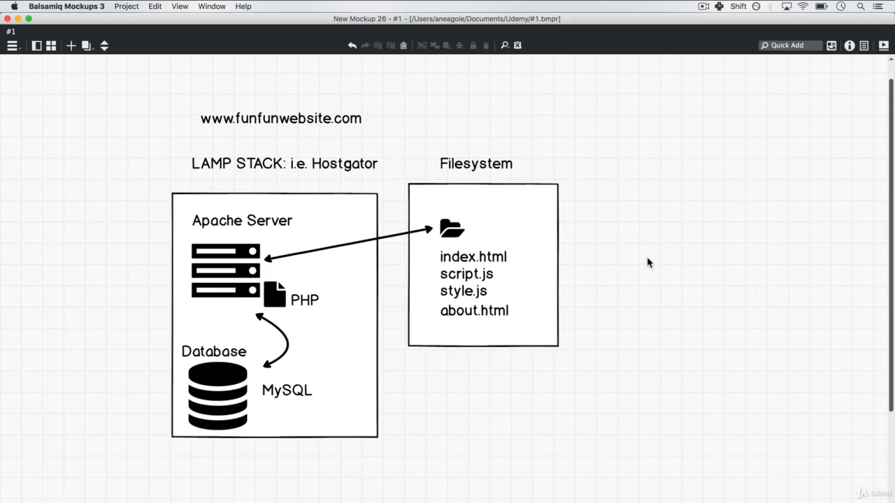
{"action": "mouse_move", "coordinate": [241, 201]}
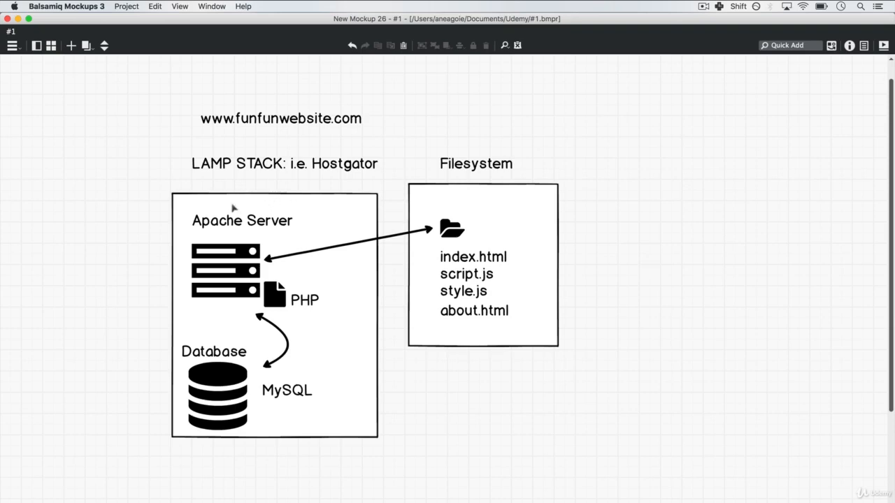
{"action": "mouse_move", "coordinate": [223, 240]}
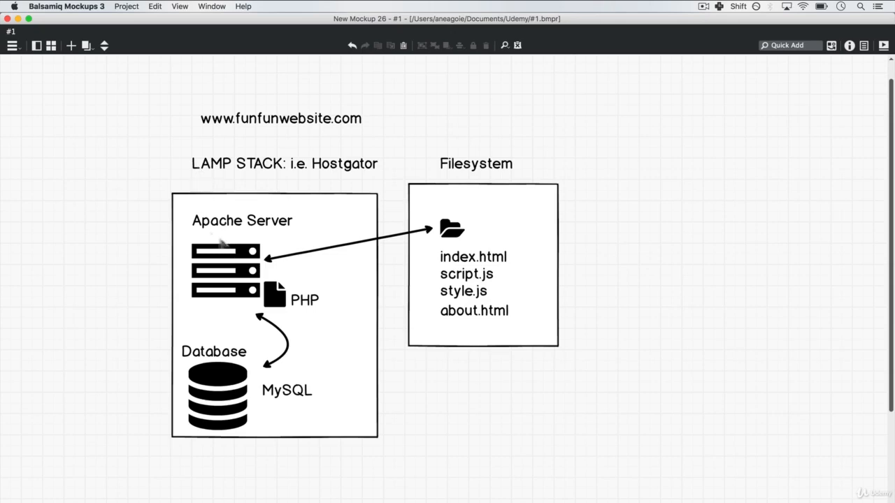
{"action": "mouse_move", "coordinate": [283, 287]}
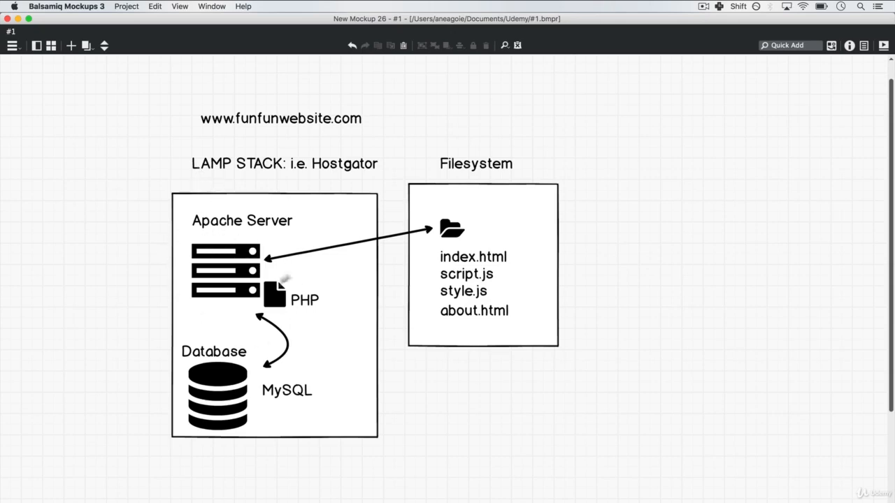
{"action": "mouse_move", "coordinate": [252, 250]}
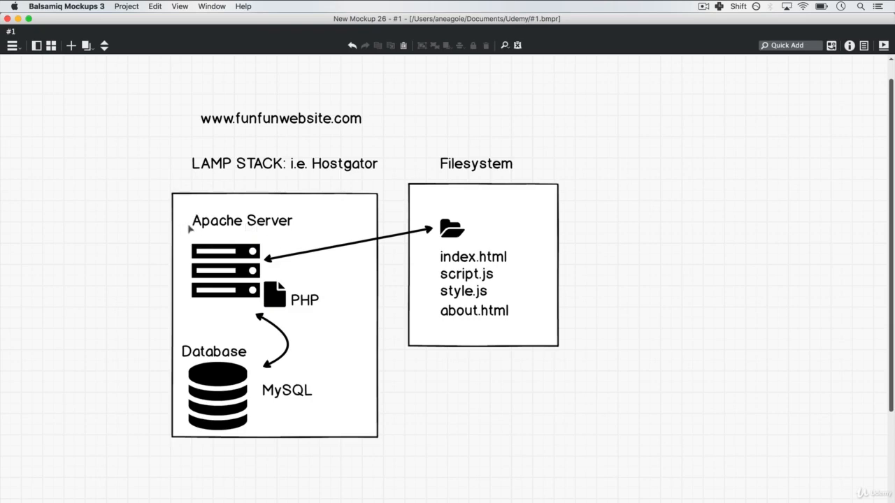
{"action": "mouse_move", "coordinate": [200, 214]}
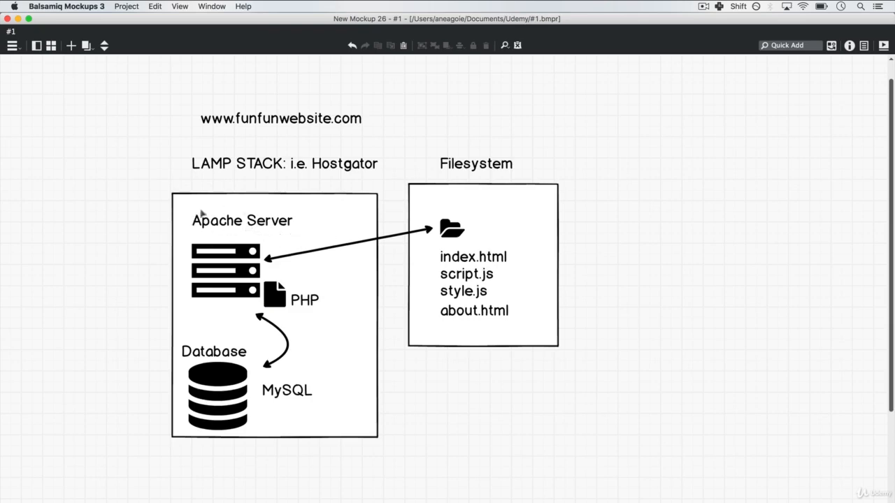
{"action": "mouse_move", "coordinate": [221, 242]}
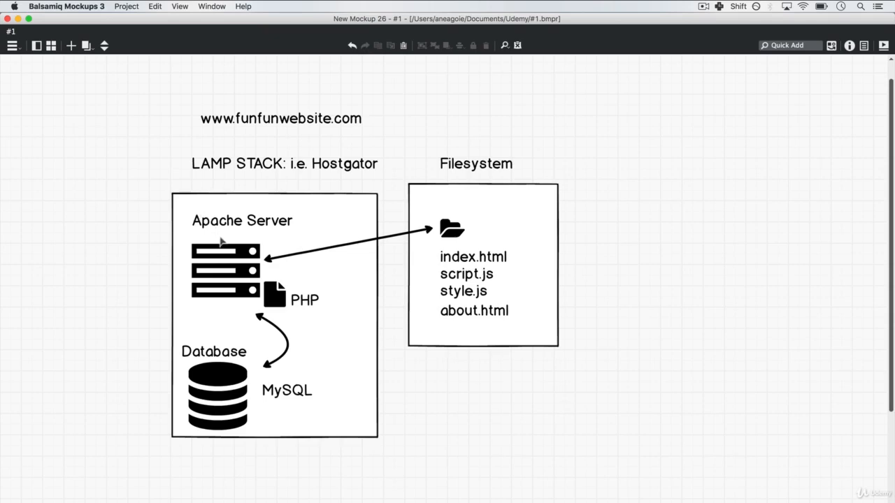
{"action": "mouse_move", "coordinate": [199, 227]}
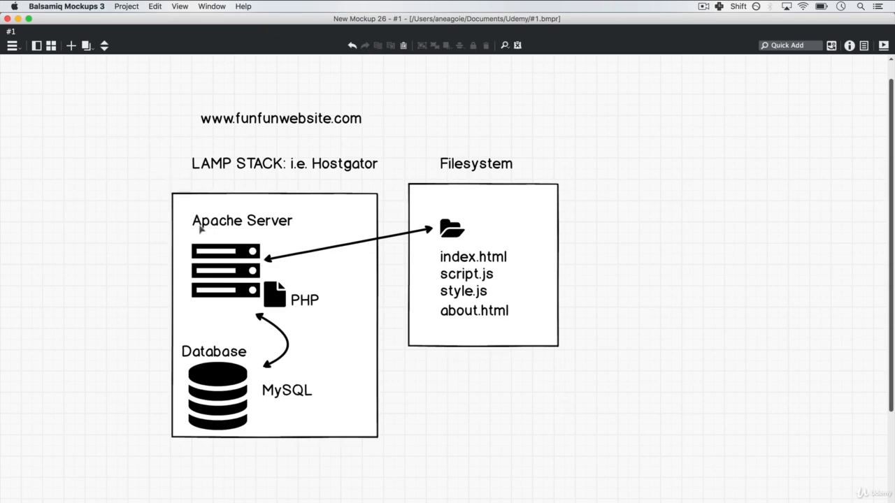
{"action": "mouse_move", "coordinate": [539, 280]}
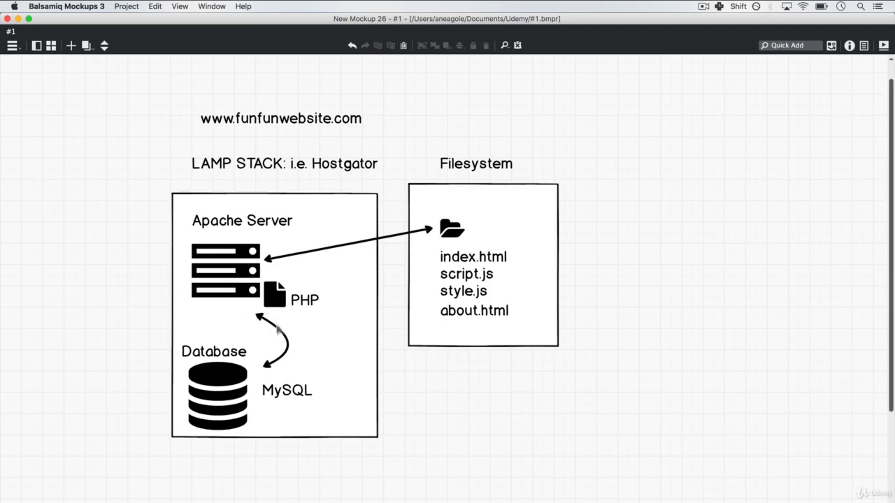
{"action": "mouse_move", "coordinate": [253, 389]}
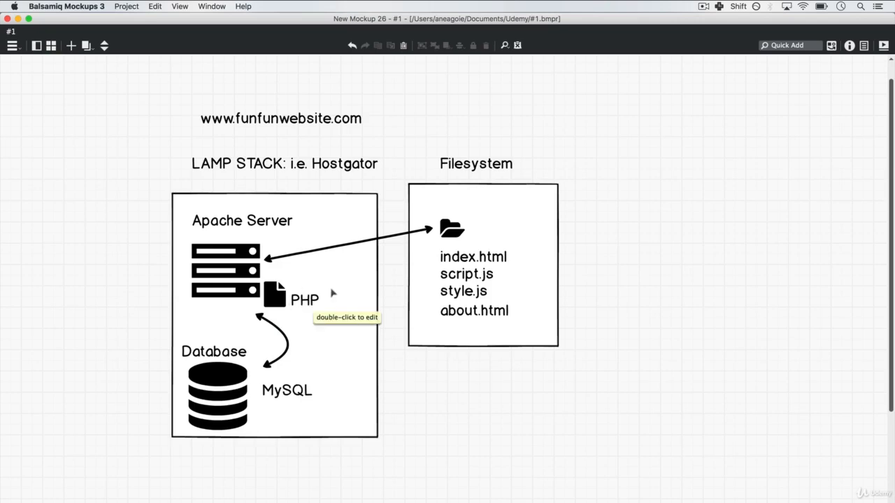
{"action": "mouse_move", "coordinate": [230, 289]}
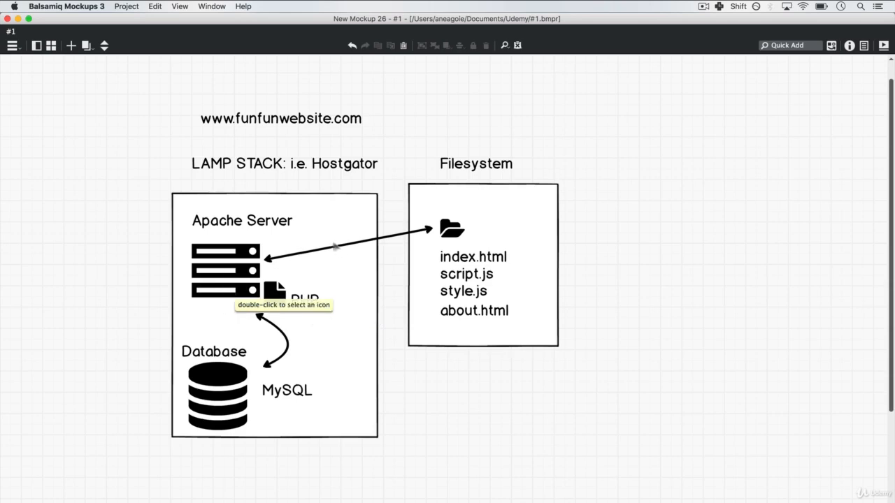
{"action": "mouse_move", "coordinate": [441, 179]}
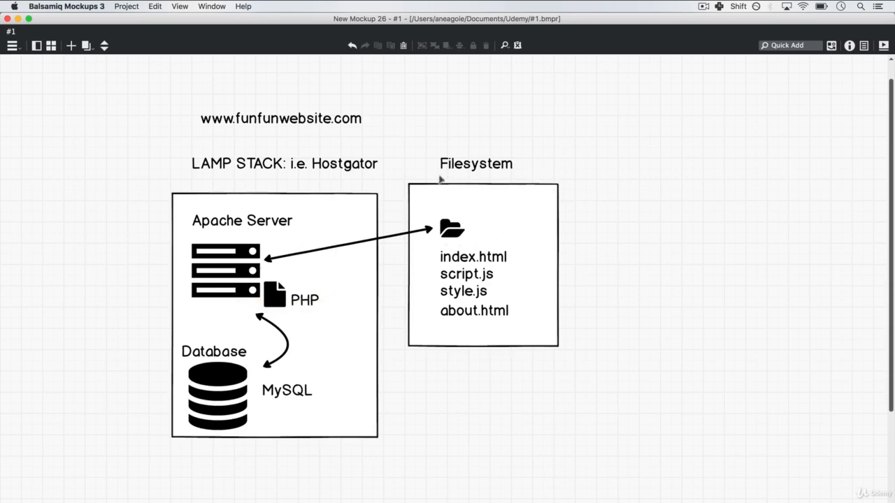
{"action": "mouse_move", "coordinate": [474, 257]}
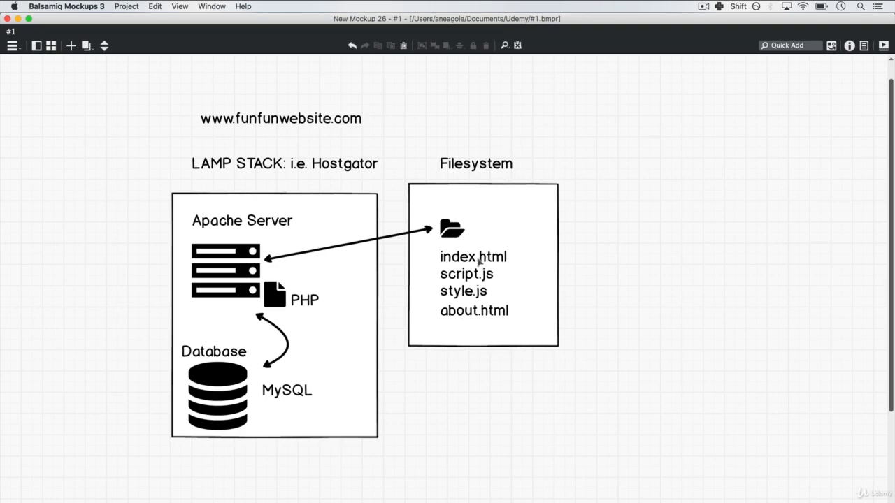
{"action": "mouse_move", "coordinate": [536, 337]}
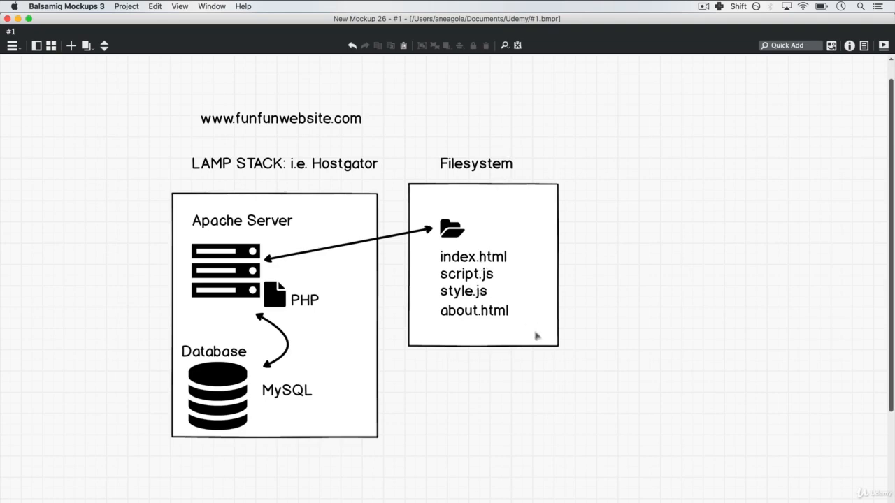
{"action": "mouse_move", "coordinate": [257, 223]}
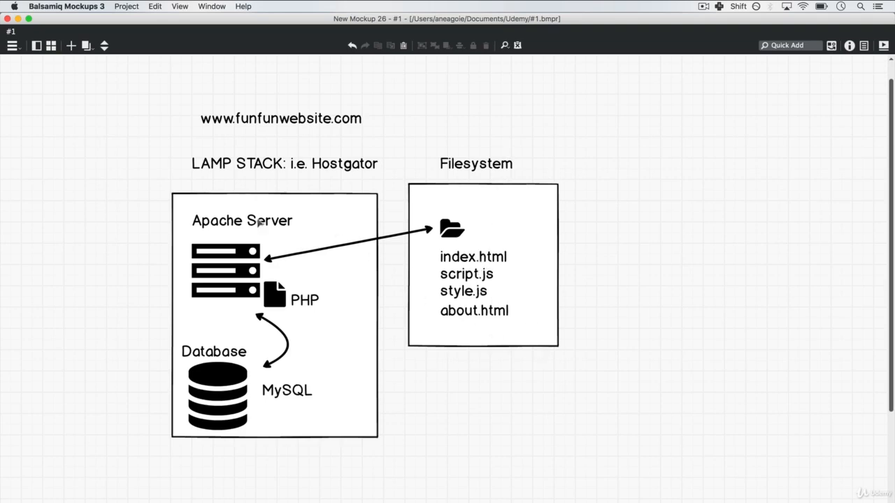
{"action": "mouse_move", "coordinate": [258, 221]}
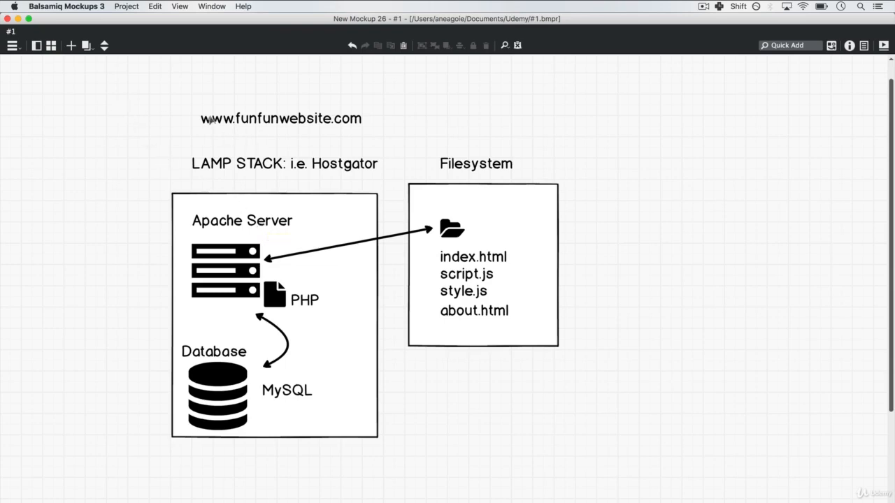
{"action": "mouse_move", "coordinate": [355, 122]}
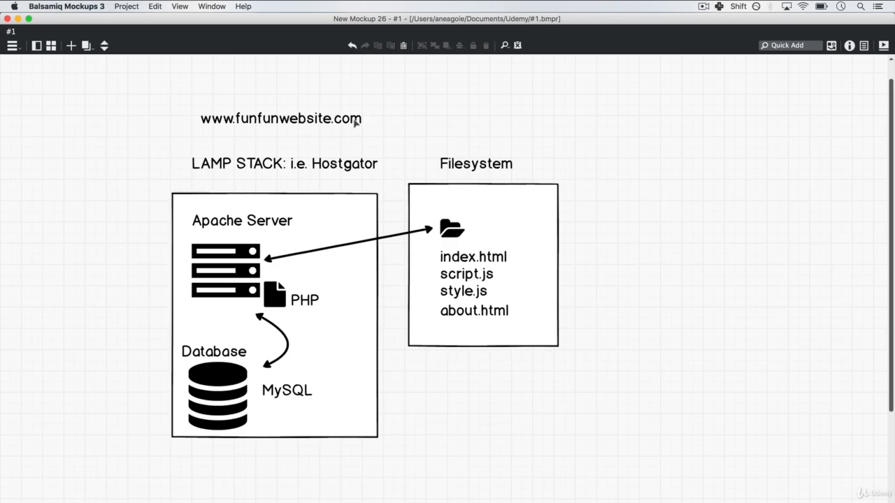
{"action": "mouse_move", "coordinate": [103, 118]}
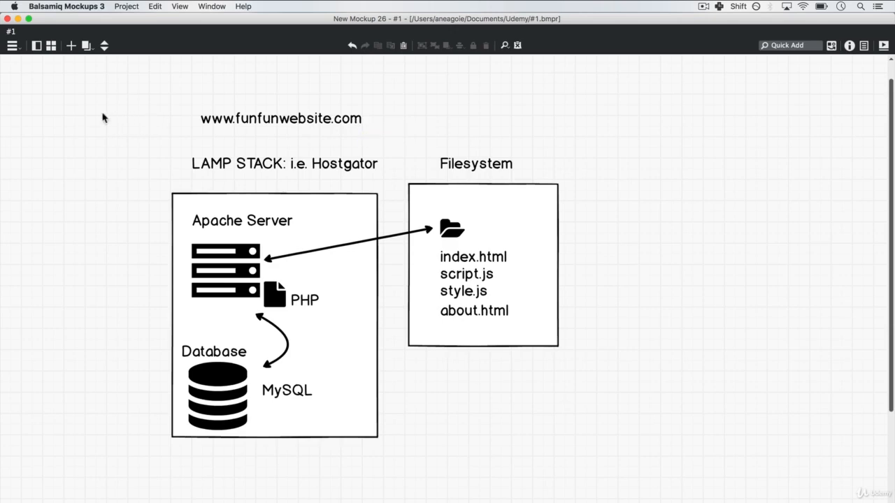
{"action": "mouse_move", "coordinate": [211, 258]}
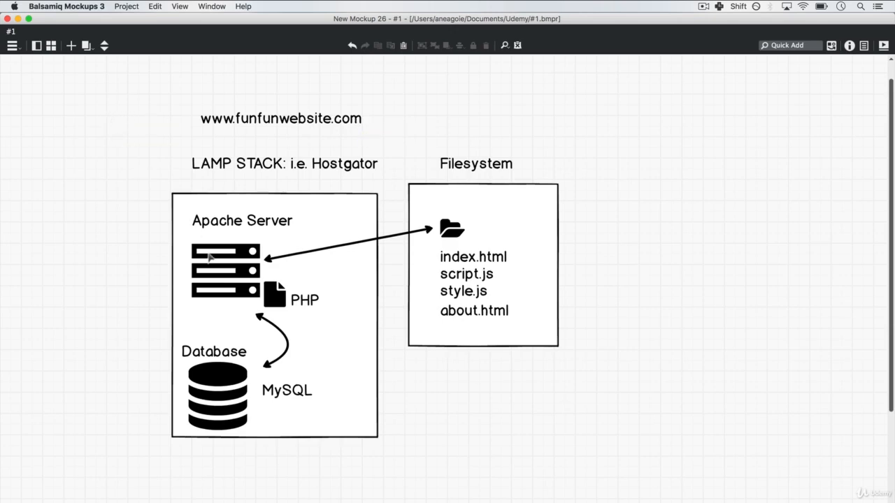
{"action": "mouse_move", "coordinate": [441, 260]}
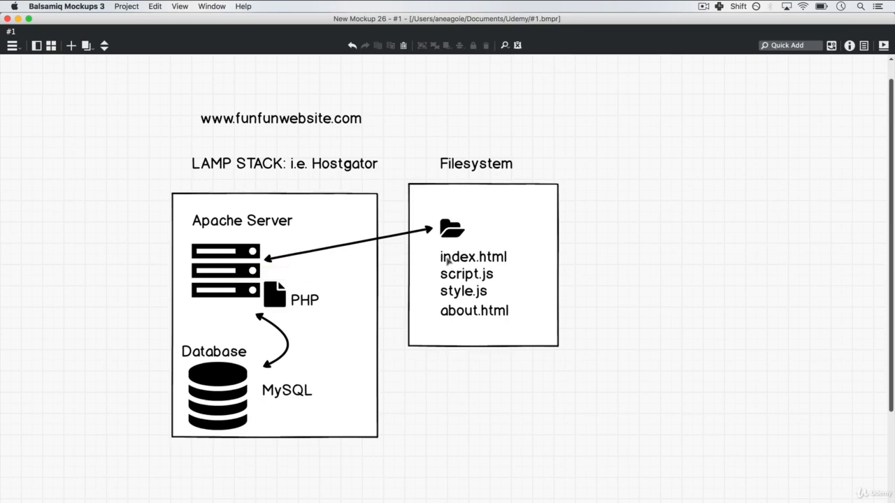
{"action": "mouse_move", "coordinate": [105, 140]}
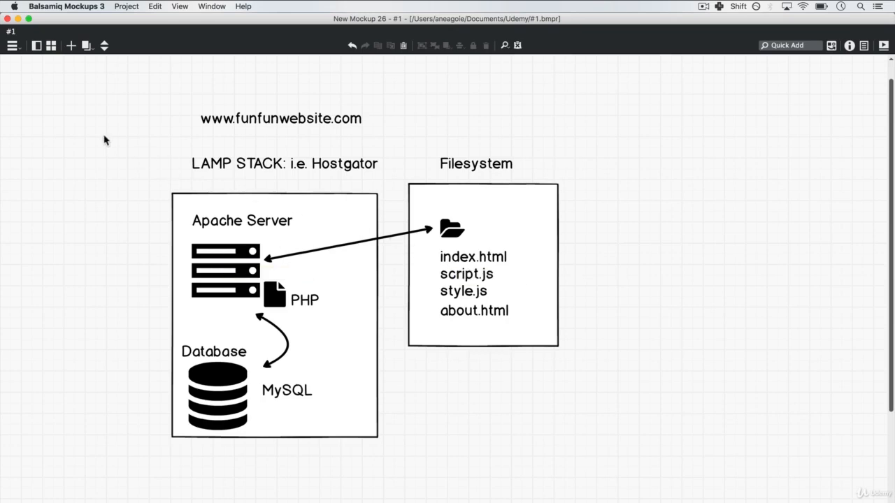
{"action": "mouse_move", "coordinate": [379, 112]}
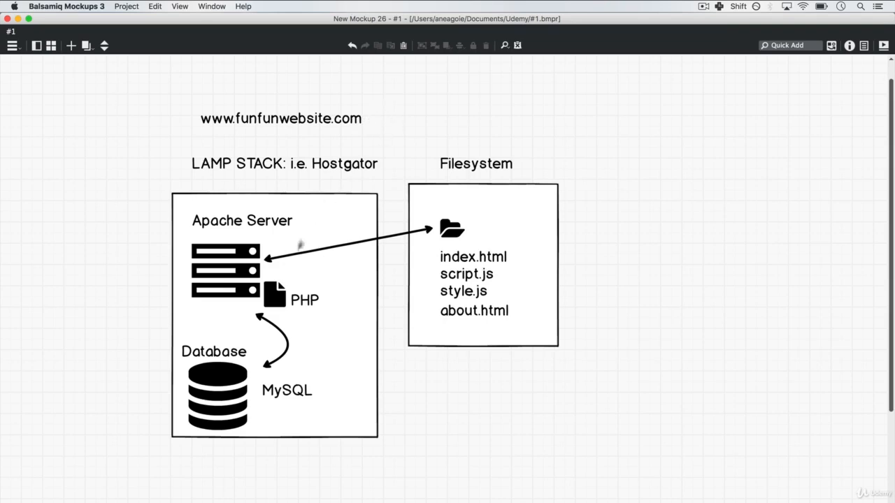
{"action": "mouse_move", "coordinate": [471, 321]}
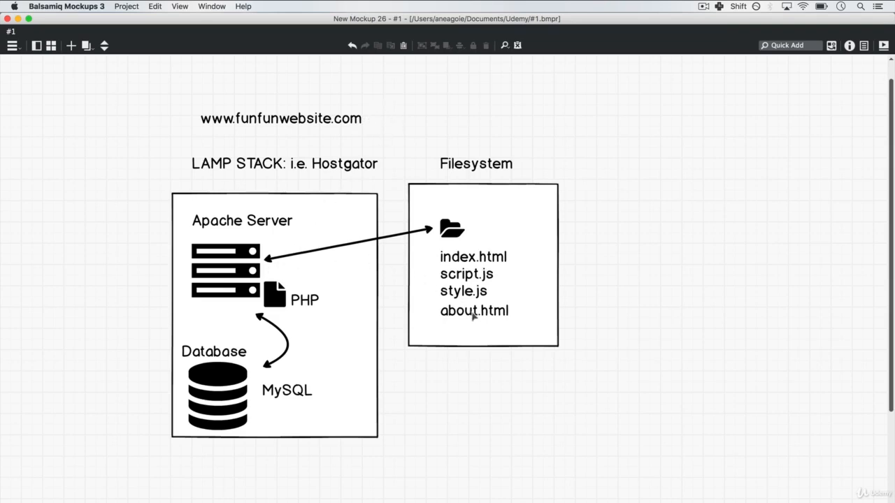
{"action": "mouse_move", "coordinate": [131, 179]}
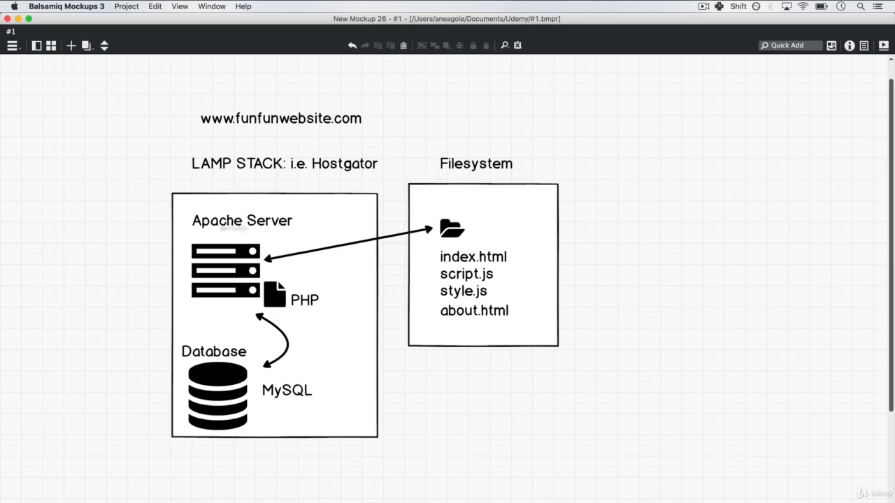
{"action": "mouse_move", "coordinate": [363, 182]}
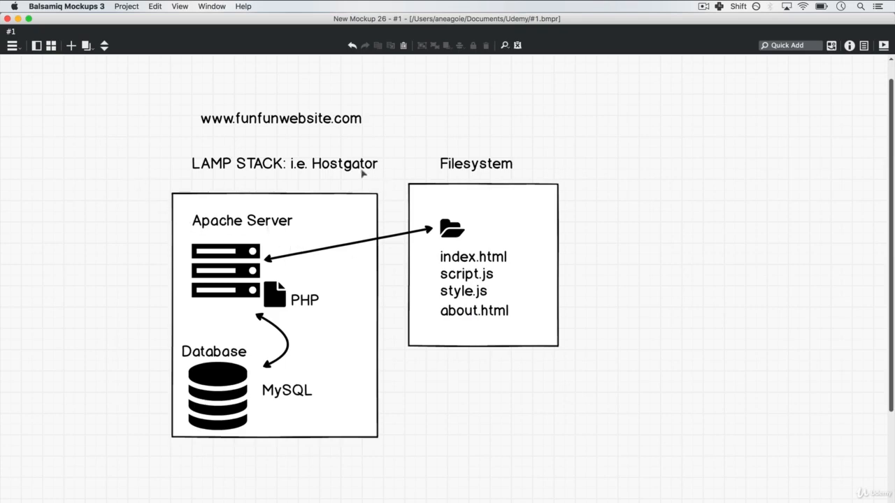
{"action": "mouse_move", "coordinate": [84, 148]}
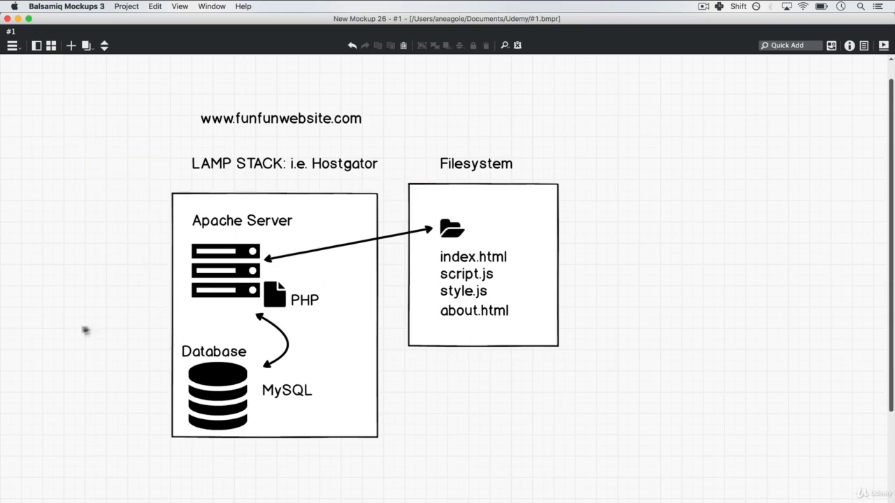
{"action": "mouse_move", "coordinate": [129, 245]}
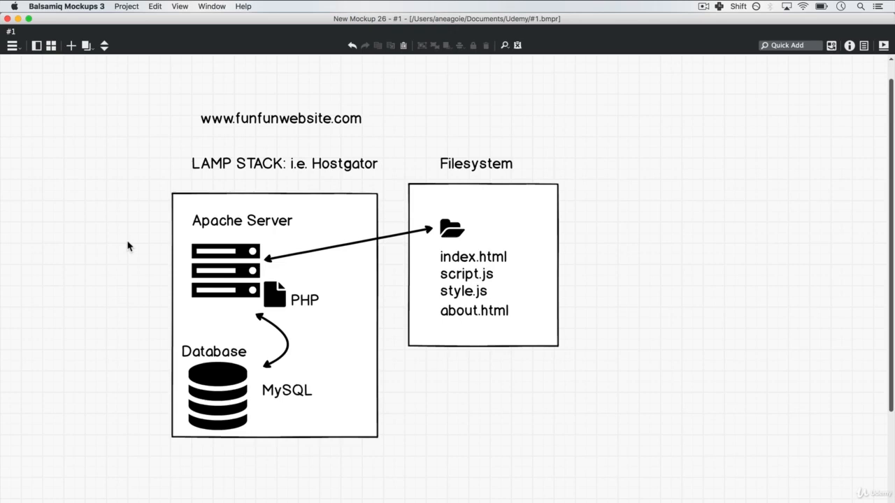
{"action": "mouse_move", "coordinate": [318, 155]}
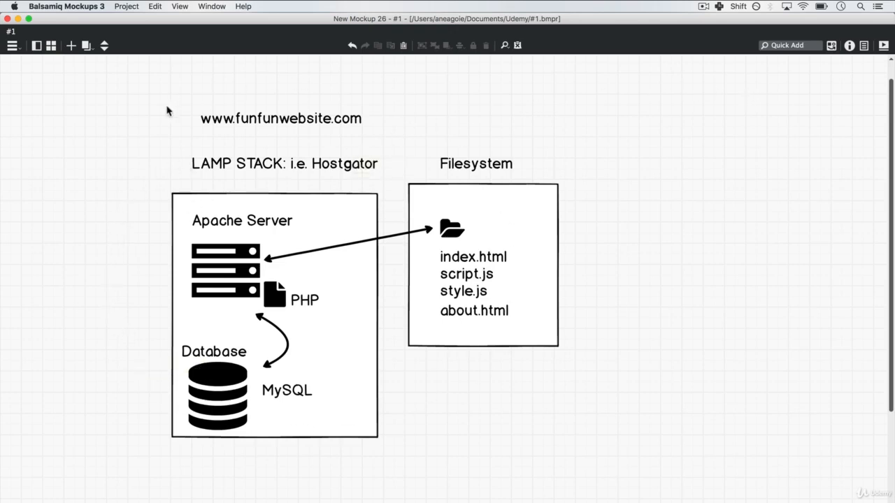
{"action": "mouse_move", "coordinate": [195, 85]}
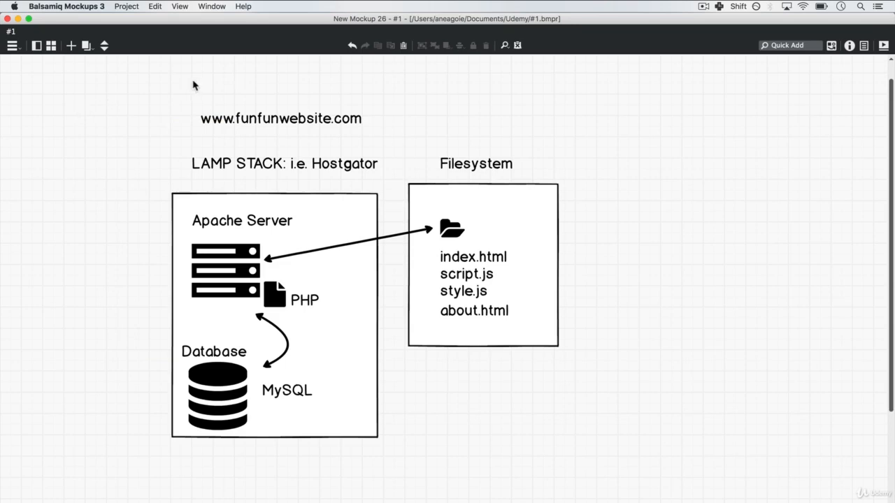
{"action": "mouse_move", "coordinate": [198, 201]}
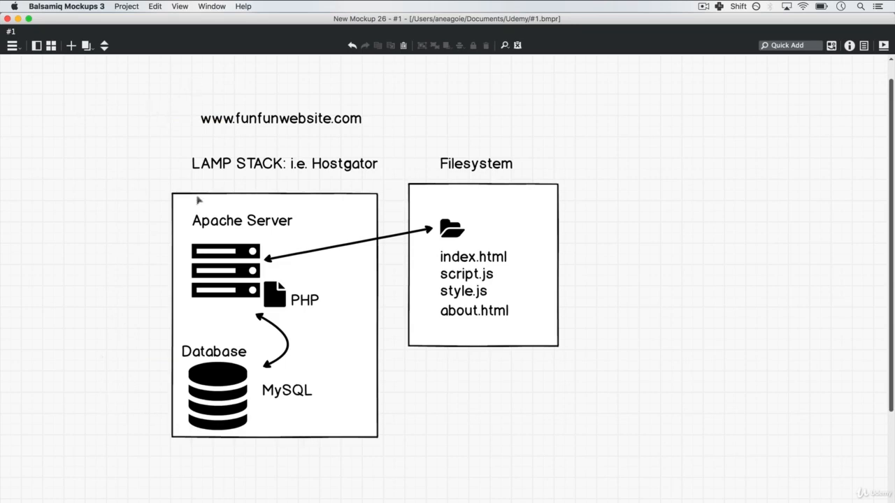
{"action": "mouse_move", "coordinate": [133, 139]}
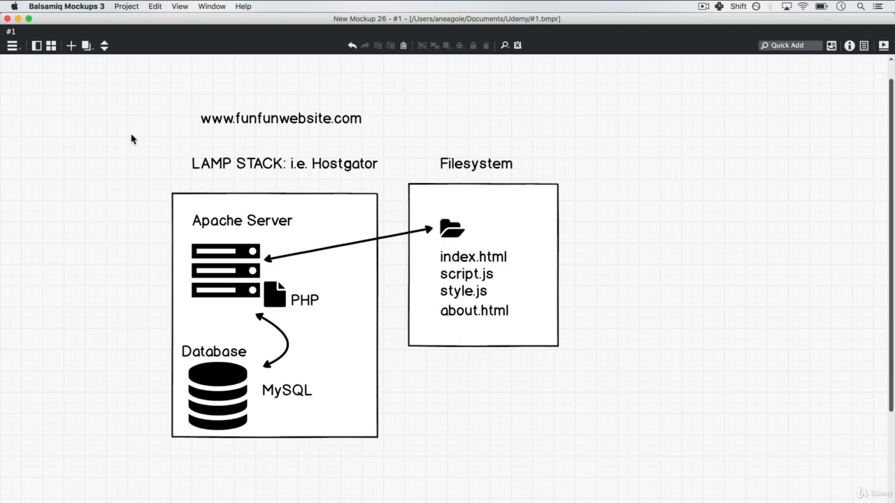
{"action": "mouse_move", "coordinate": [185, 146]}
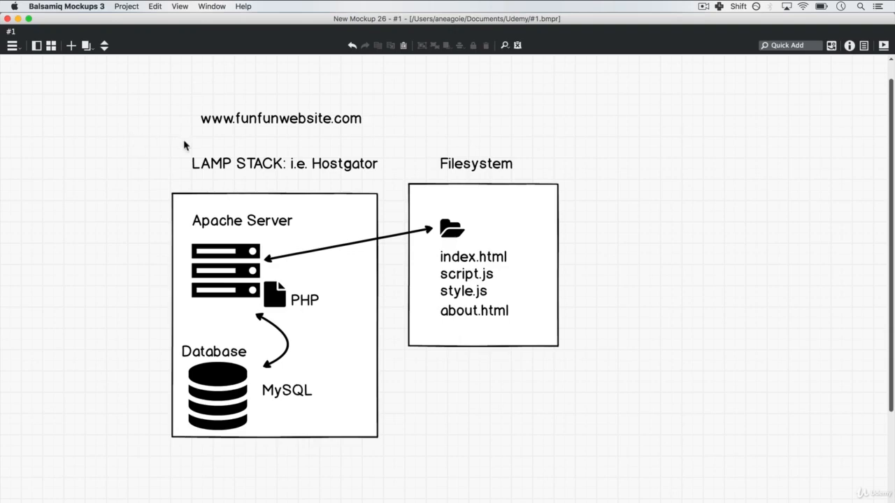
{"action": "mouse_move", "coordinate": [136, 174]}
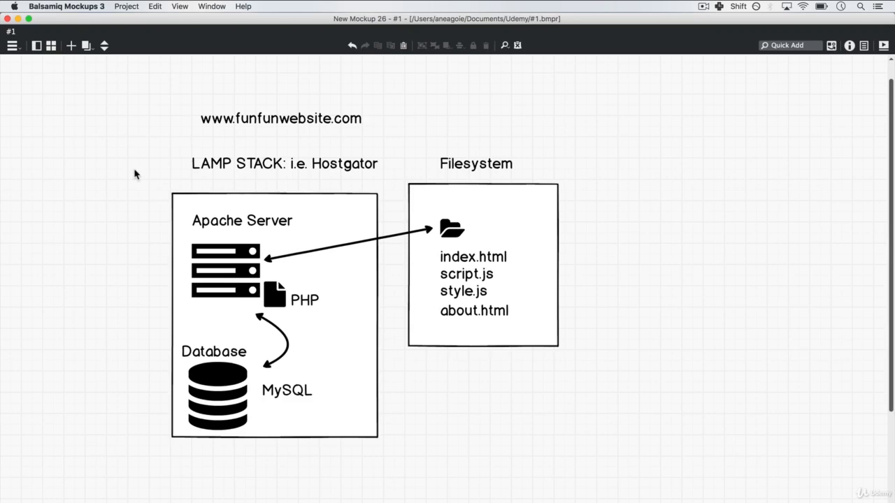
{"action": "mouse_move", "coordinate": [192, 107]}
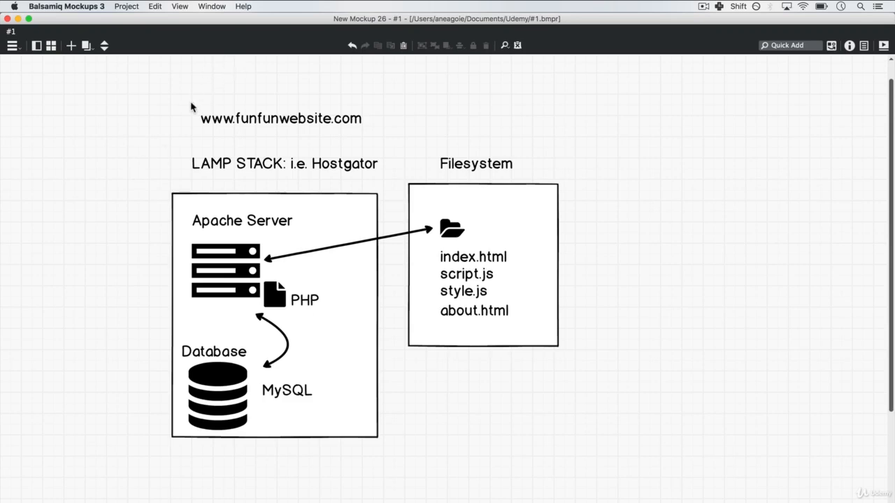
{"action": "mouse_move", "coordinate": [664, 236]}
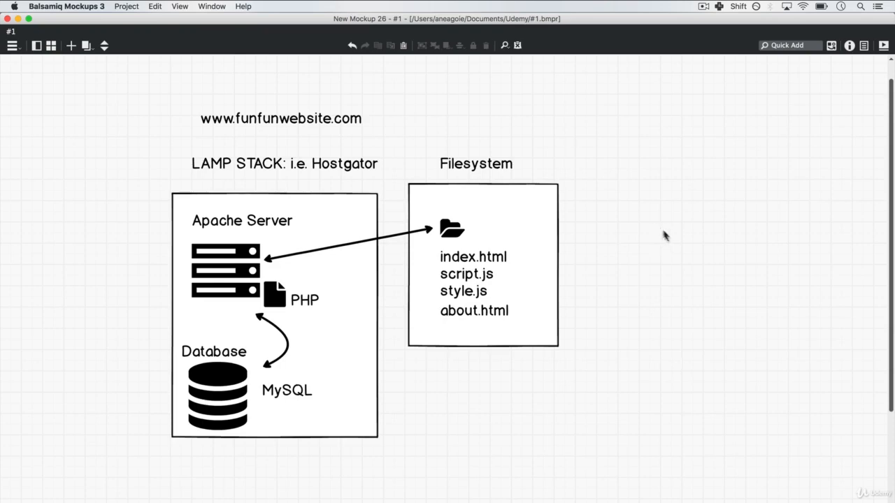
{"action": "mouse_move", "coordinate": [614, 182]}
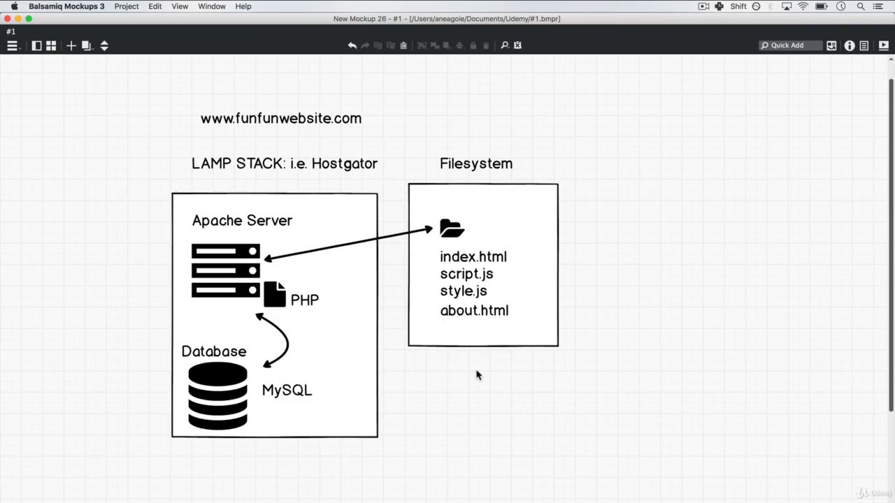
{"action": "mouse_move", "coordinate": [157, 419]}
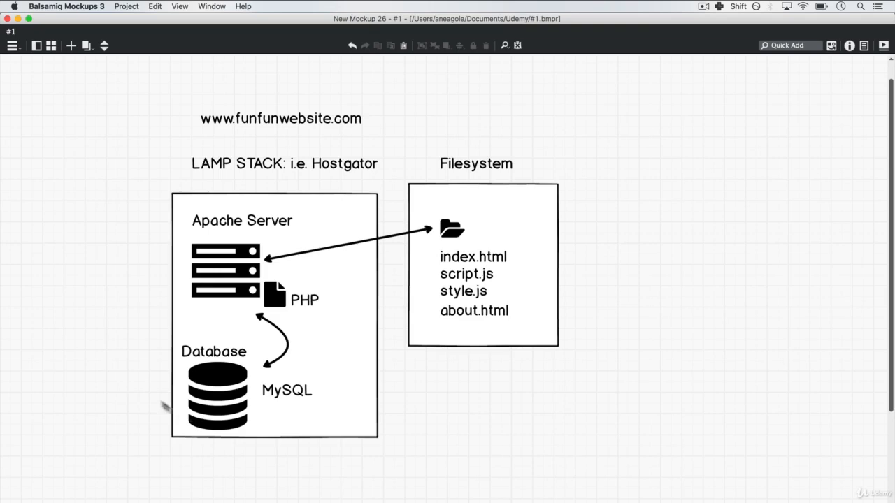
{"action": "mouse_move", "coordinate": [676, 248]}
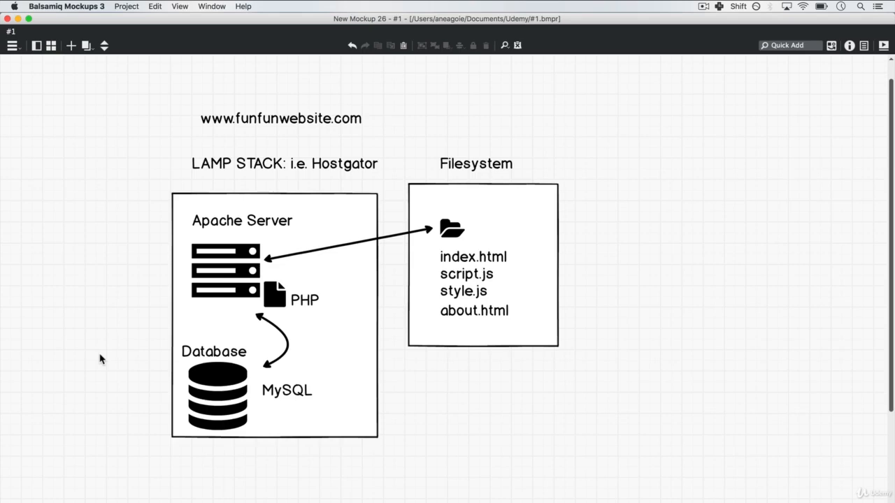
{"action": "mouse_move", "coordinate": [124, 165]}
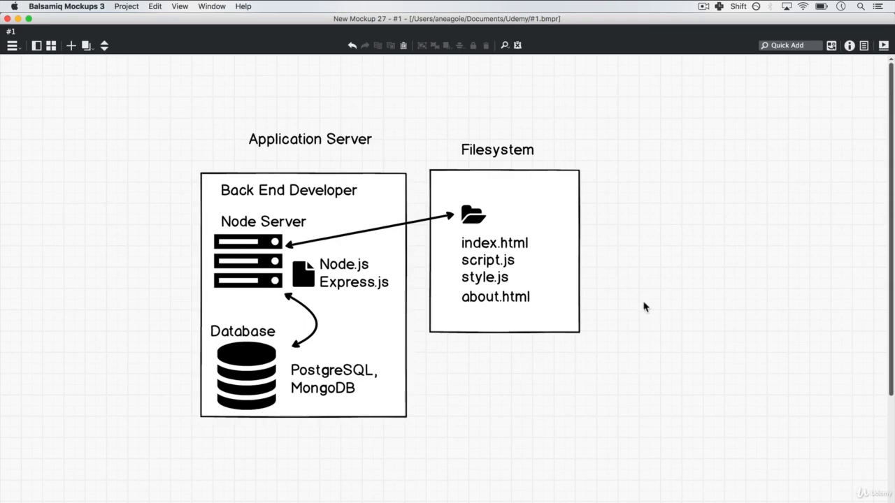
{"action": "mouse_move", "coordinate": [300, 160]}
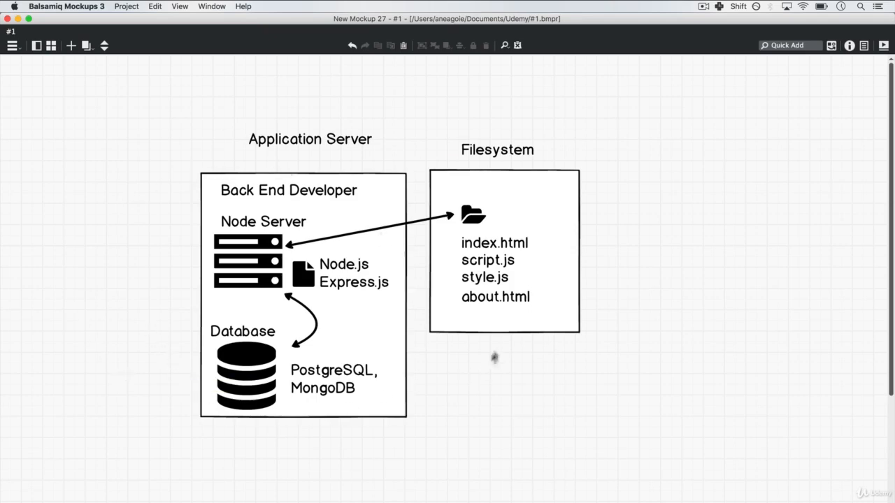
{"action": "mouse_move", "coordinate": [295, 150]}
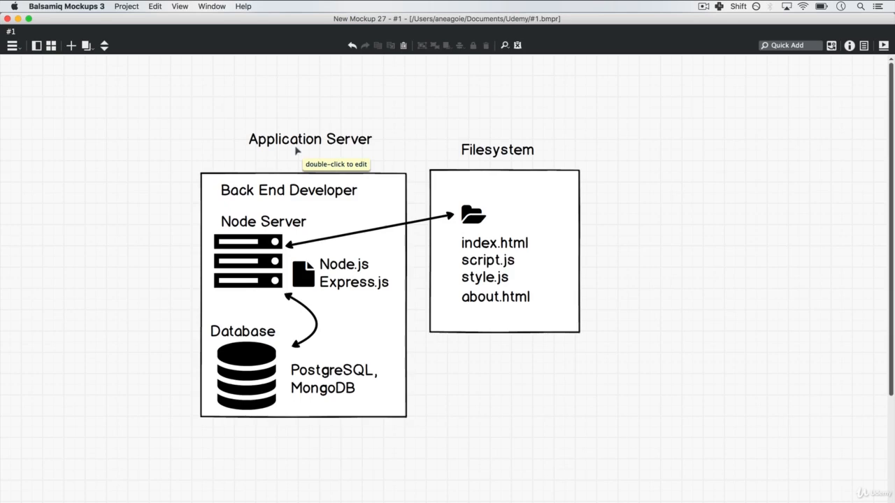
{"action": "mouse_move", "coordinate": [132, 219]}
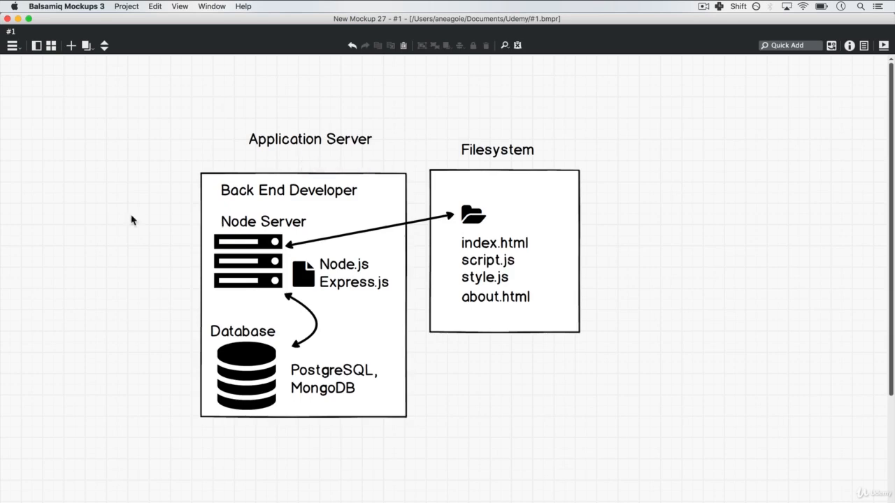
{"action": "mouse_move", "coordinate": [164, 217]}
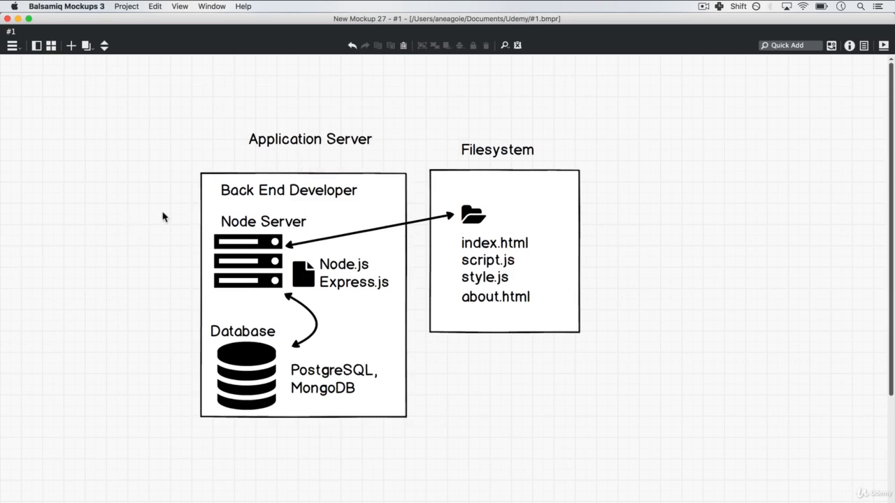
{"action": "mouse_move", "coordinate": [170, 238]}
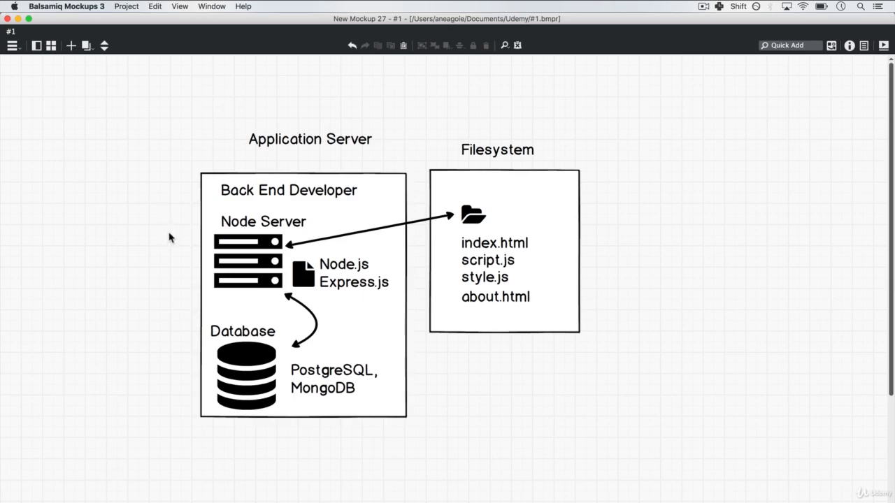
{"action": "mouse_move", "coordinate": [236, 231]}
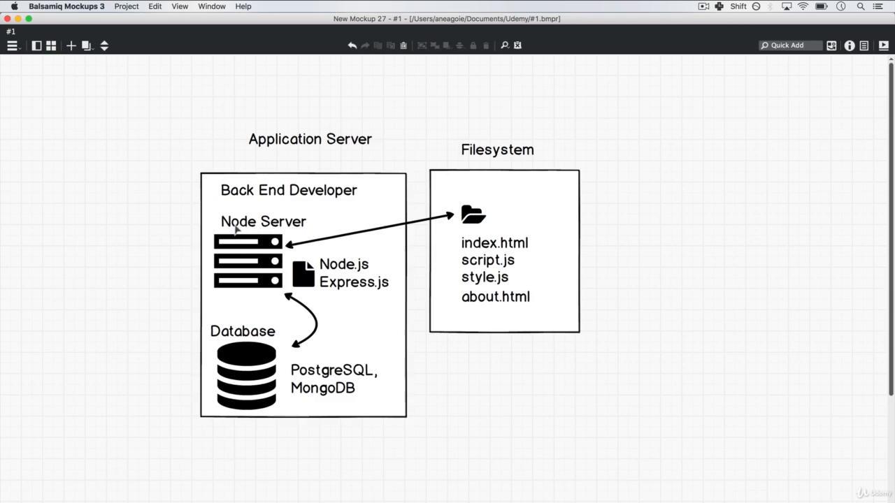
{"action": "mouse_move", "coordinate": [345, 264]}
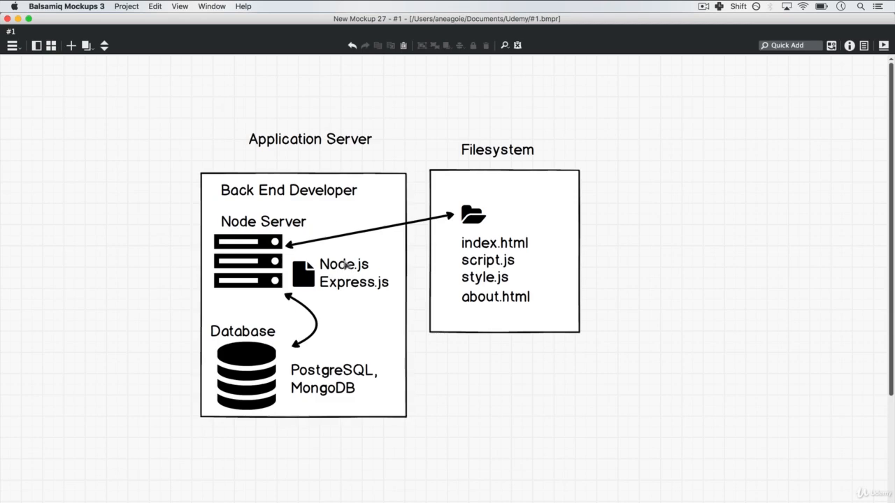
{"action": "mouse_move", "coordinate": [367, 269]}
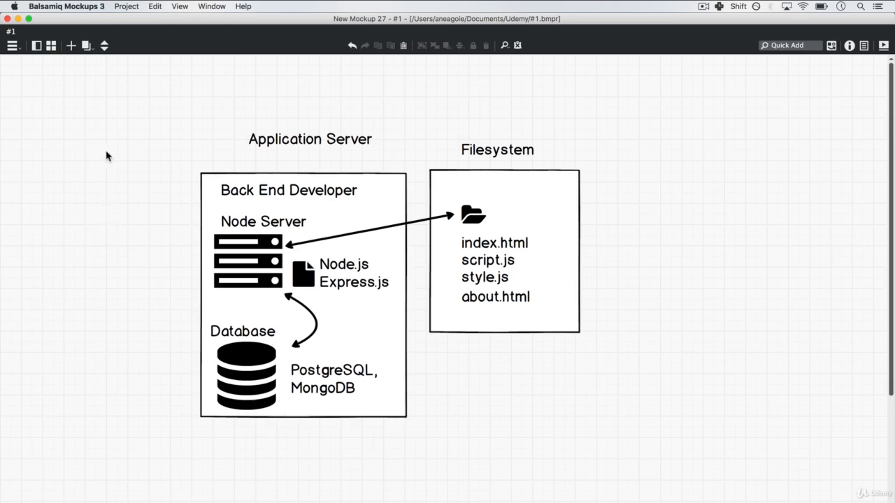
{"action": "mouse_move", "coordinate": [159, 219]}
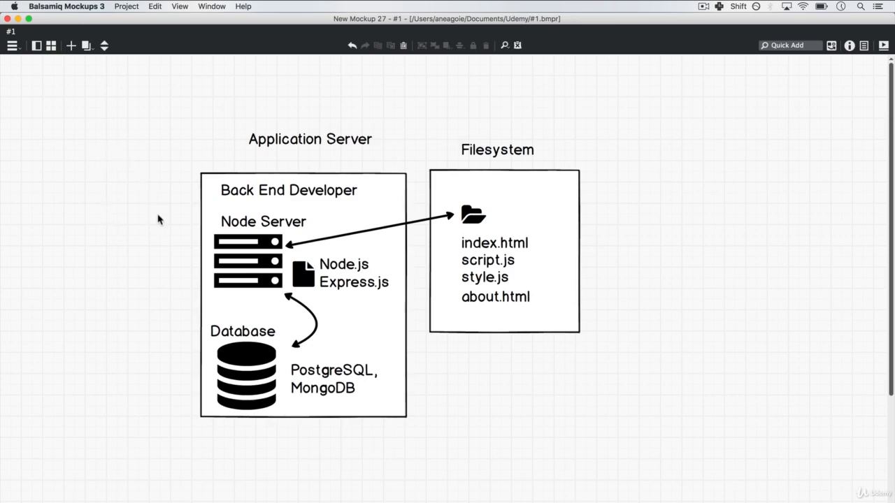
{"action": "mouse_move", "coordinate": [181, 231]}
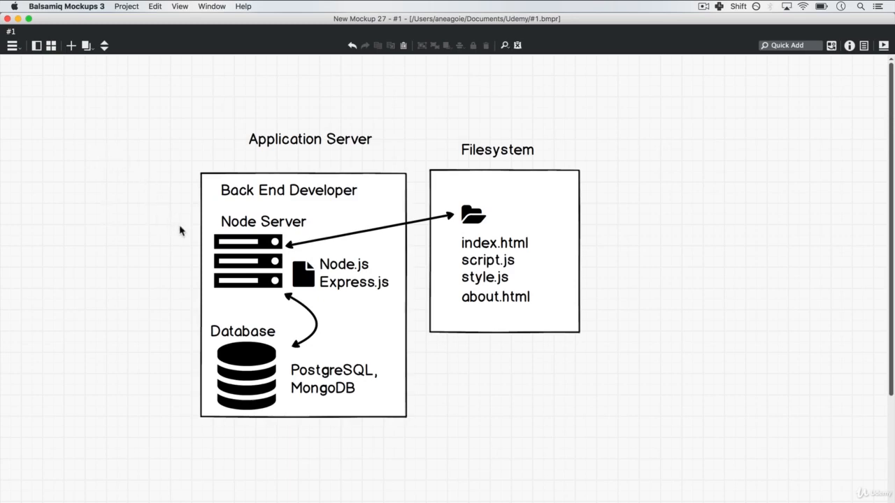
{"action": "mouse_move", "coordinate": [285, 404]}
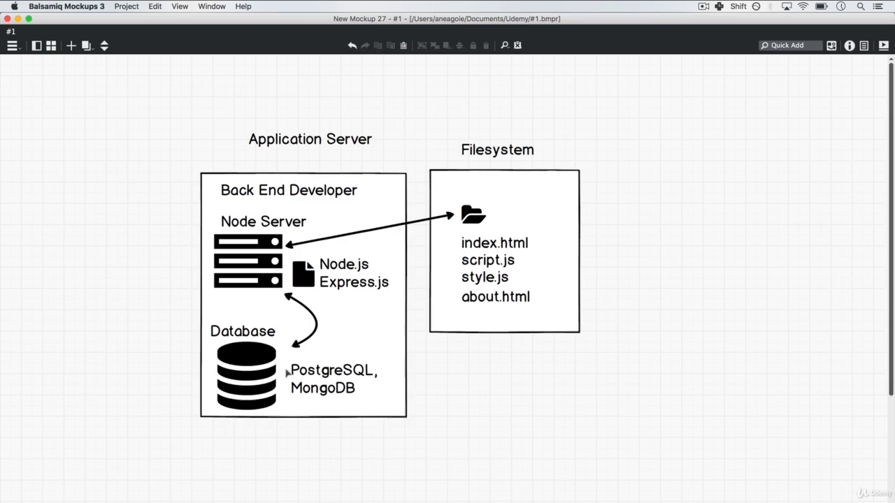
{"action": "mouse_move", "coordinate": [304, 259]}
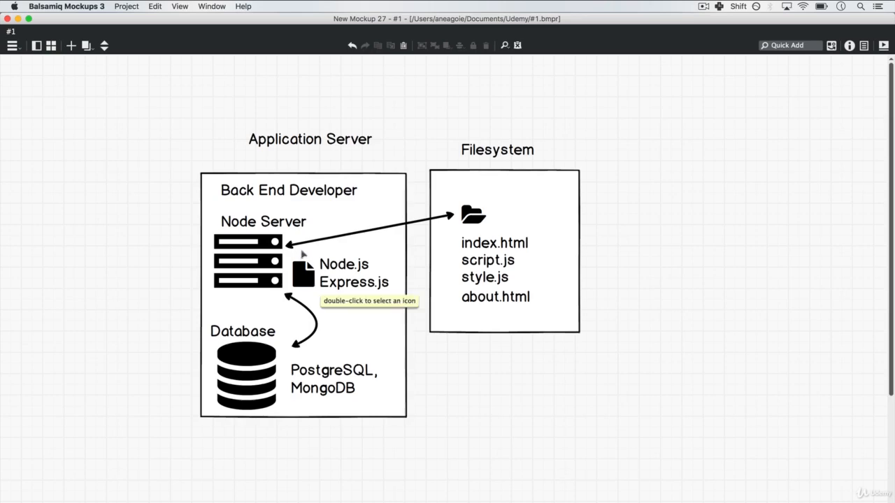
{"action": "mouse_move", "coordinate": [89, 212]}
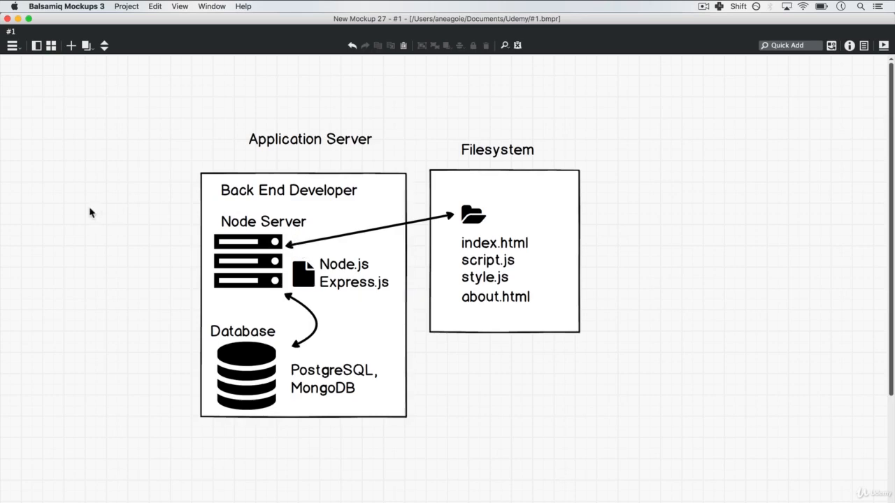
{"action": "mouse_move", "coordinate": [102, 213]}
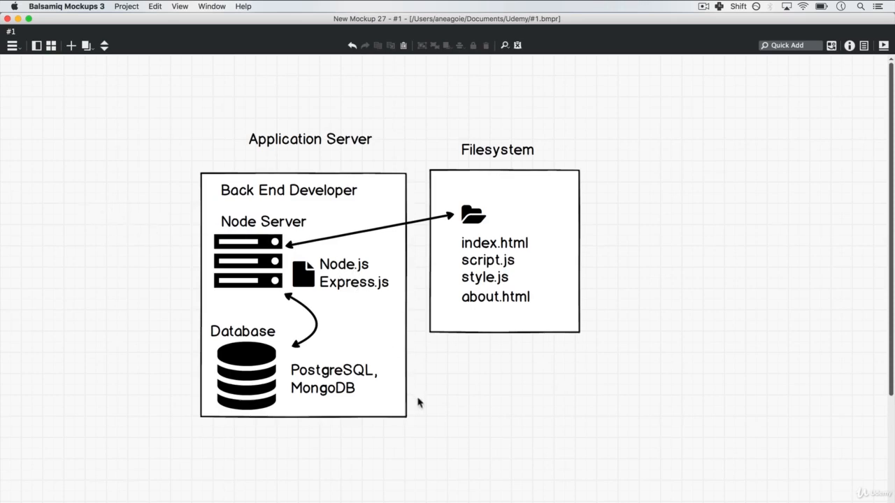
{"action": "mouse_move", "coordinate": [415, 297]}
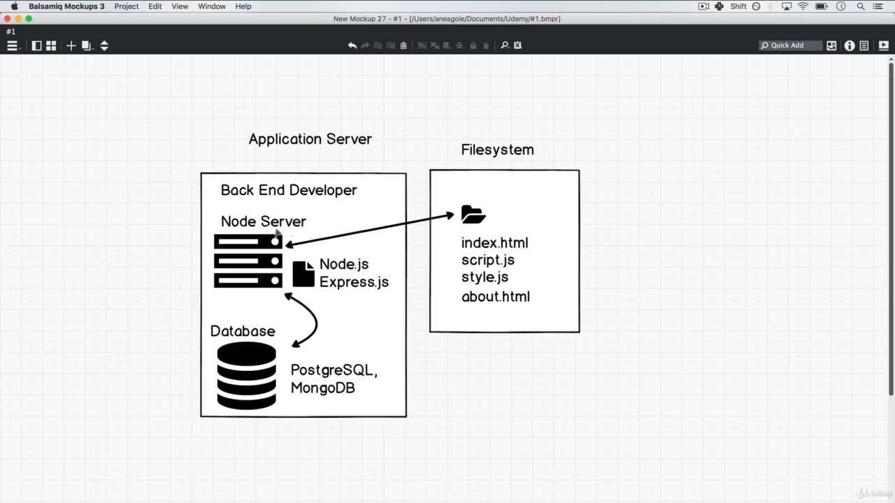
{"action": "mouse_move", "coordinate": [243, 277]}
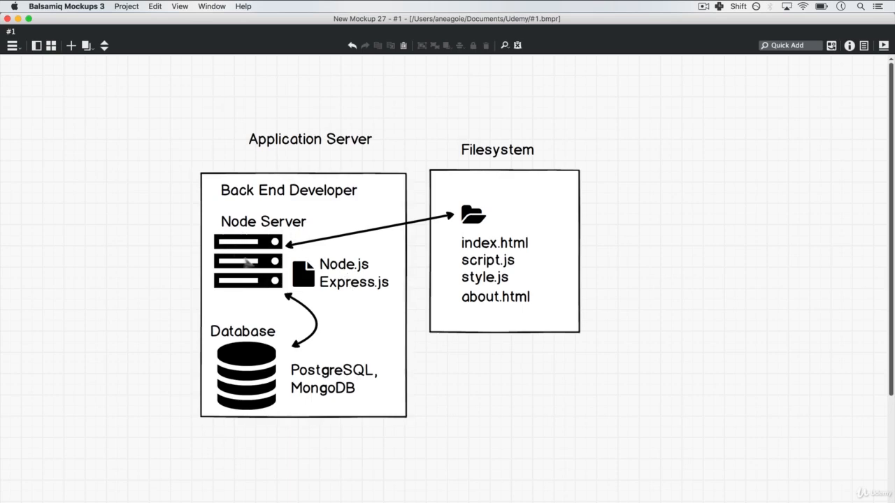
{"action": "mouse_move", "coordinate": [263, 263]}
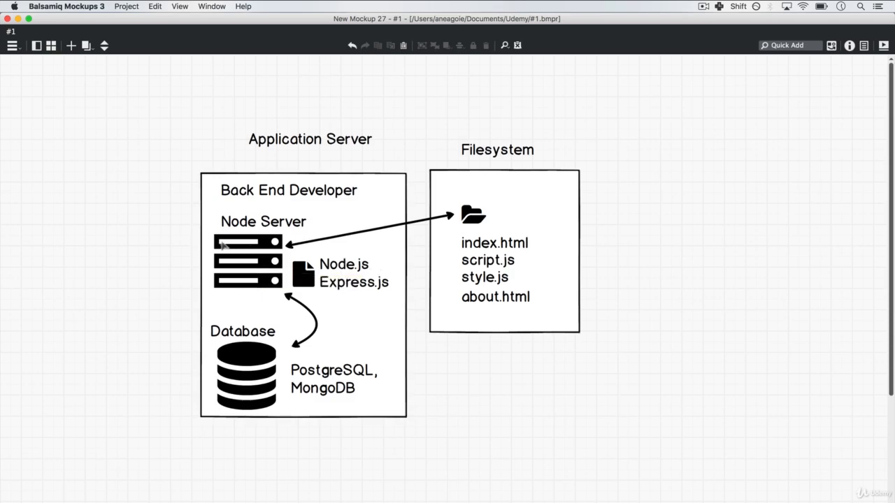
{"action": "mouse_move", "coordinate": [85, 186]}
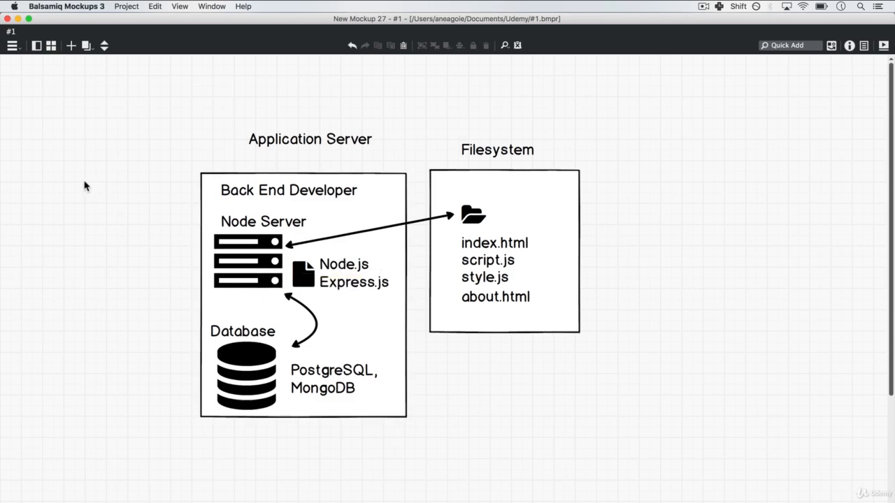
{"action": "mouse_move", "coordinate": [194, 168]}
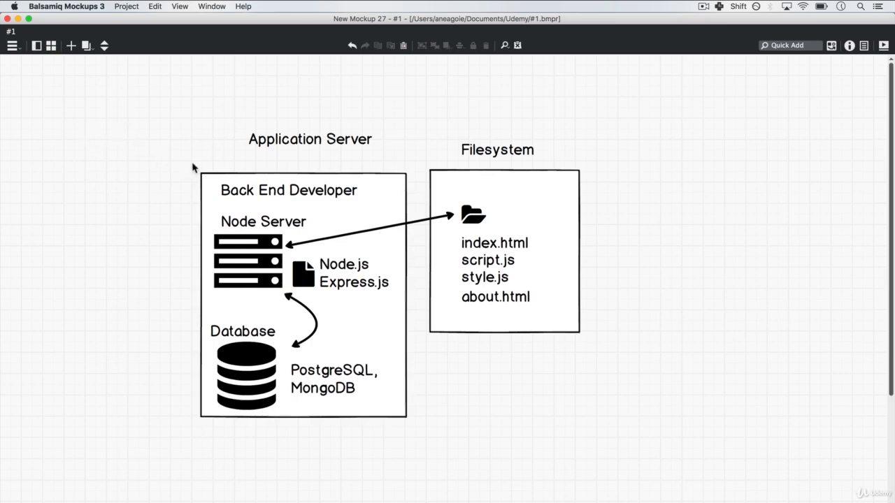
{"action": "mouse_move", "coordinate": [77, 146]}
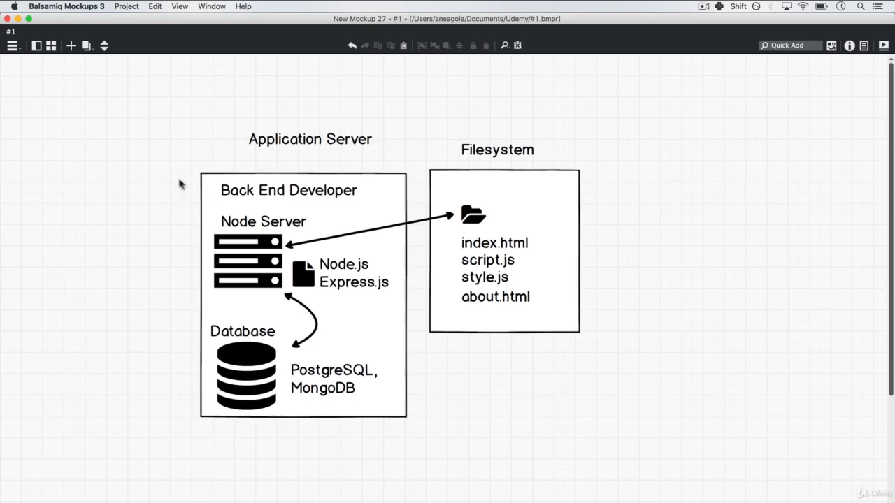
{"action": "mouse_move", "coordinate": [219, 230]}
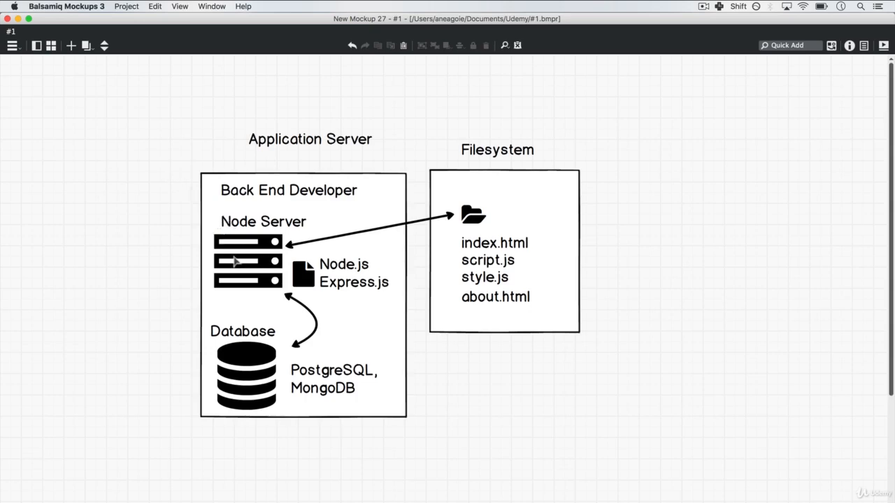
{"action": "mouse_move", "coordinate": [318, 260]}
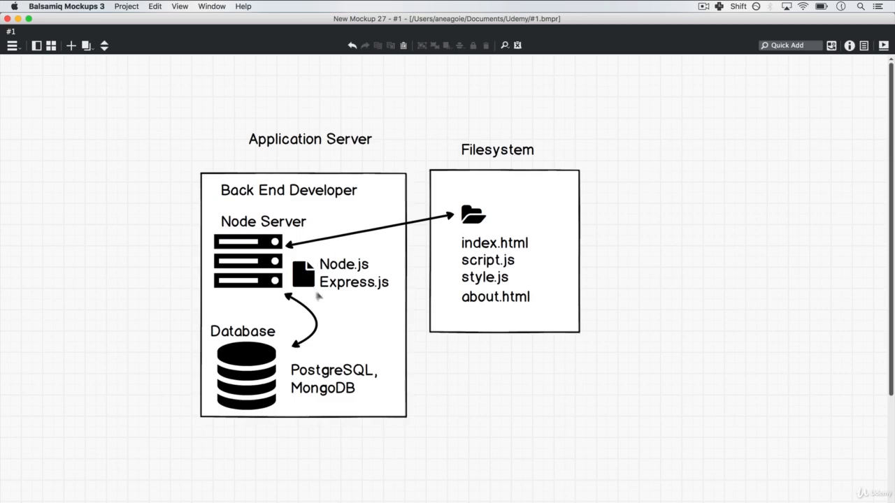
{"action": "mouse_move", "coordinate": [316, 266]}
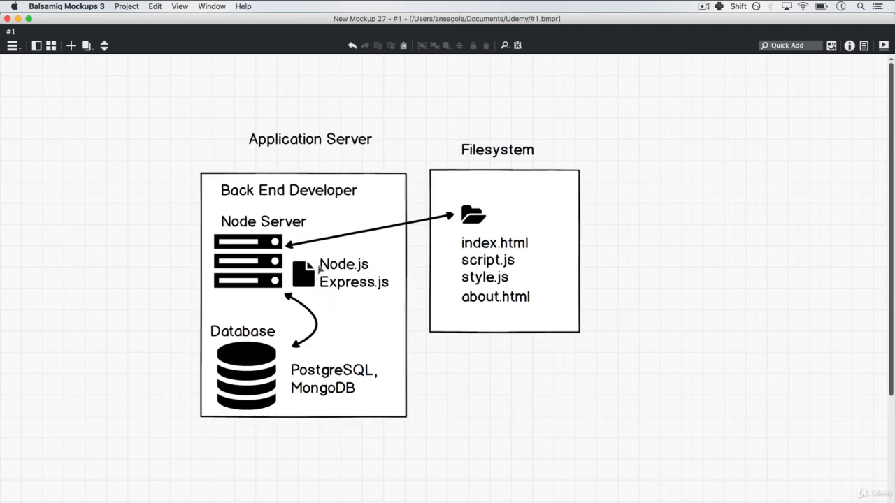
{"action": "mouse_move", "coordinate": [311, 265]}
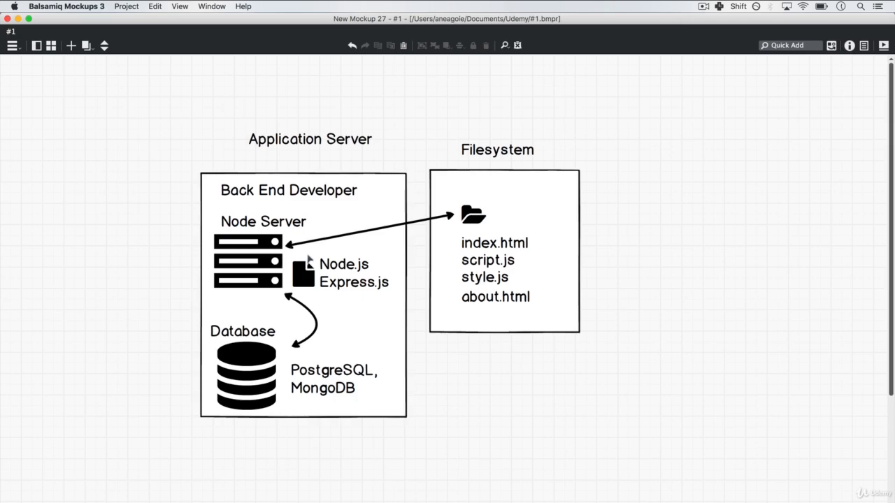
{"action": "mouse_move", "coordinate": [373, 284]}
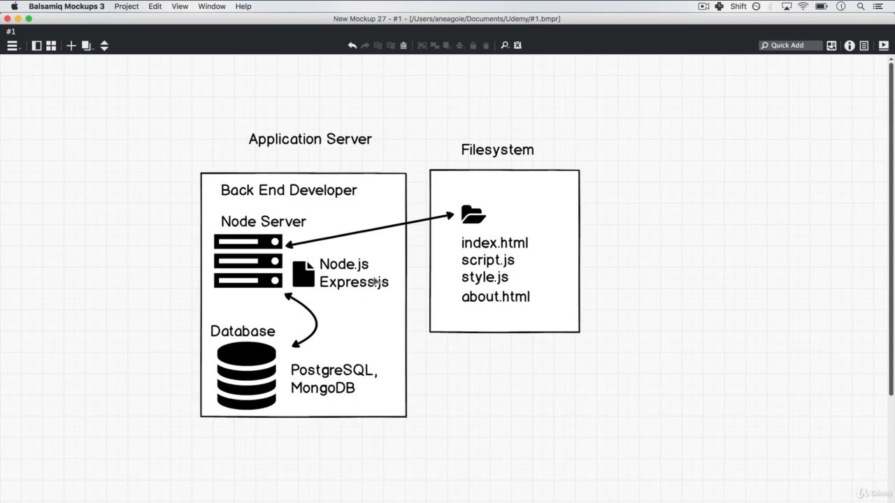
{"action": "mouse_move", "coordinate": [282, 388]}
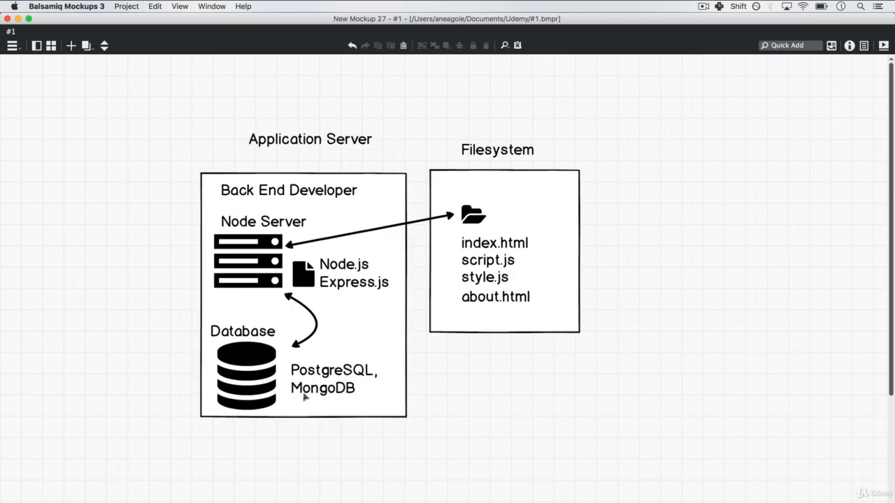
{"action": "mouse_move", "coordinate": [327, 405]}
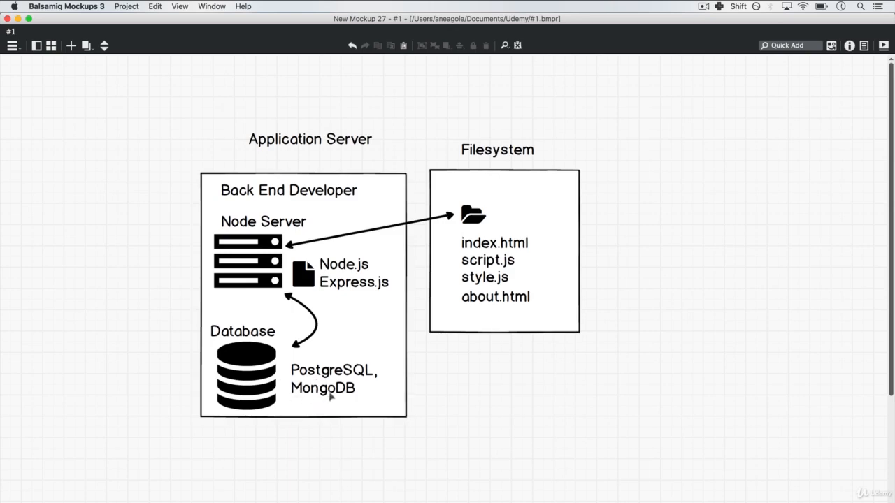
{"action": "mouse_move", "coordinate": [289, 380]}
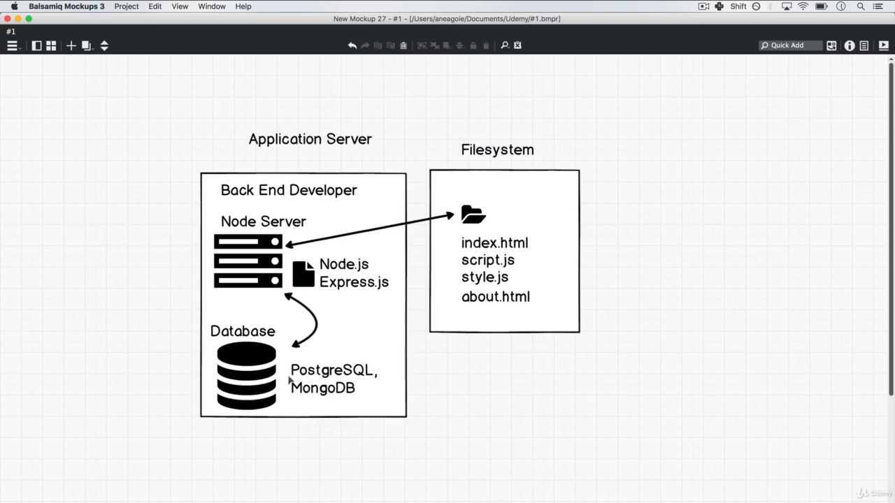
{"action": "mouse_move", "coordinate": [324, 283]}
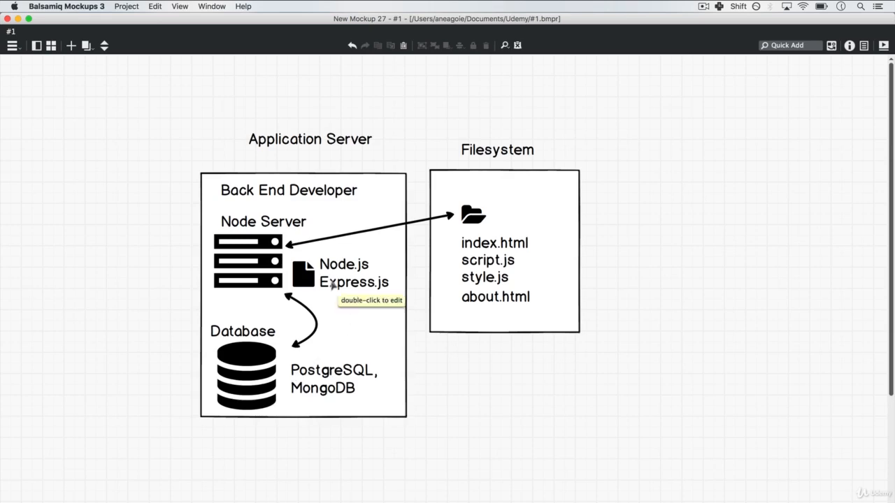
{"action": "mouse_move", "coordinate": [50, 233]}
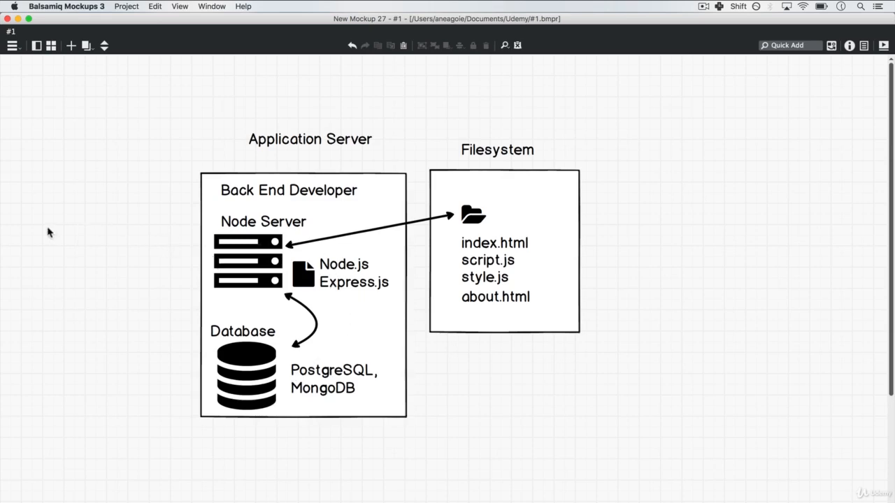
{"action": "mouse_move", "coordinate": [59, 224]}
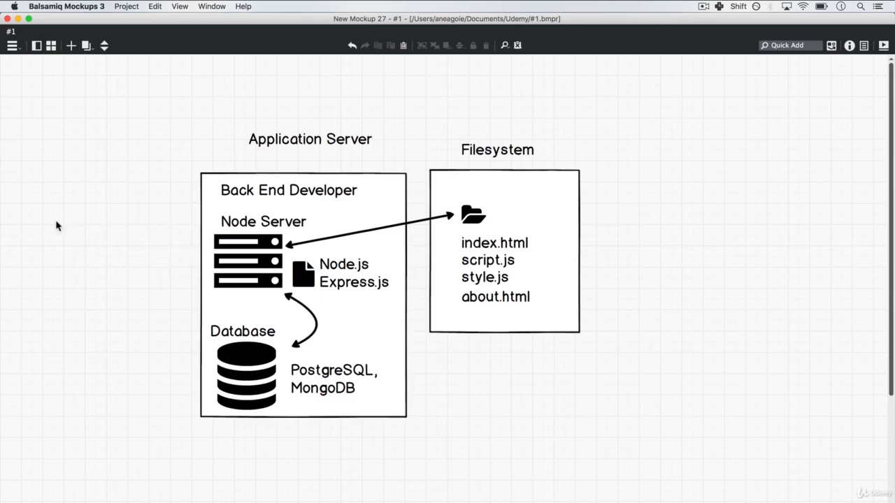
{"action": "mouse_move", "coordinate": [77, 237]}
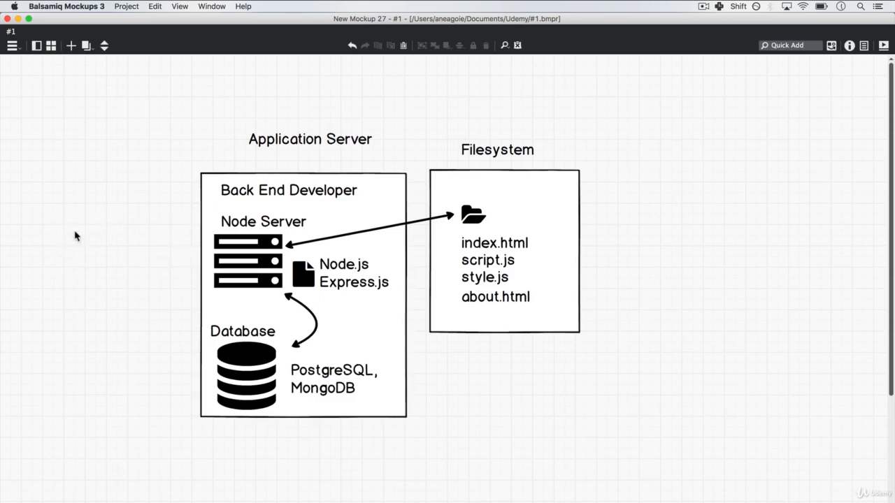
{"action": "mouse_move", "coordinate": [154, 224]}
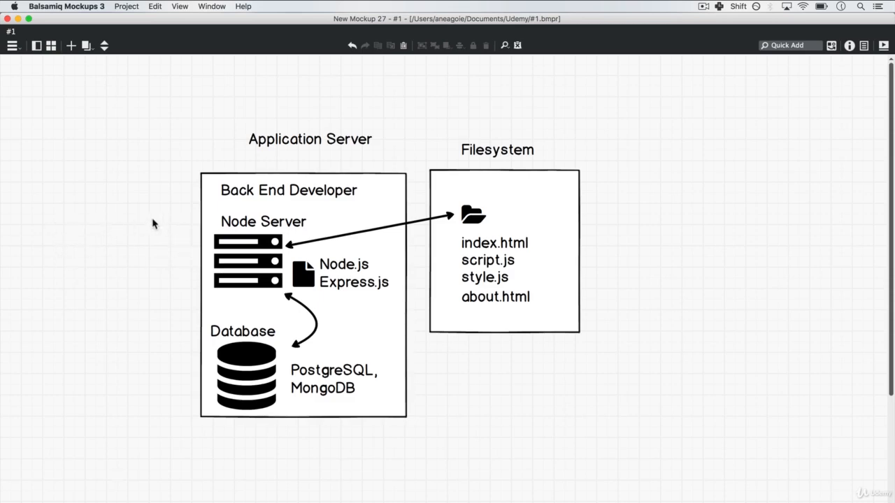
{"action": "mouse_move", "coordinate": [306, 282]}
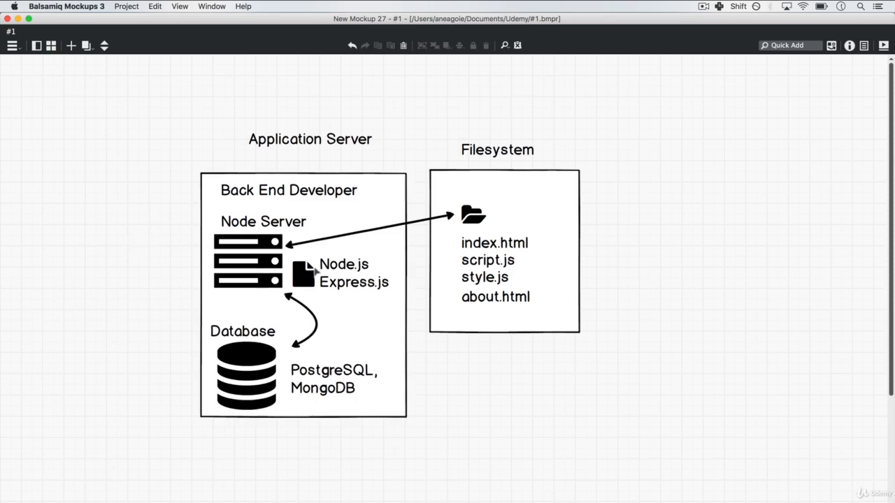
{"action": "mouse_move", "coordinate": [296, 373]}
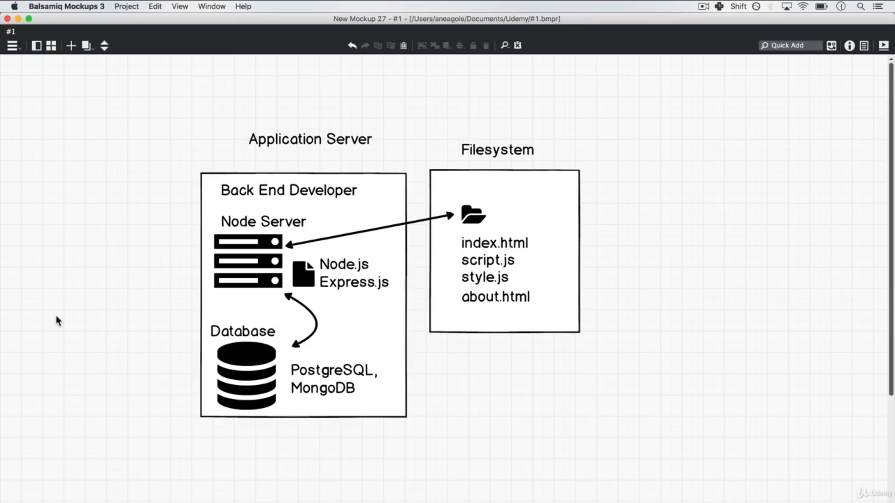
{"action": "mouse_move", "coordinate": [199, 151]}
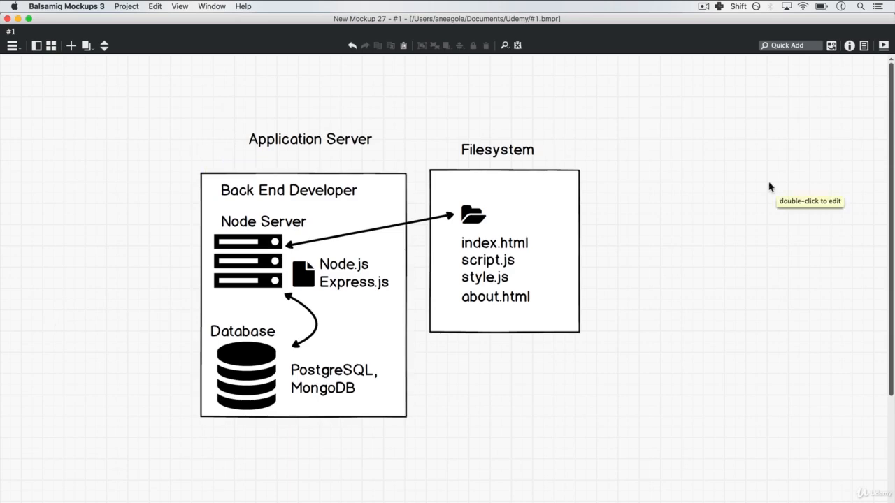
{"action": "mouse_move", "coordinate": [812, 235]}
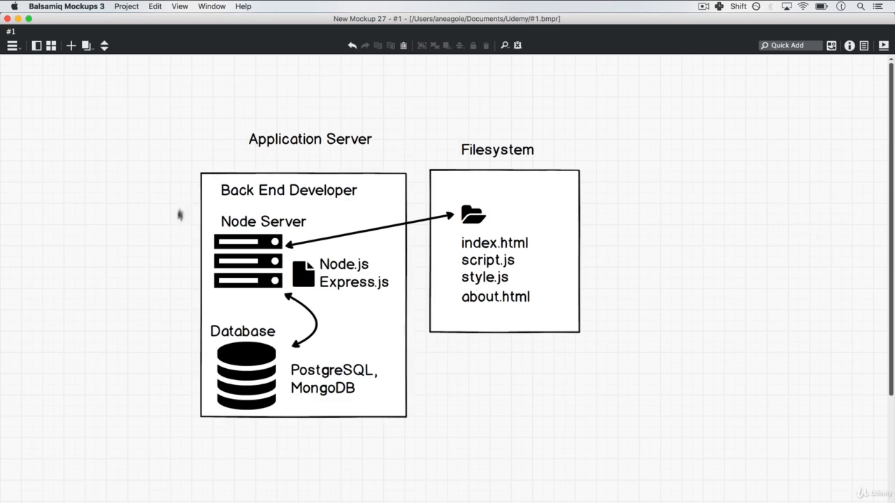
{"action": "mouse_move", "coordinate": [373, 304]}
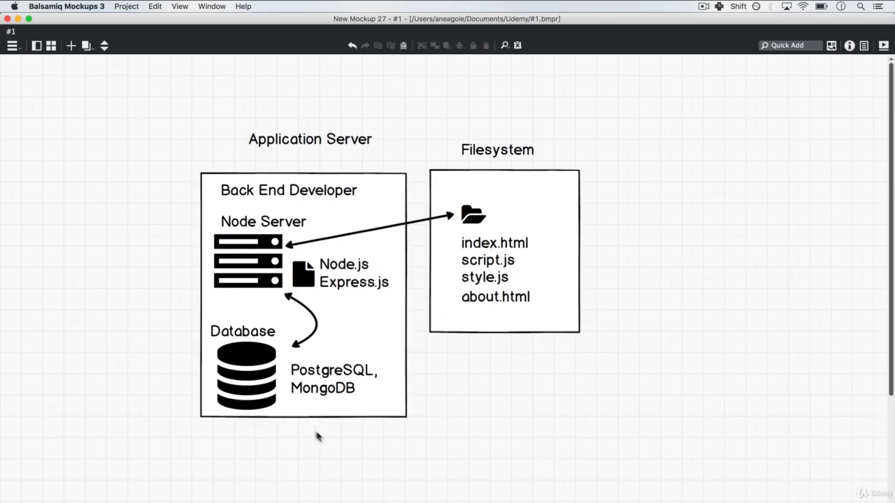
{"action": "mouse_move", "coordinate": [214, 237]}
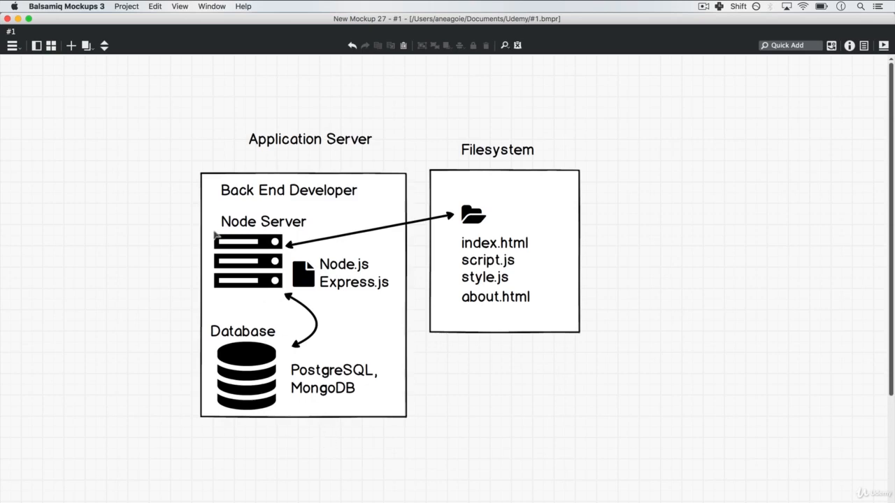
{"action": "mouse_move", "coordinate": [224, 262]}
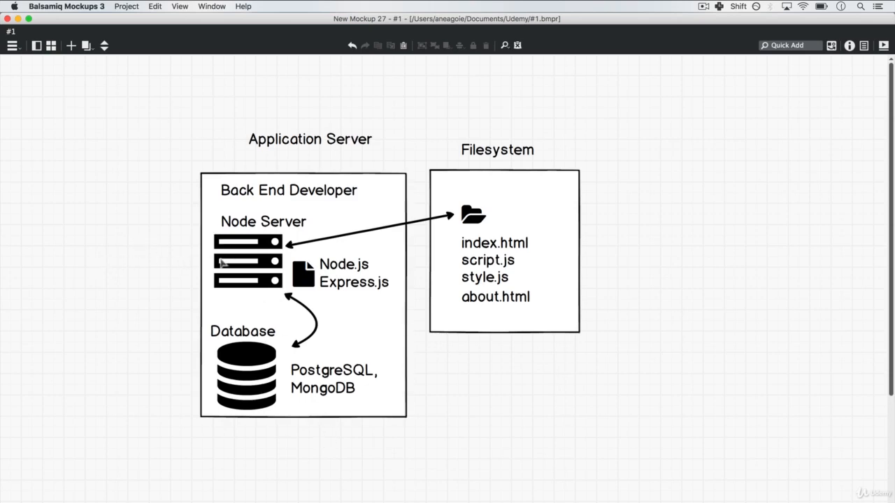
{"action": "mouse_move", "coordinate": [208, 249]}
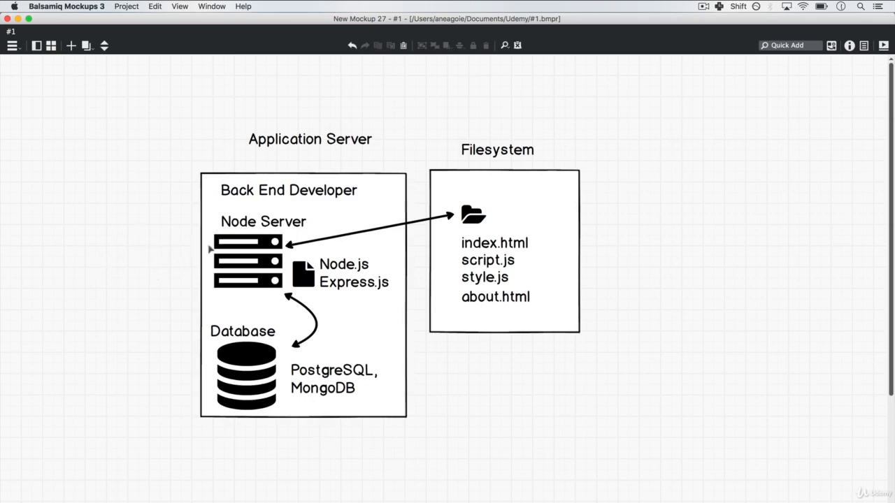
{"action": "mouse_move", "coordinate": [168, 262]}
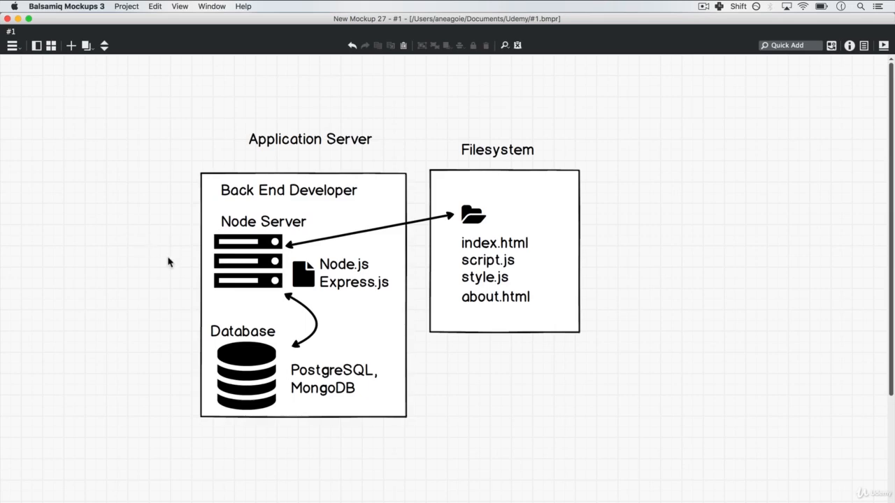
{"action": "mouse_move", "coordinate": [132, 231]}
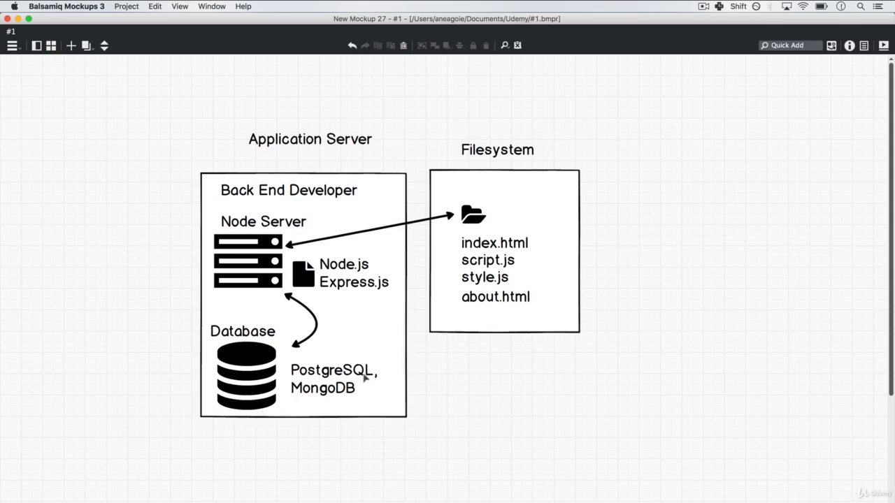
{"action": "mouse_move", "coordinate": [484, 384]}
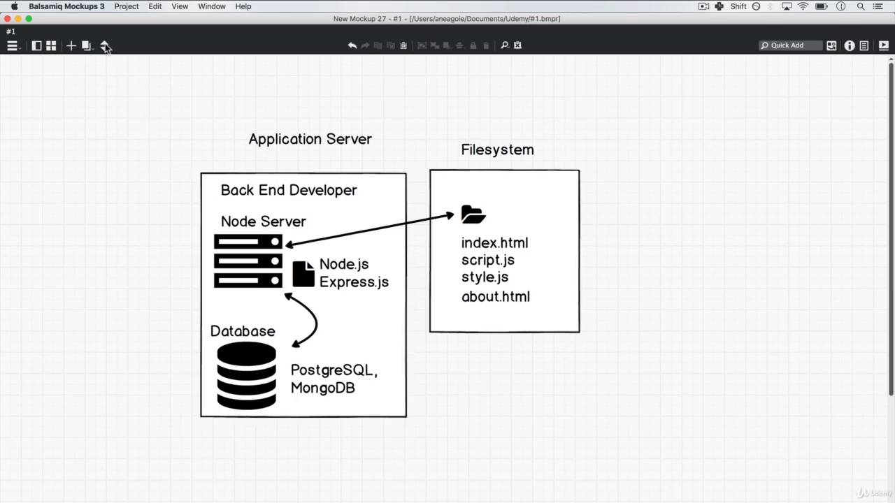
{"action": "left_click", "coordinate": [105, 44]}
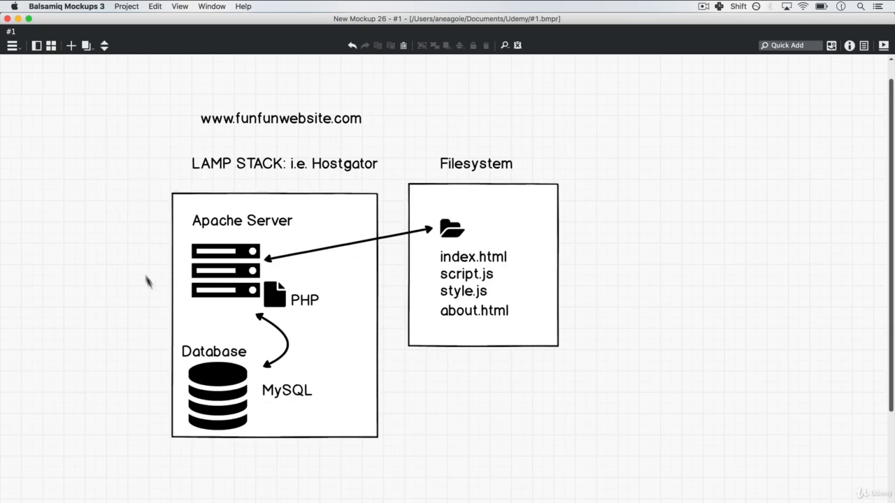
{"action": "mouse_move", "coordinate": [104, 49]}
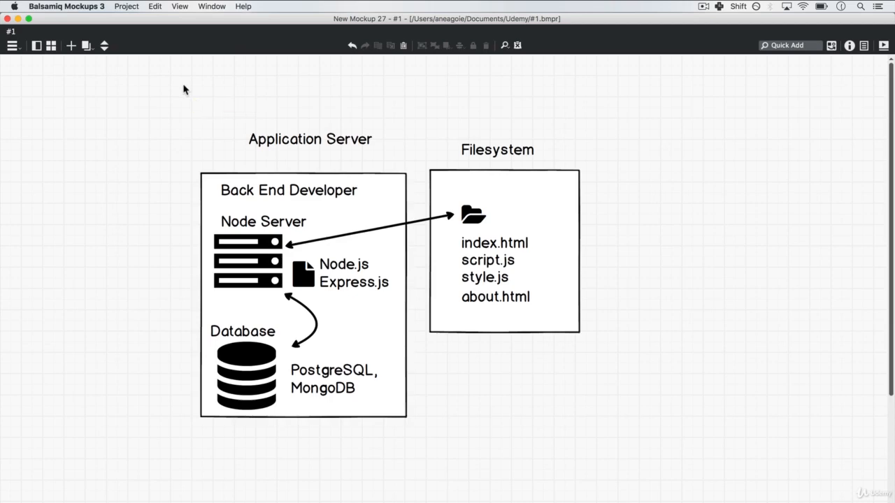
{"action": "mouse_move", "coordinate": [203, 336]}
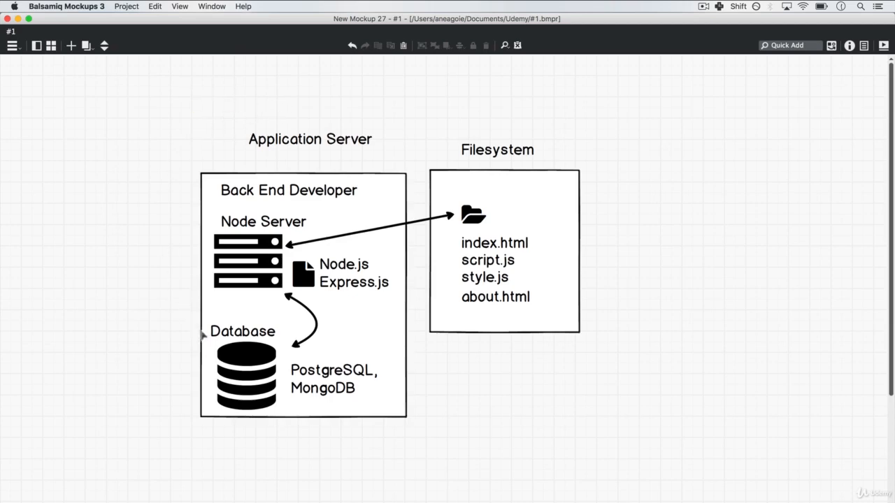
{"action": "mouse_move", "coordinate": [159, 131]}
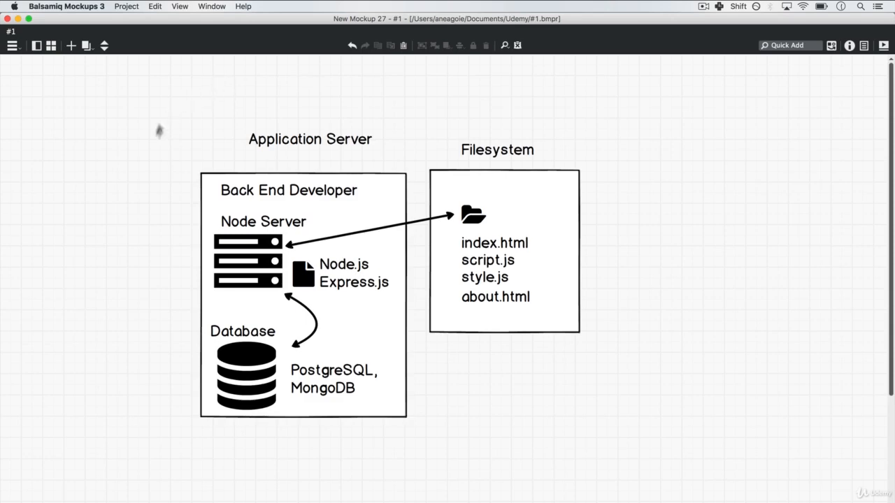
{"action": "mouse_move", "coordinate": [257, 133]}
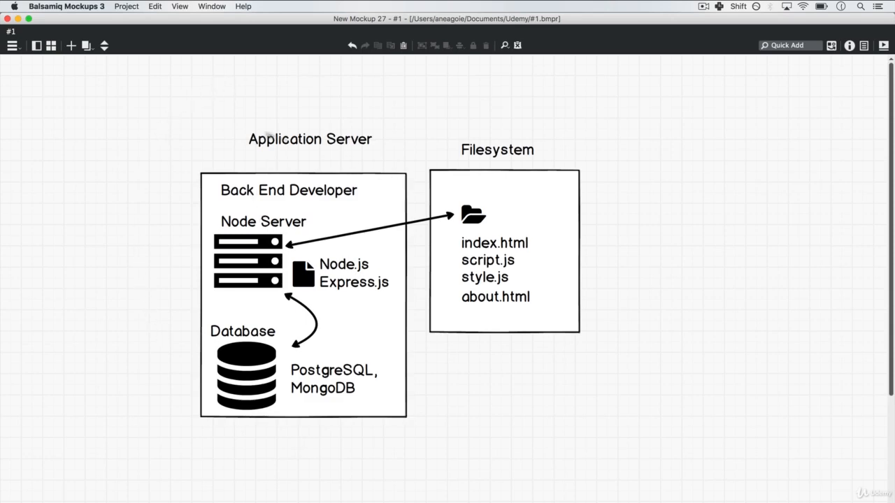
{"action": "mouse_move", "coordinate": [633, 424]}
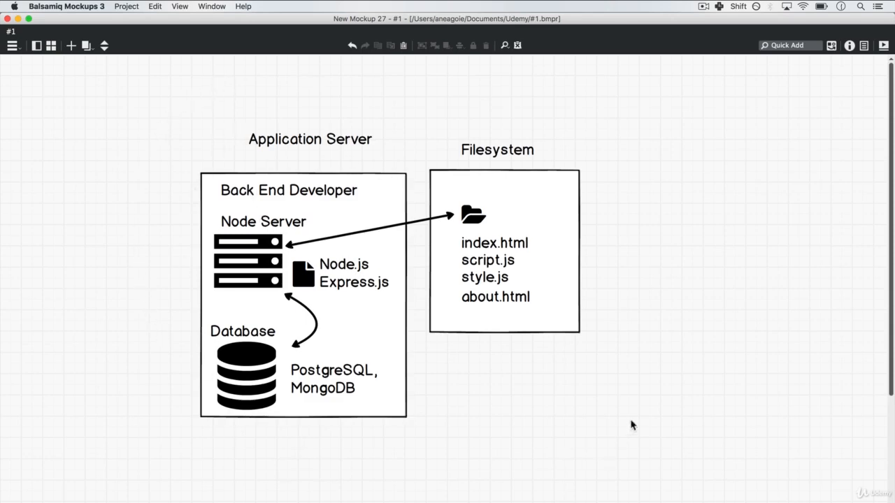
{"action": "mouse_move", "coordinate": [581, 409]}
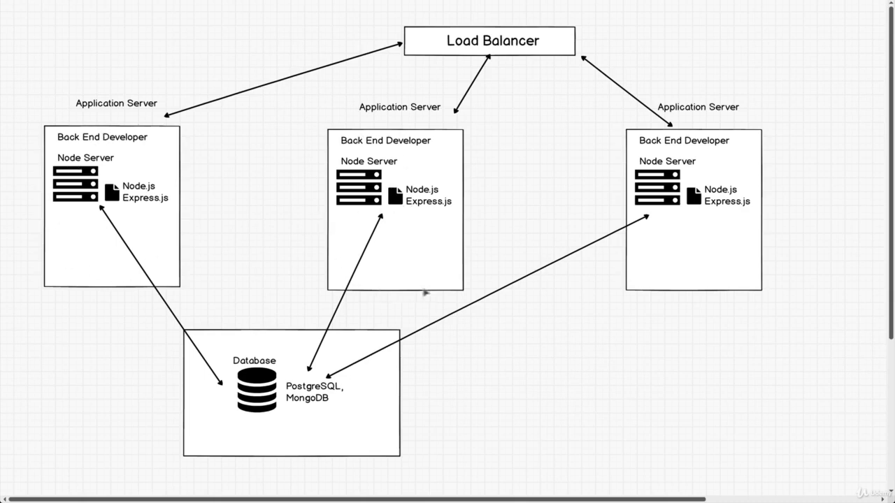
{"action": "mouse_move", "coordinate": [86, 137]}
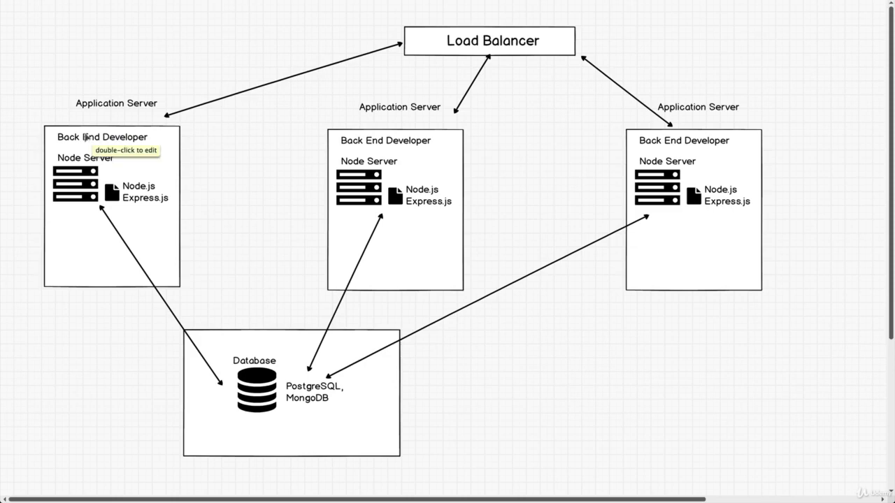
{"action": "mouse_move", "coordinate": [41, 131]}
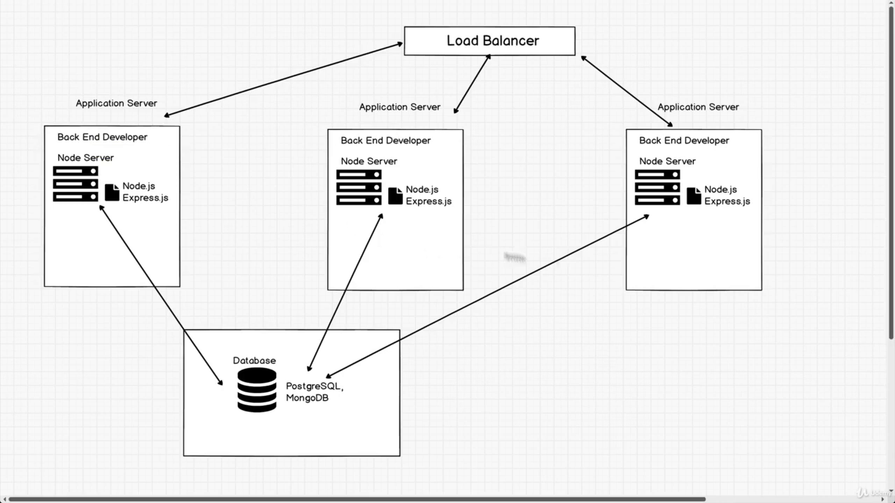
{"action": "mouse_move", "coordinate": [204, 129]}
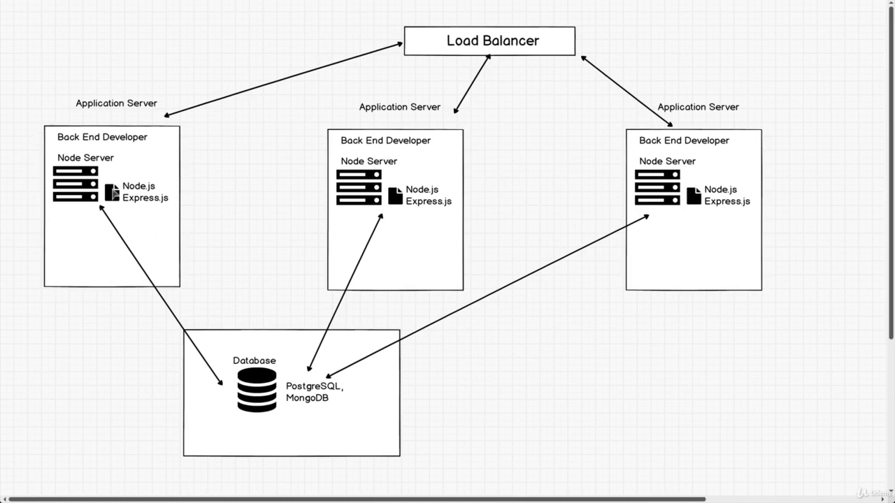
{"action": "mouse_move", "coordinate": [133, 187]}
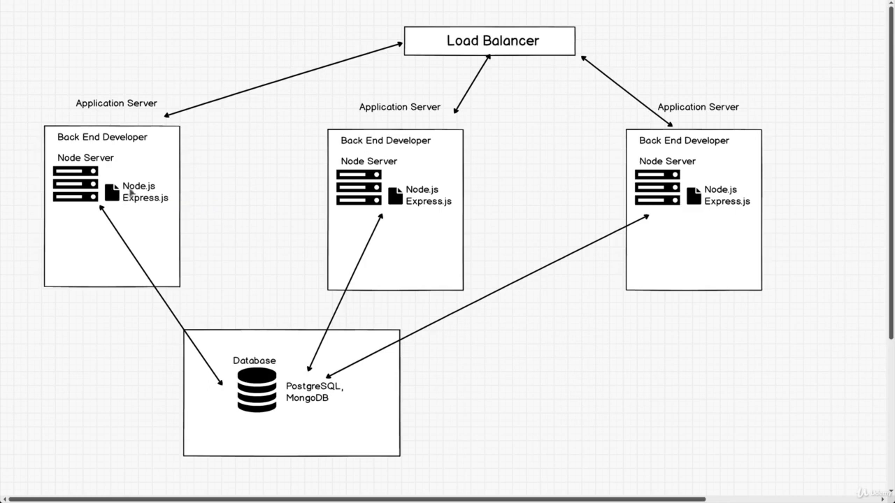
{"action": "mouse_move", "coordinate": [259, 424]}
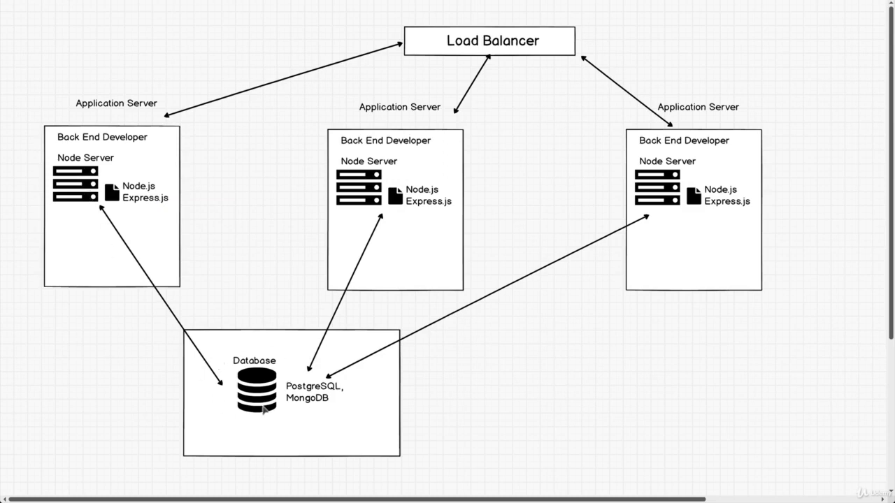
{"action": "mouse_move", "coordinate": [695, 153]}
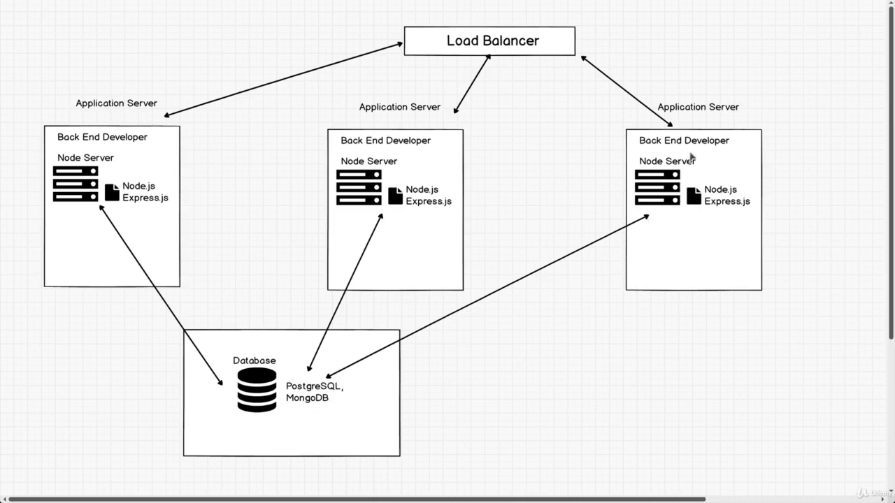
{"action": "mouse_move", "coordinate": [90, 127]}
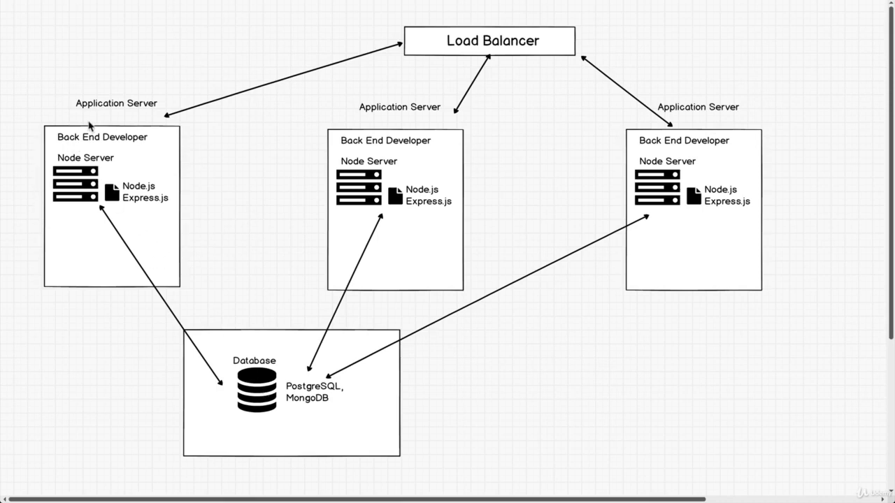
{"action": "mouse_move", "coordinate": [501, 42]}
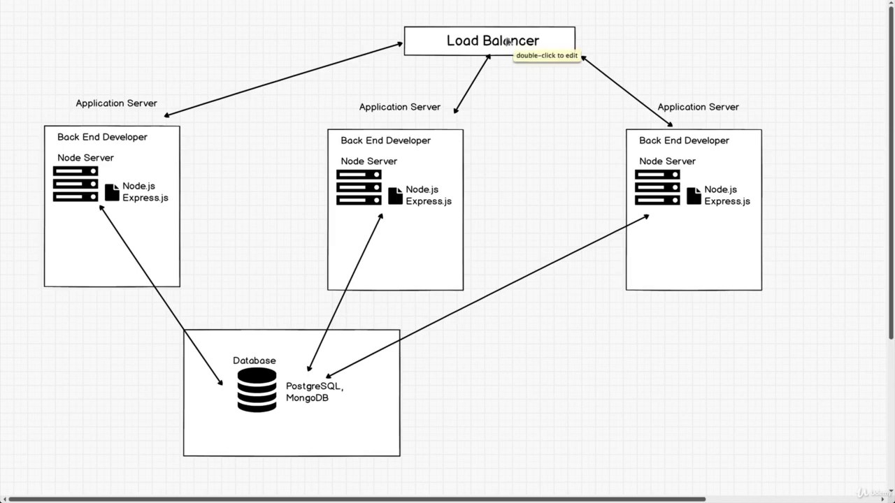
{"action": "mouse_move", "coordinate": [138, 188]}
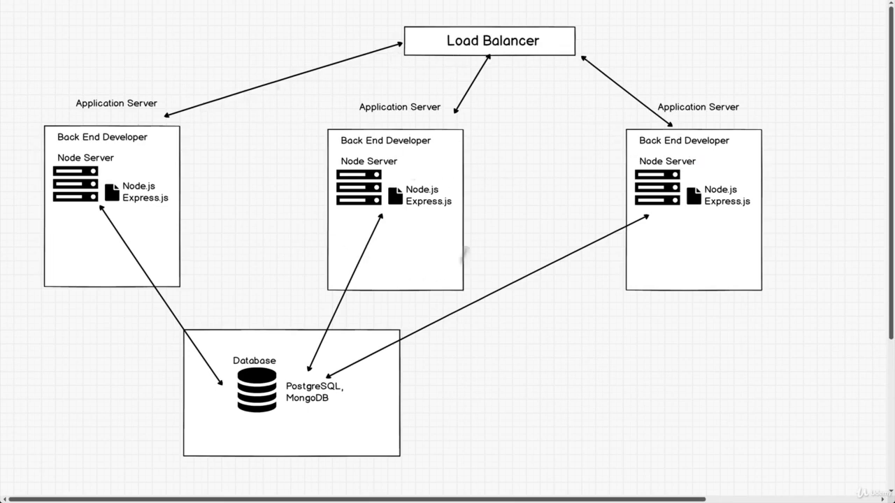
{"action": "mouse_move", "coordinate": [557, 225]}
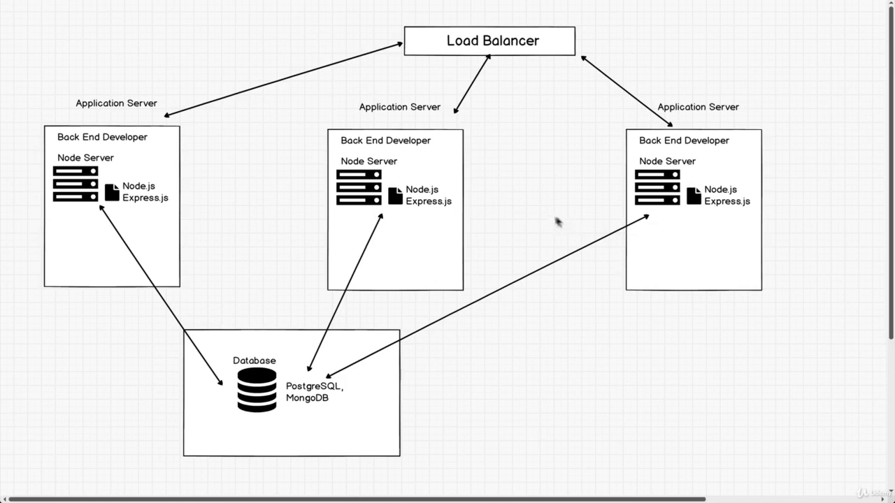
{"action": "mouse_move", "coordinate": [105, 7]}
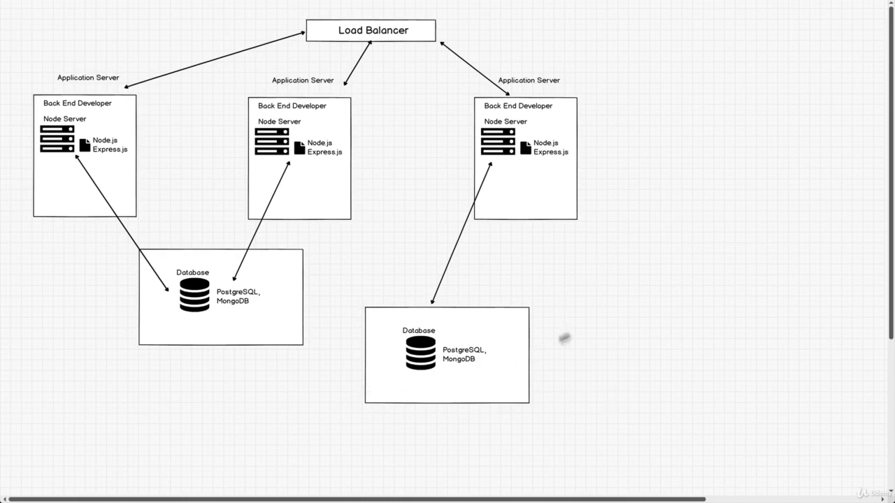
{"action": "mouse_move", "coordinate": [589, 127]}
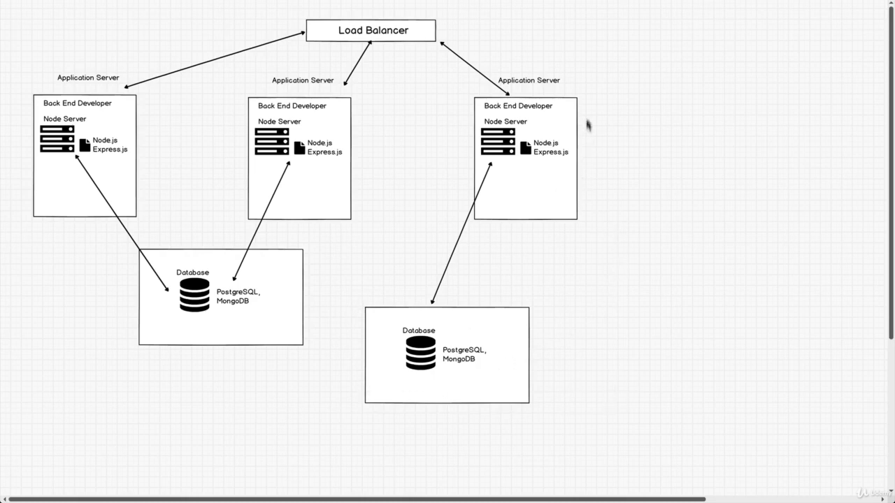
{"action": "mouse_move", "coordinate": [427, 34]}
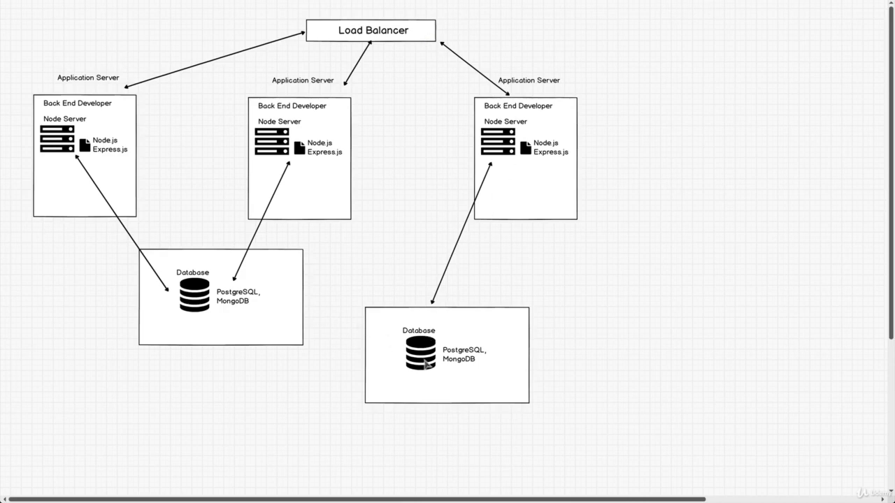
{"action": "mouse_move", "coordinate": [320, 343]}
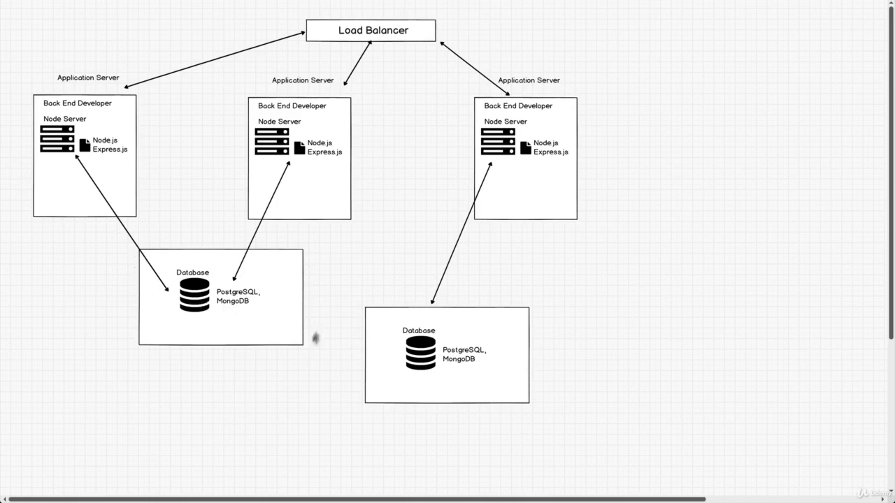
{"action": "mouse_move", "coordinate": [414, 360]}
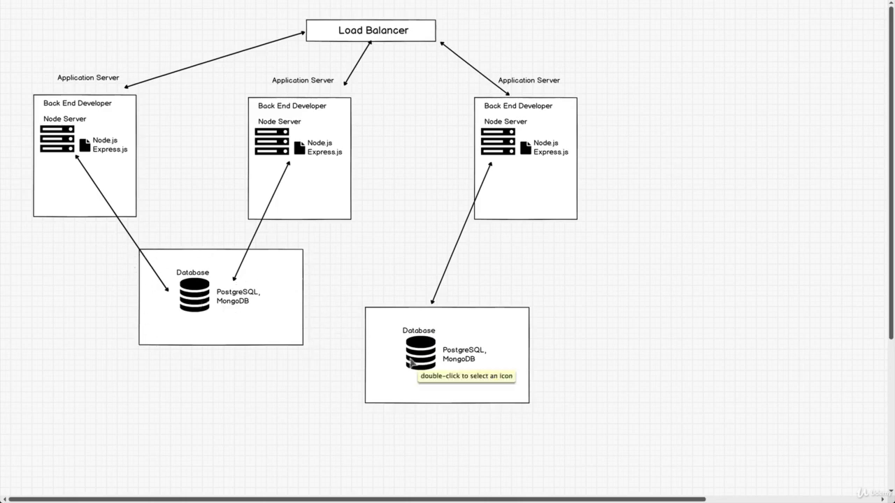
{"action": "mouse_move", "coordinate": [364, 332]}
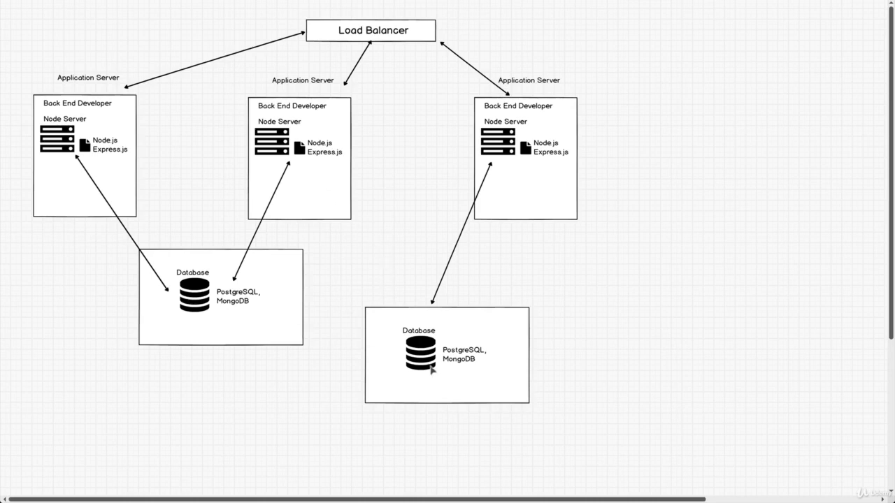
{"action": "mouse_move", "coordinate": [481, 104]}
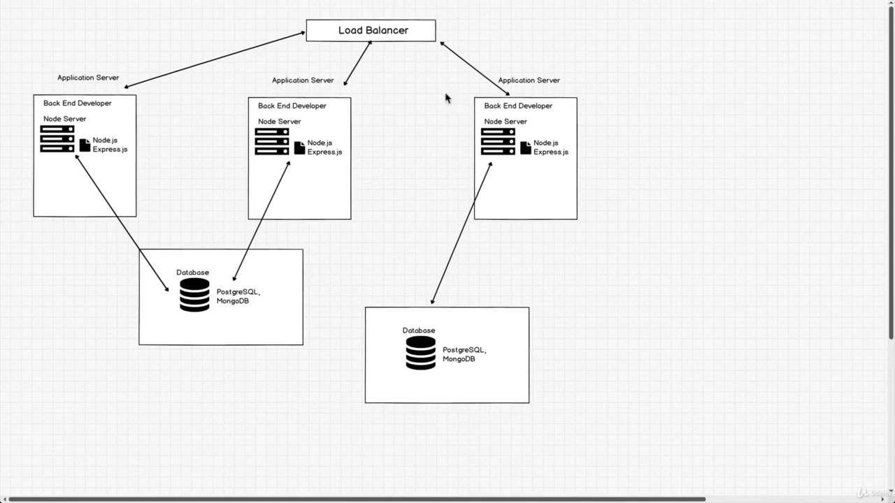
{"action": "mouse_move", "coordinate": [187, 166]}
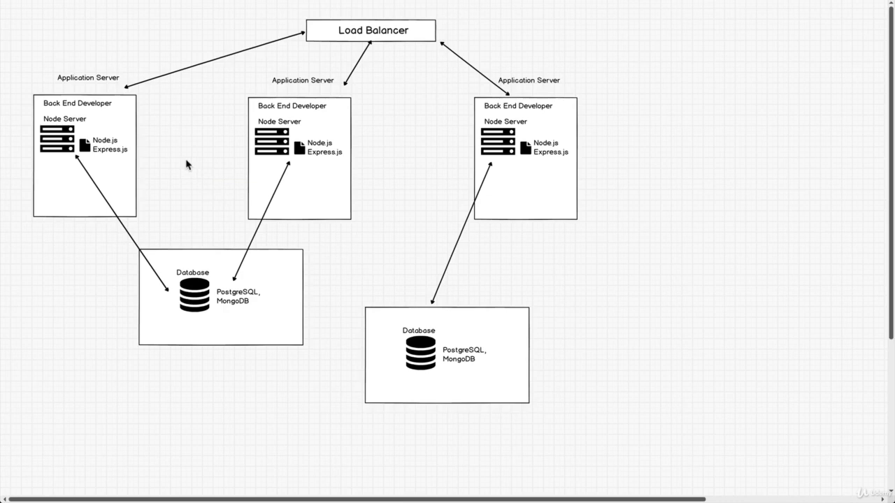
{"action": "mouse_move", "coordinate": [407, 158]}
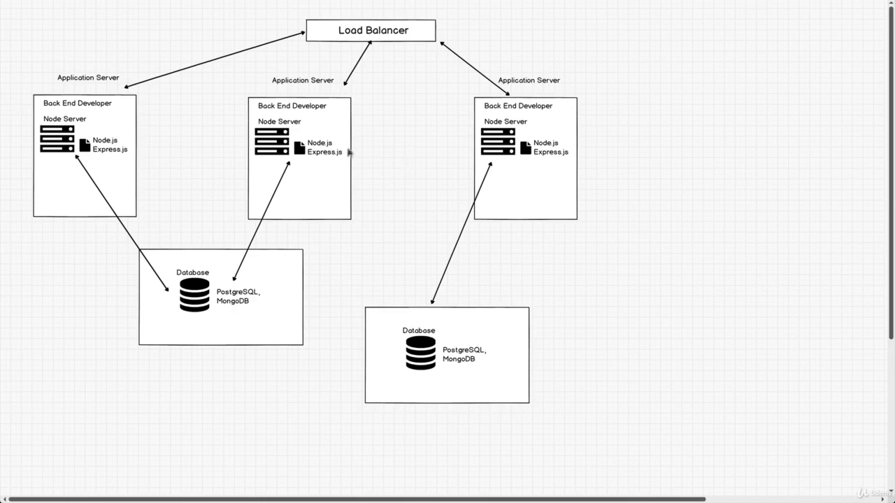
{"action": "mouse_move", "coordinate": [365, 151]}
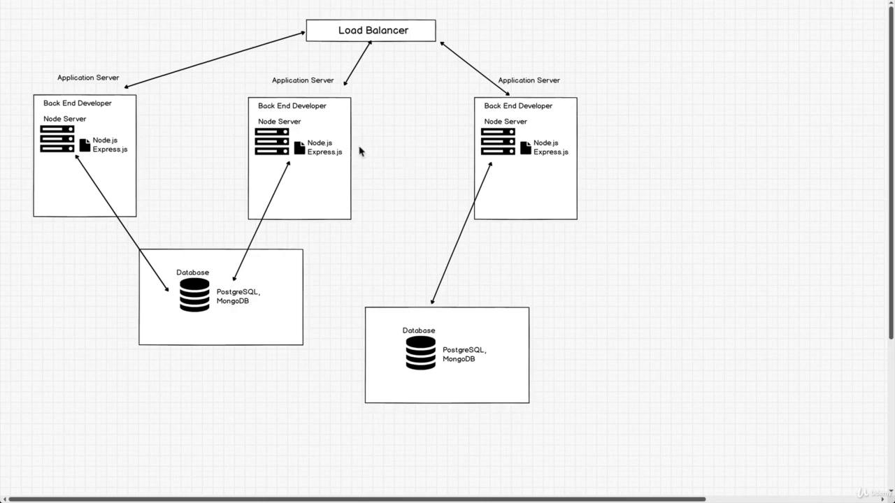
{"action": "mouse_move", "coordinate": [453, 166]}
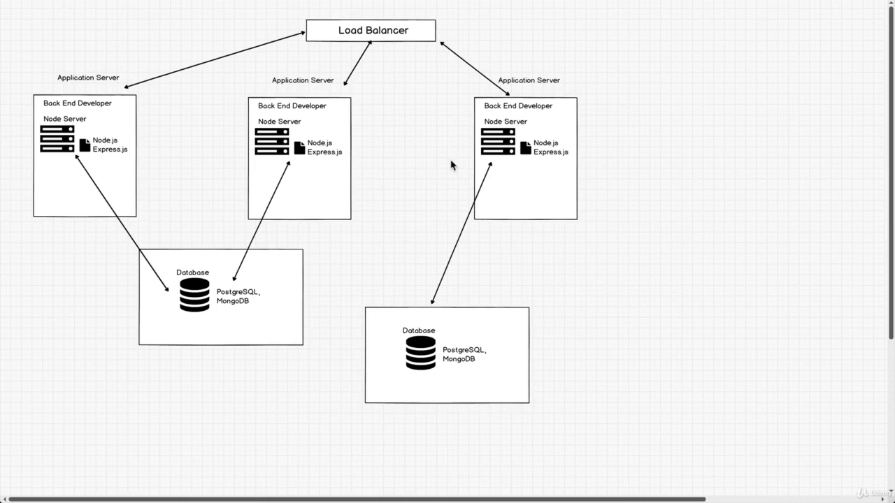
{"action": "mouse_move", "coordinate": [295, 83]}
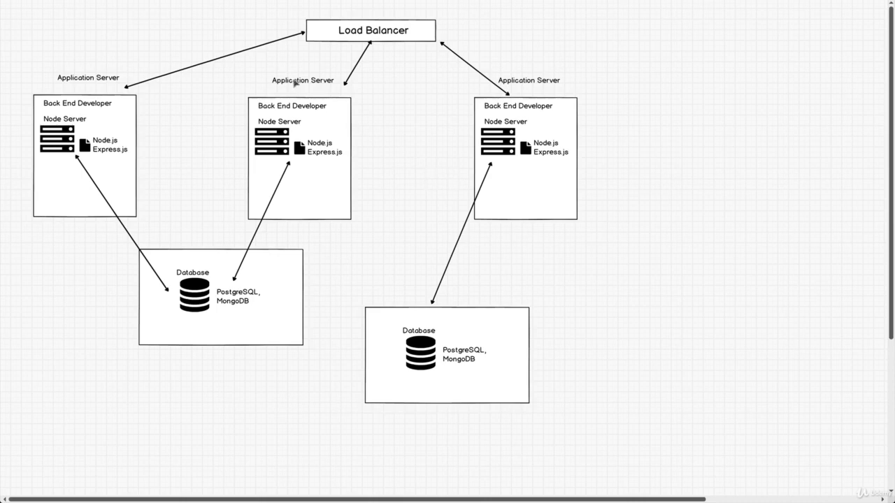